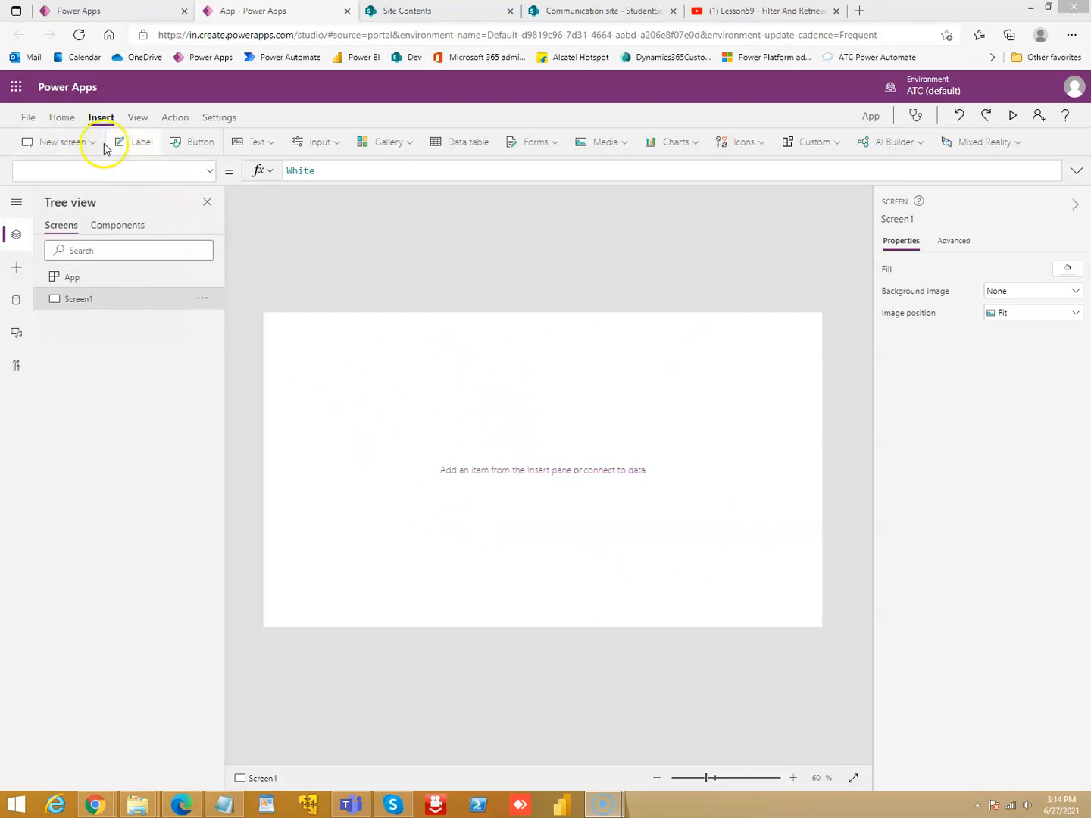
Insert a Blank screen template, creating Screen2
left_click(59, 142)
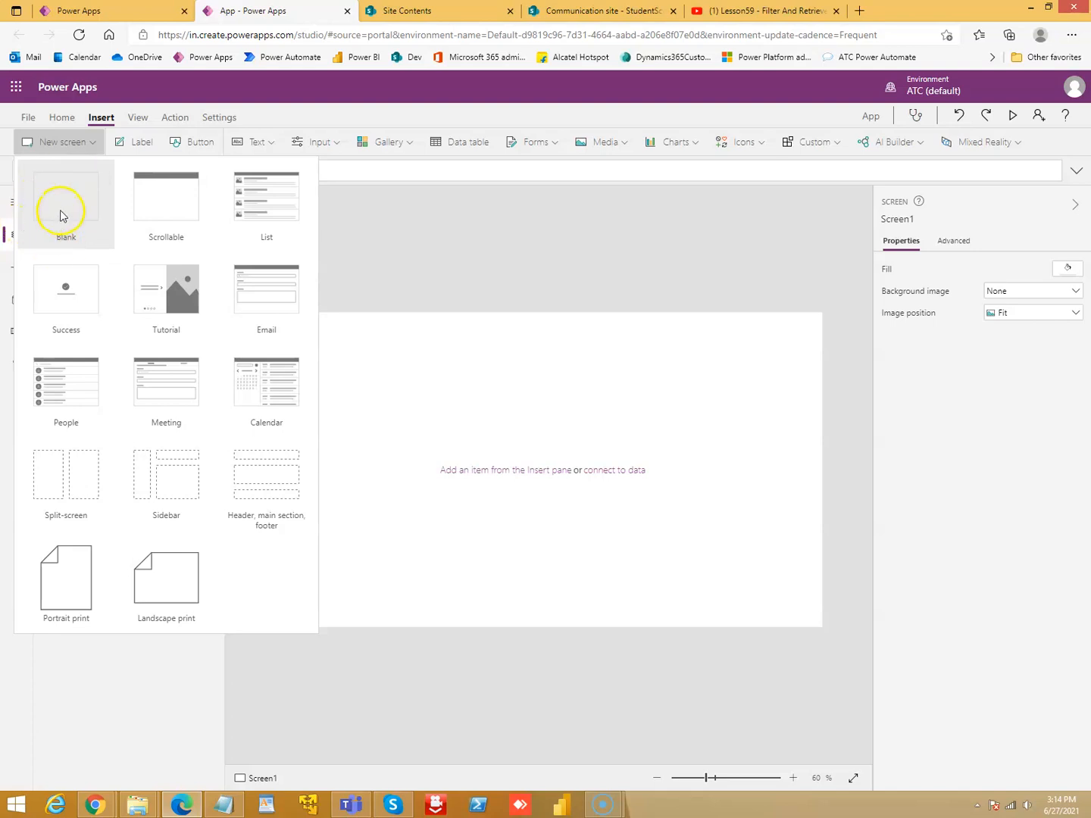
mouse_move(79, 176)
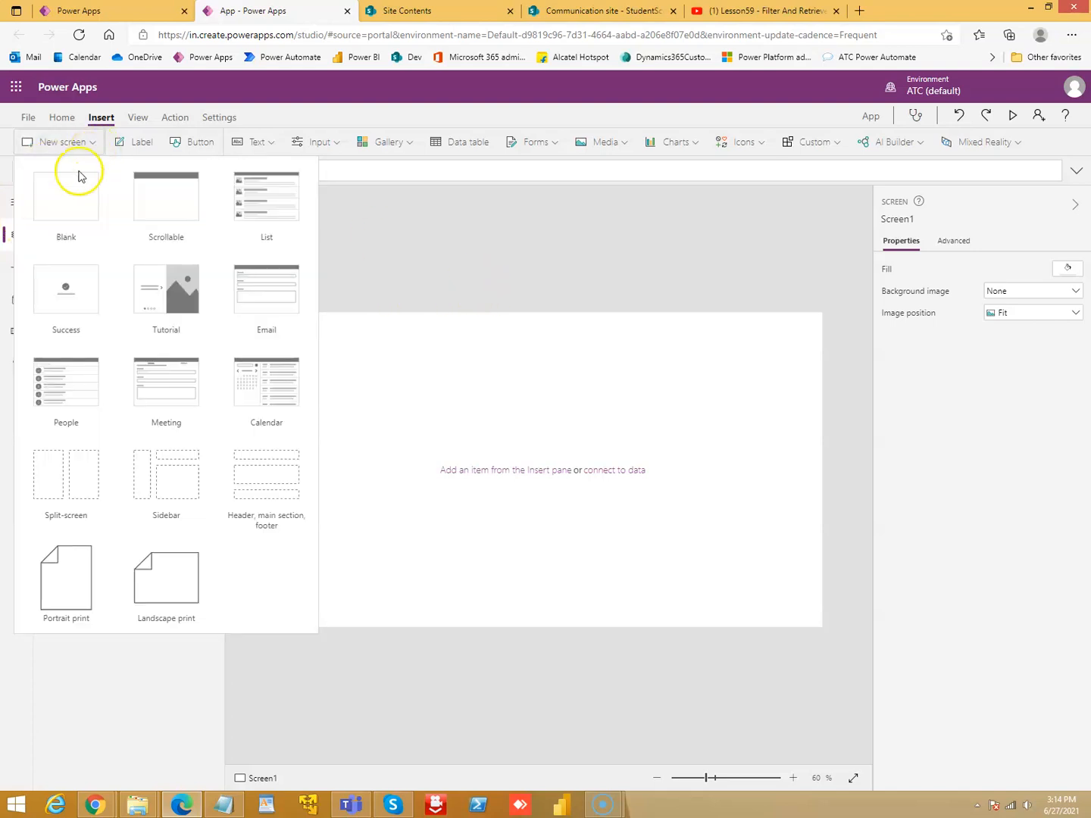
left_click(66, 197)
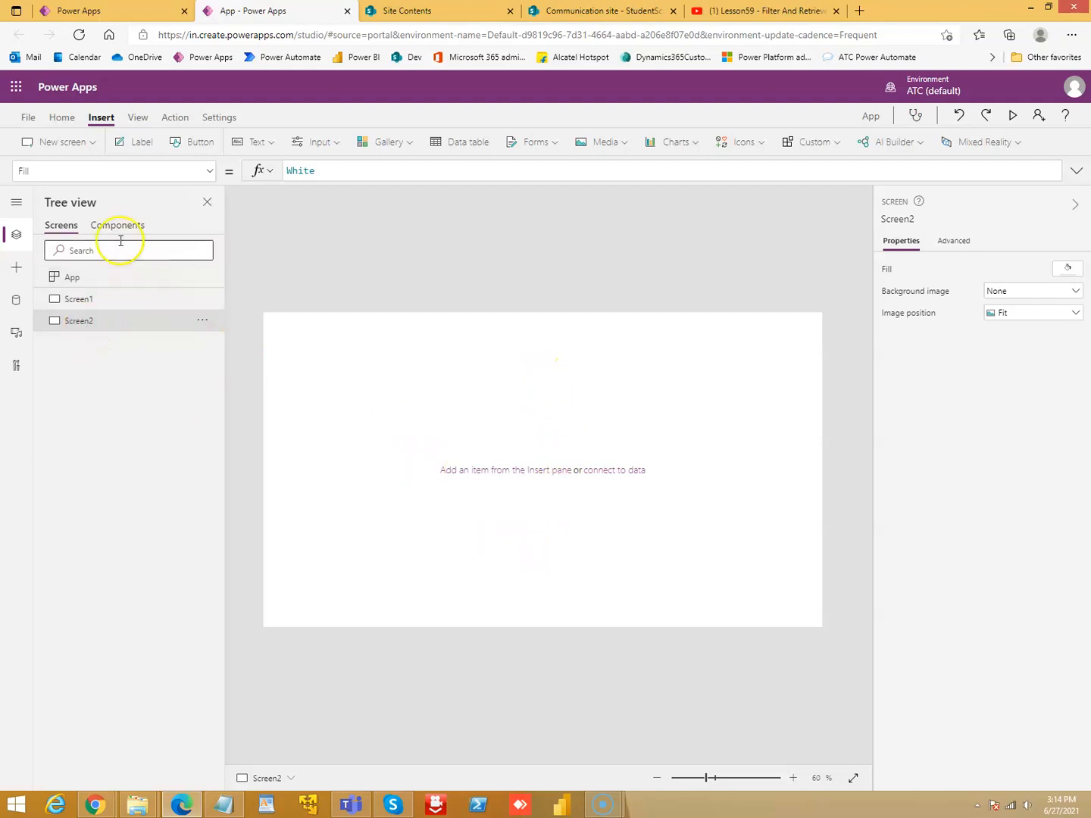
Insert a Scrollable screen, Screen3, with its data card, title label and header bar
left_click(58, 142)
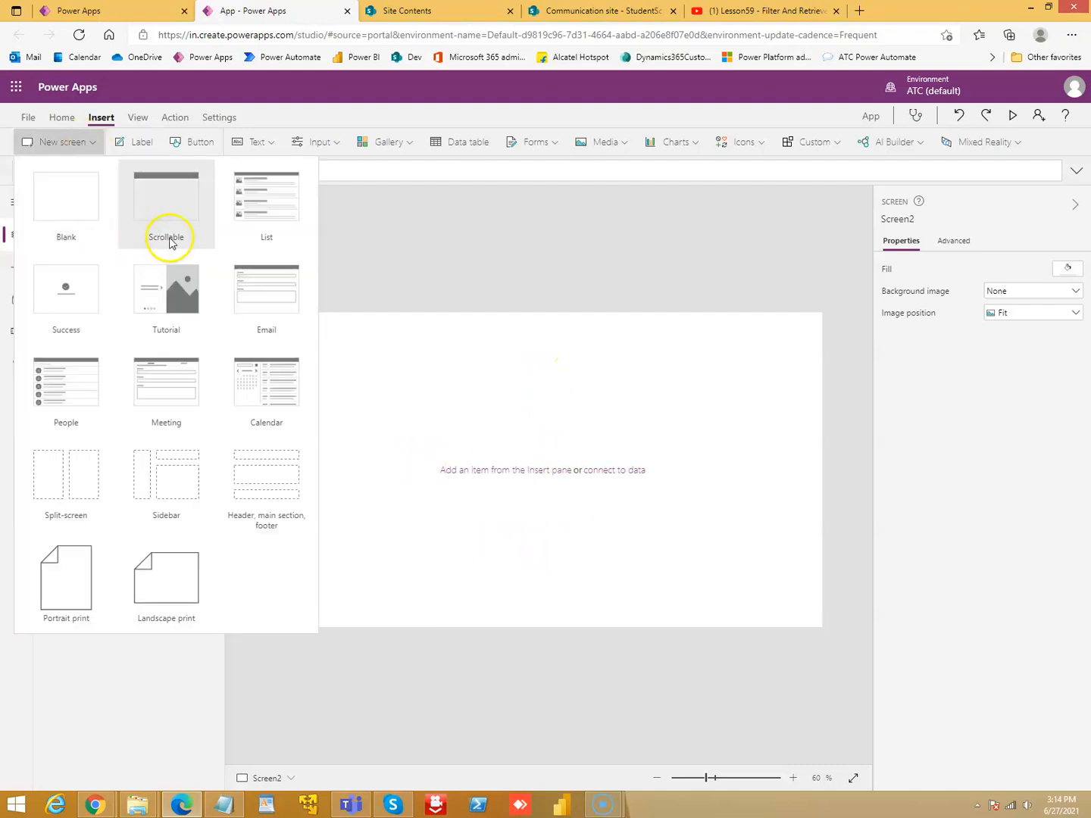
left_click(165, 196)
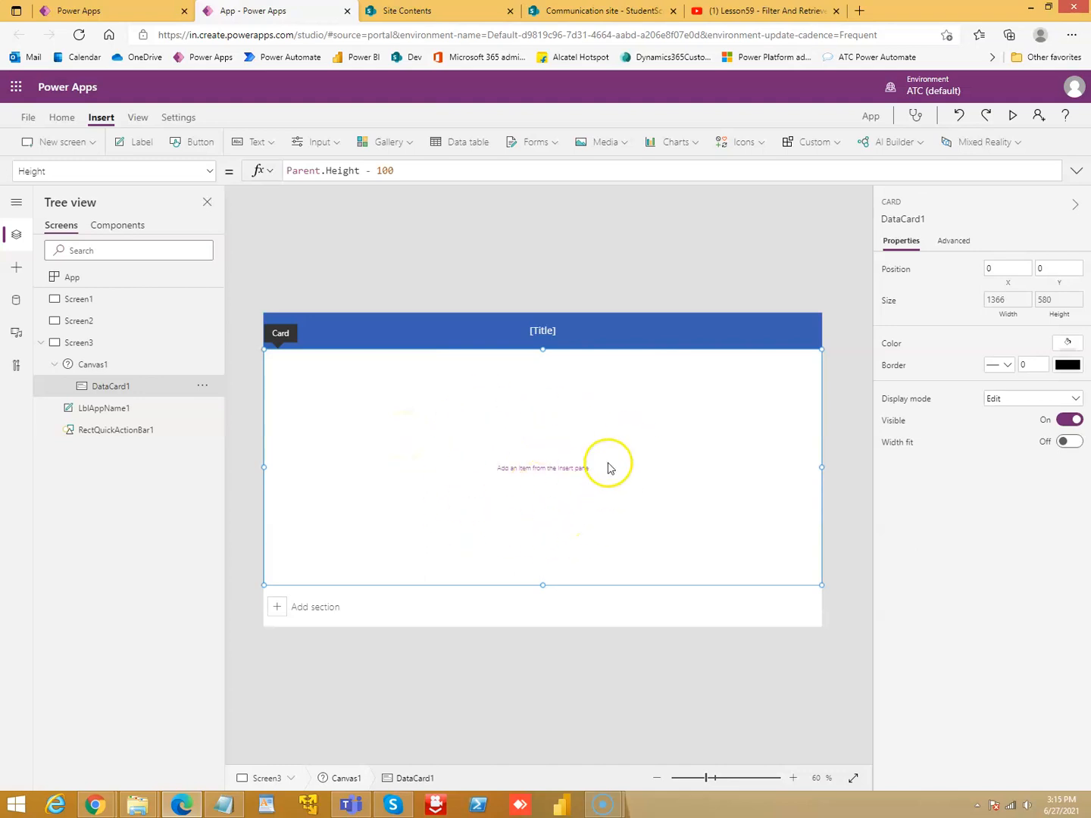
mouse_move(571, 460)
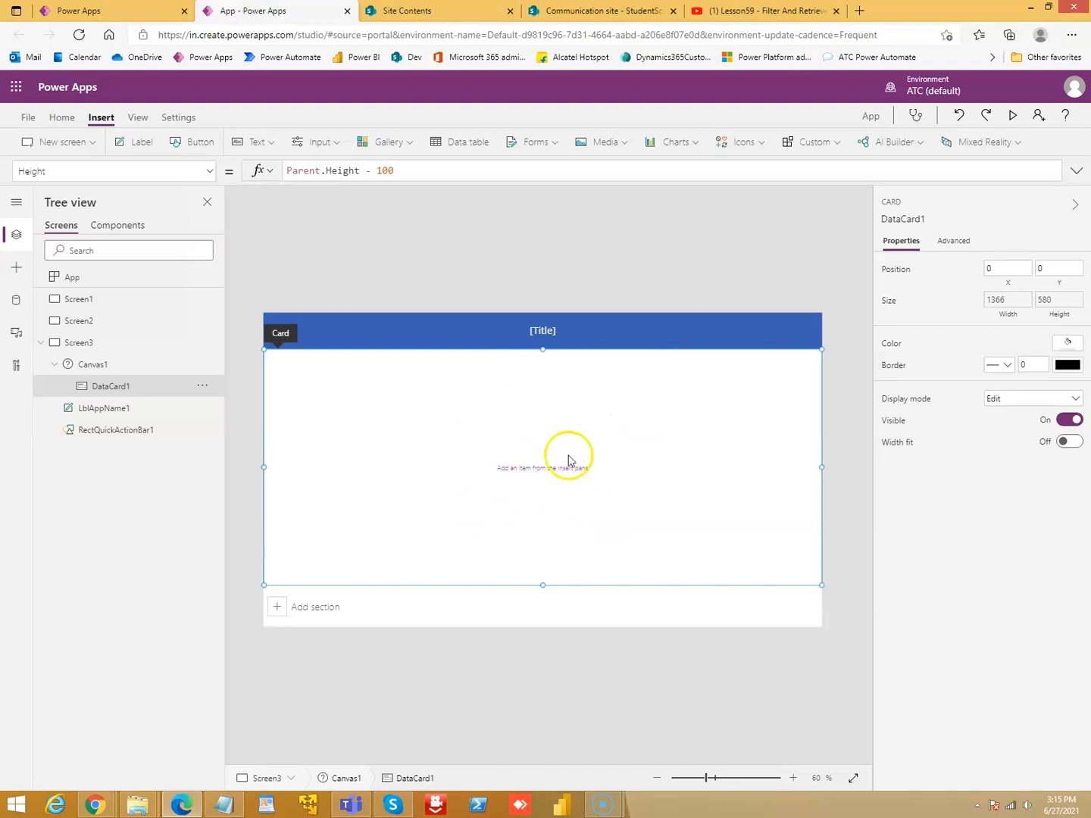
mouse_move(900, 419)
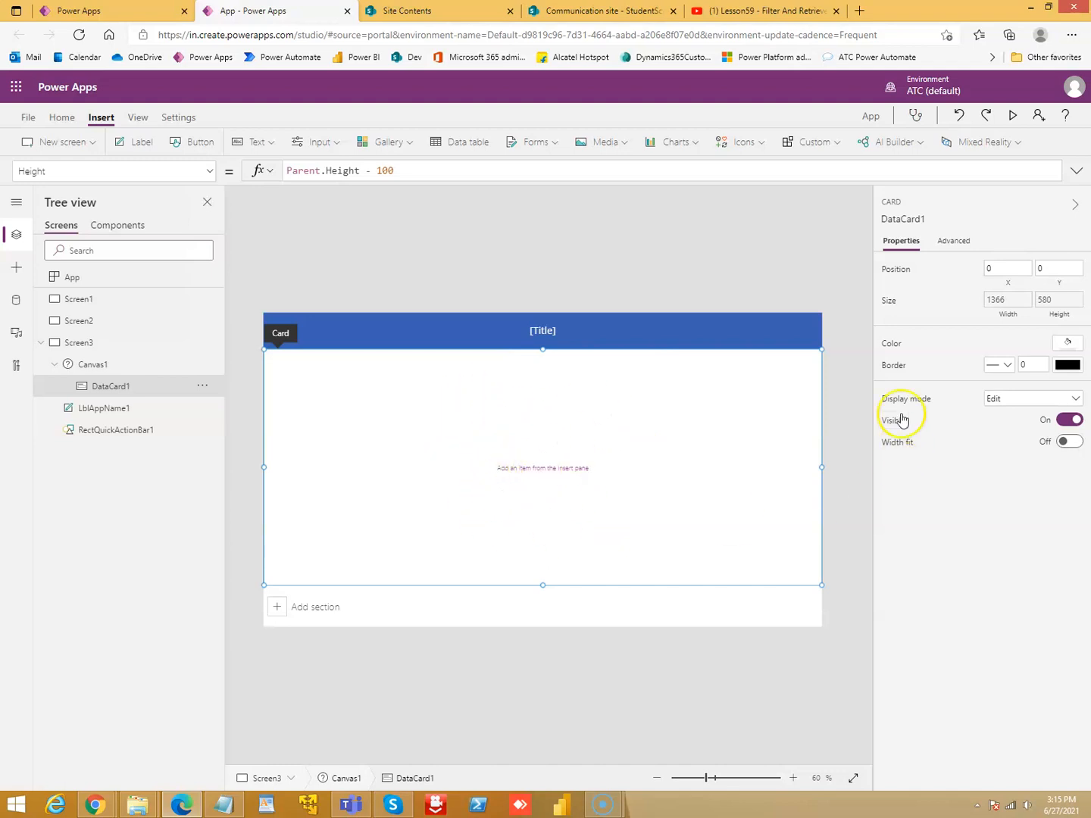
mouse_move(821, 396)
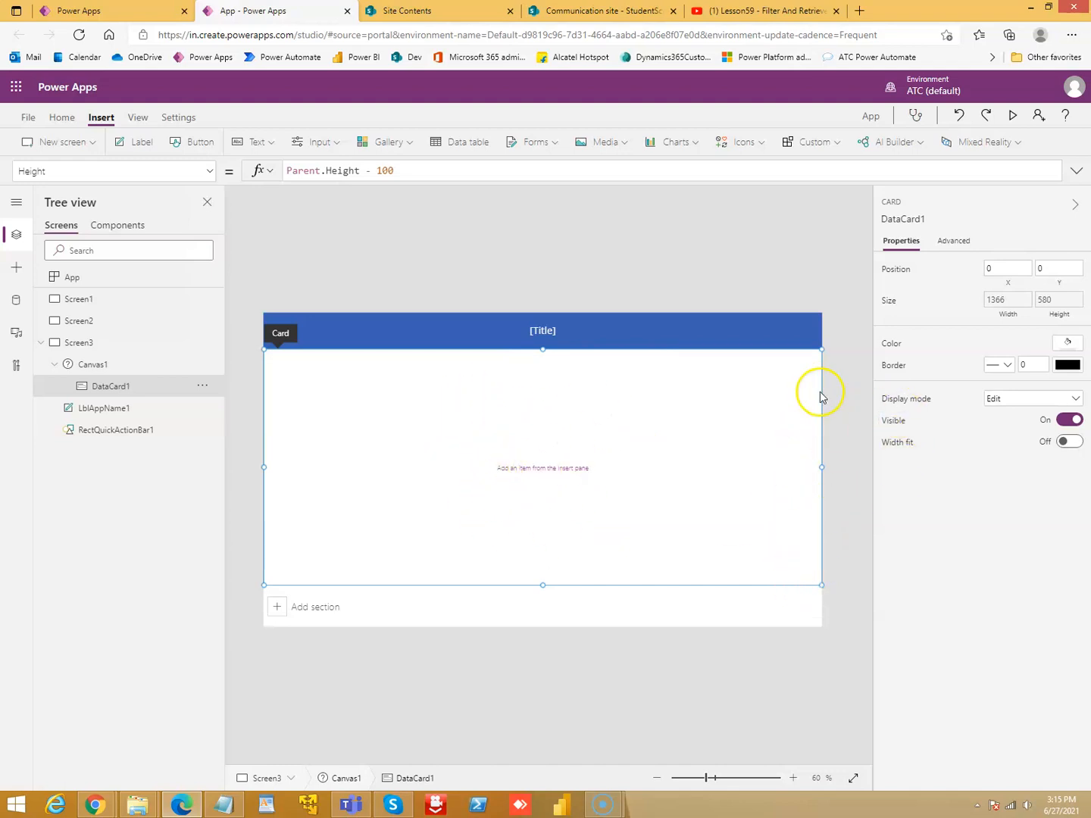
mouse_move(600, 582)
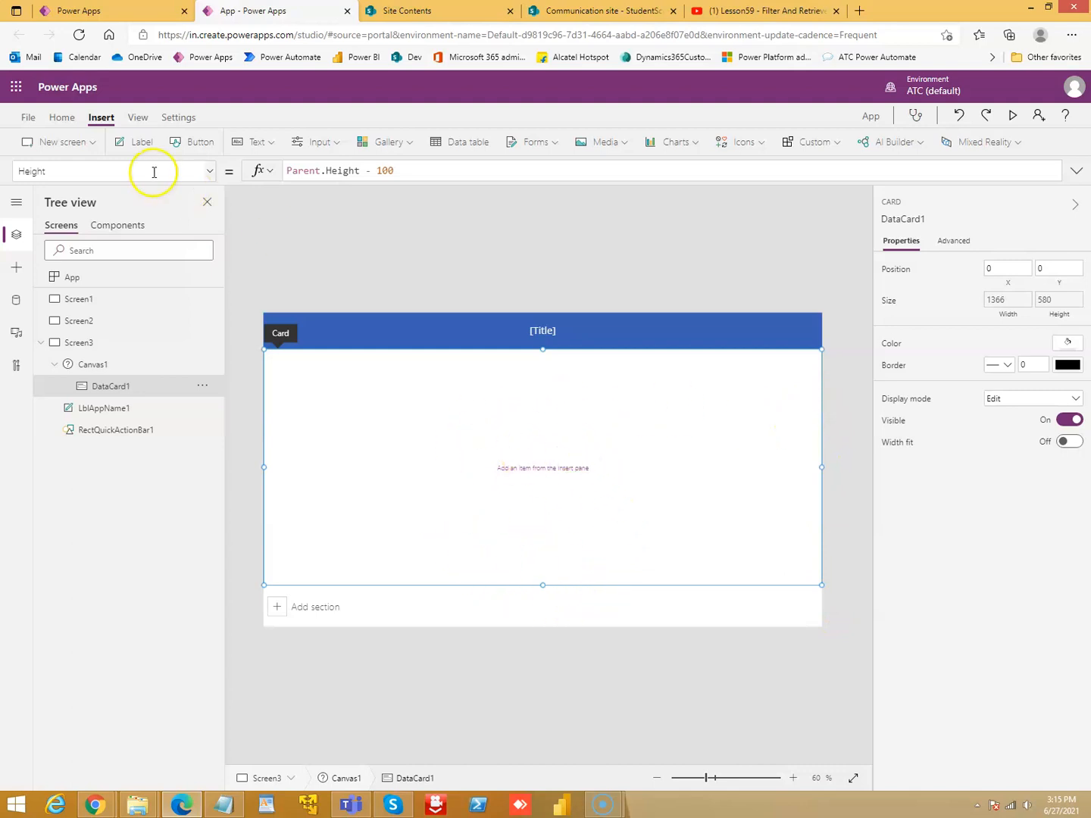
left_click(58, 142)
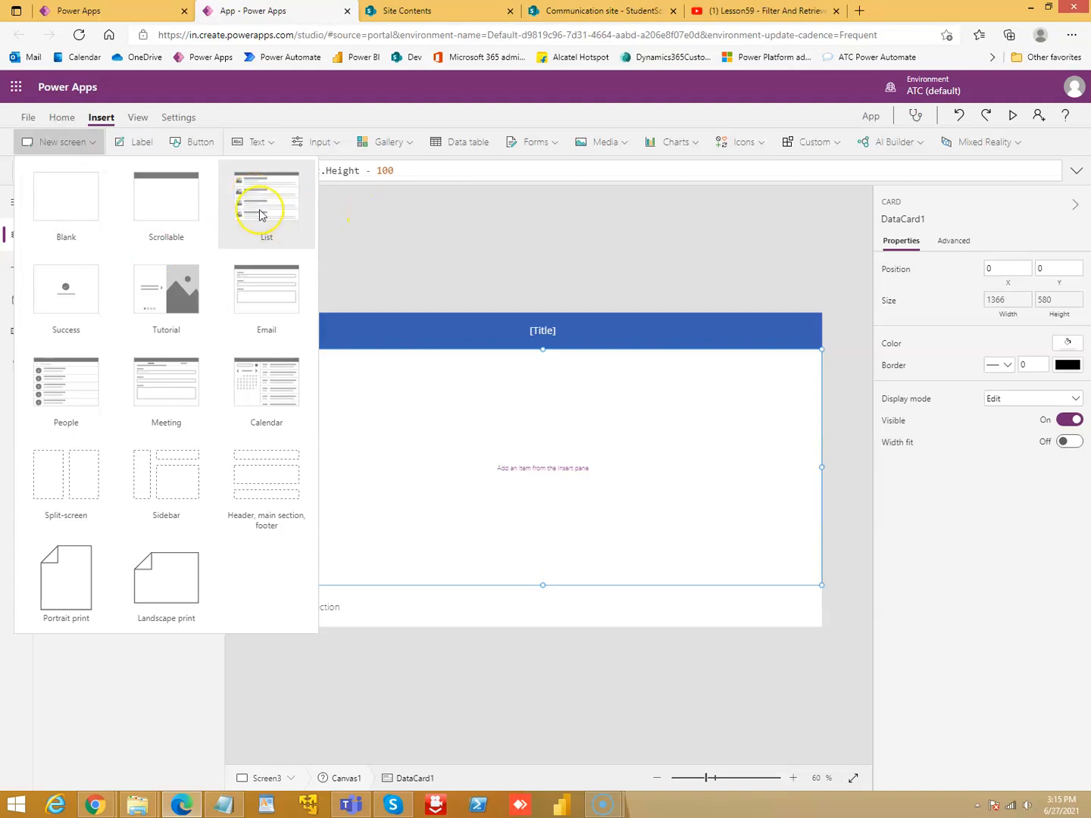
Add the List screen Screen4 and inspect its gallery and header bar in the Tree view
left_click(266, 197)
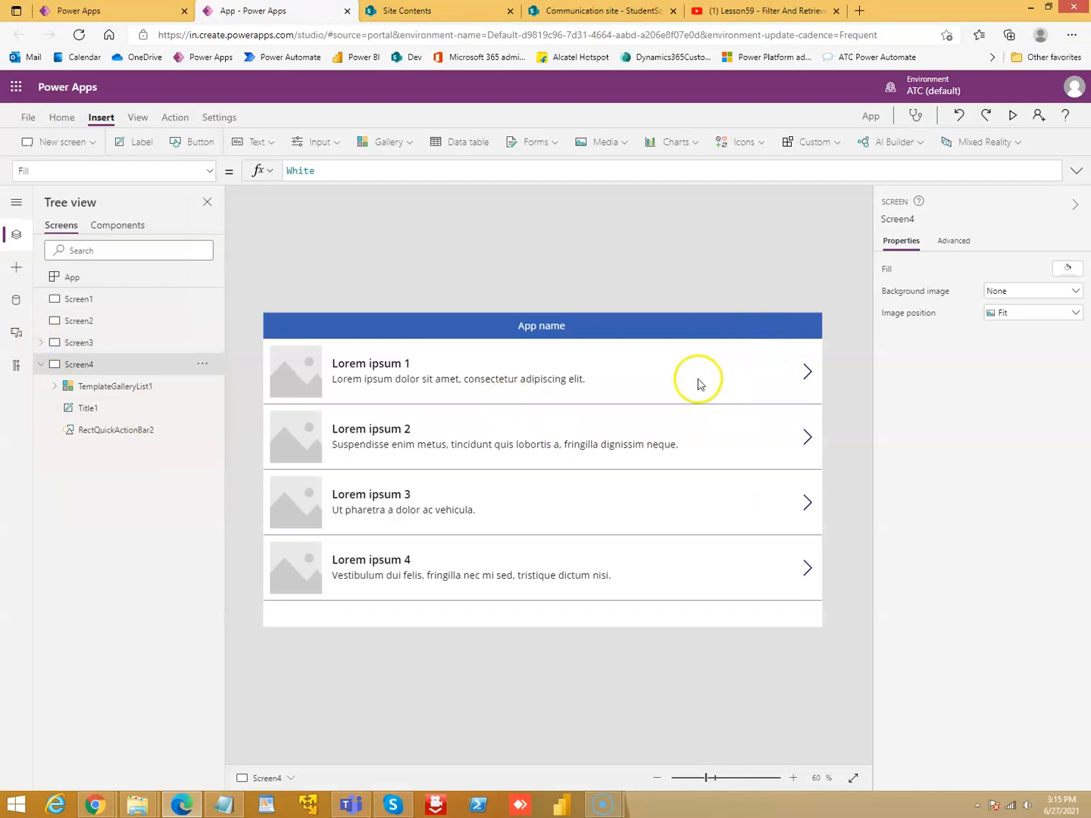
left_click(116, 386)
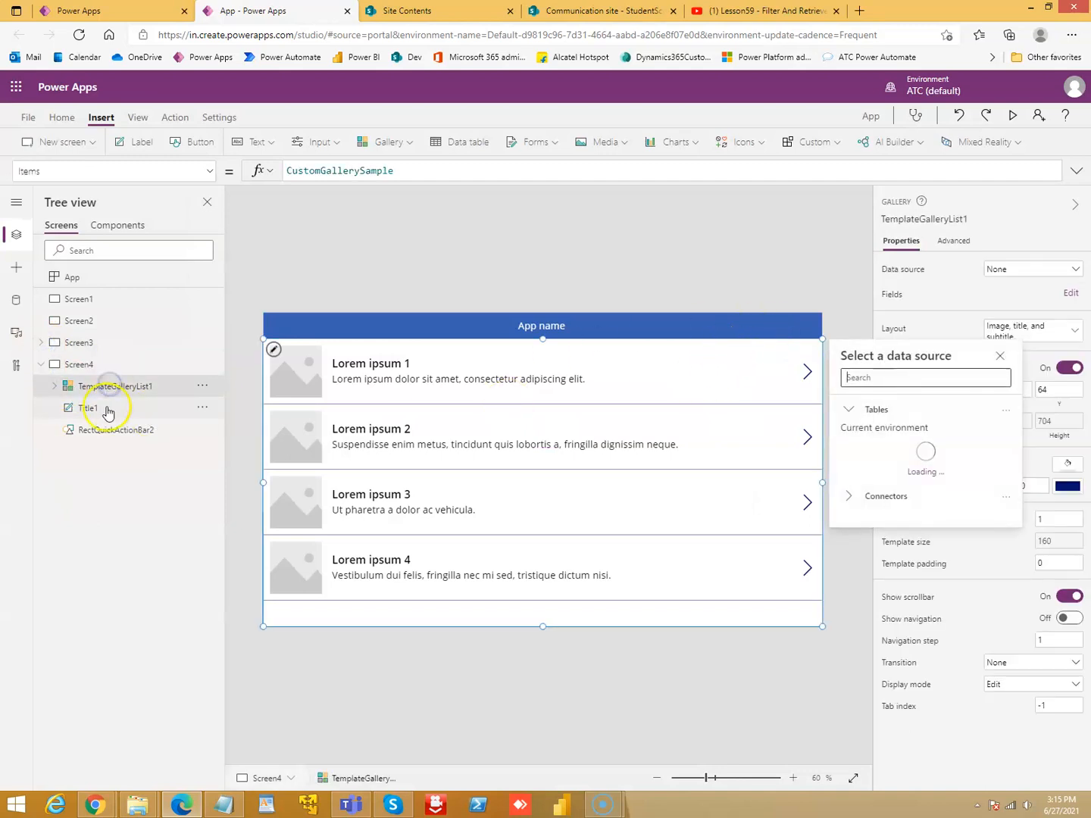
left_click(116, 430)
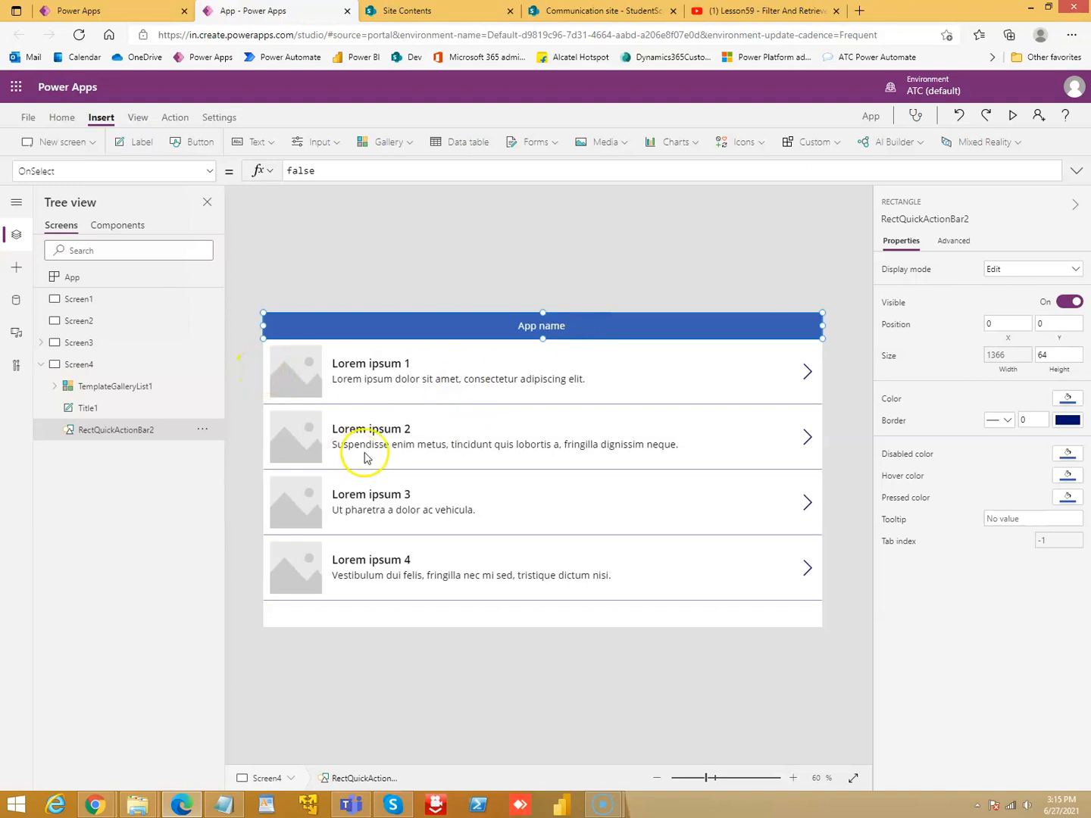
left_click(54, 364)
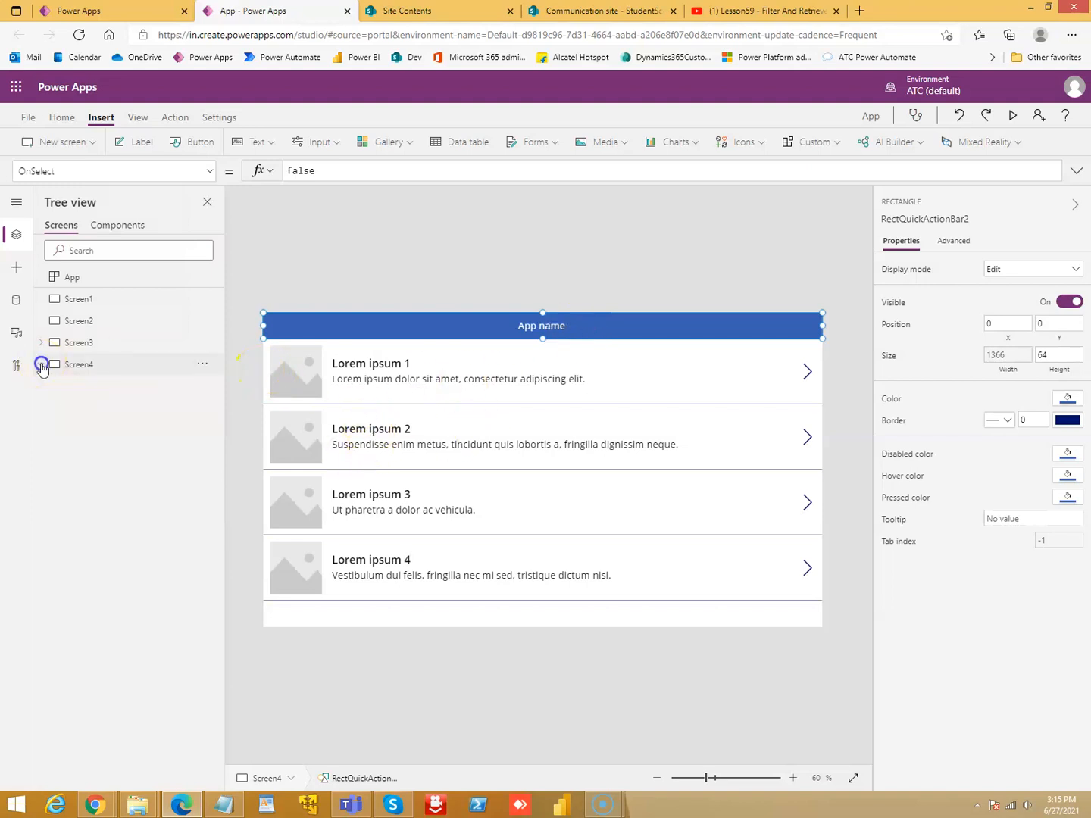
left_click(59, 142)
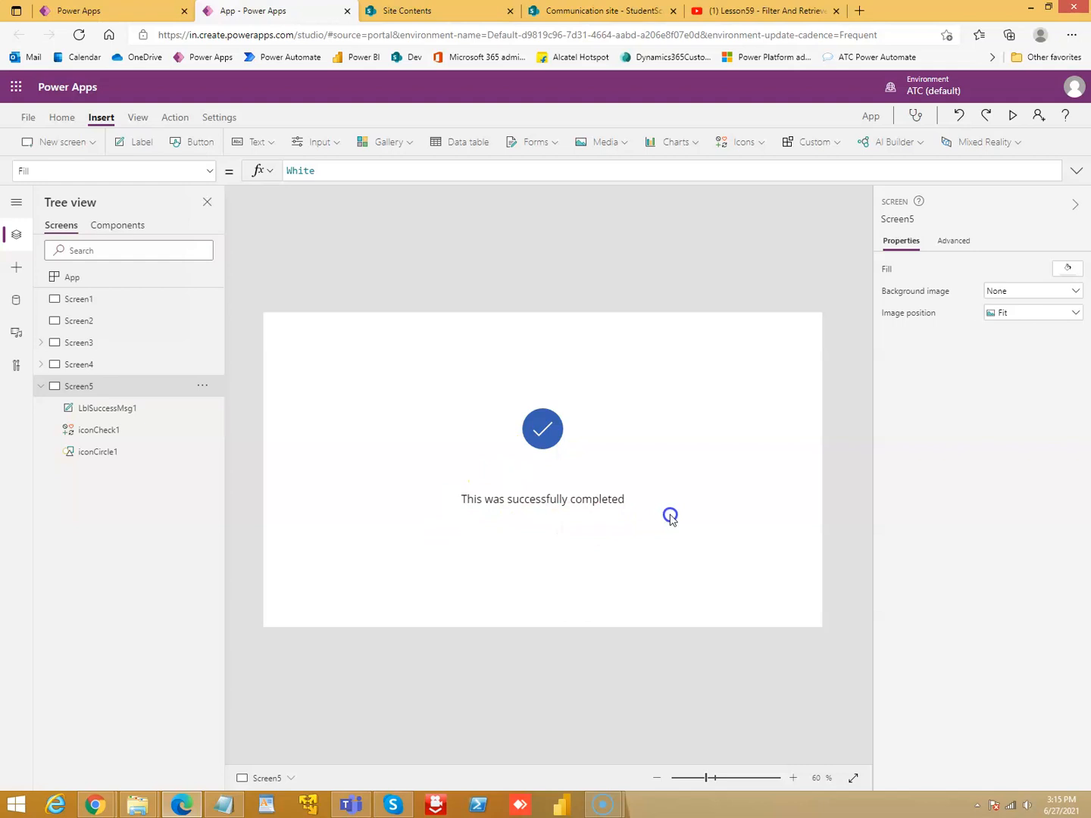
Add the Tutorial screen Screen6, dismiss the tip, and collapse Screen5
left_click(60, 141)
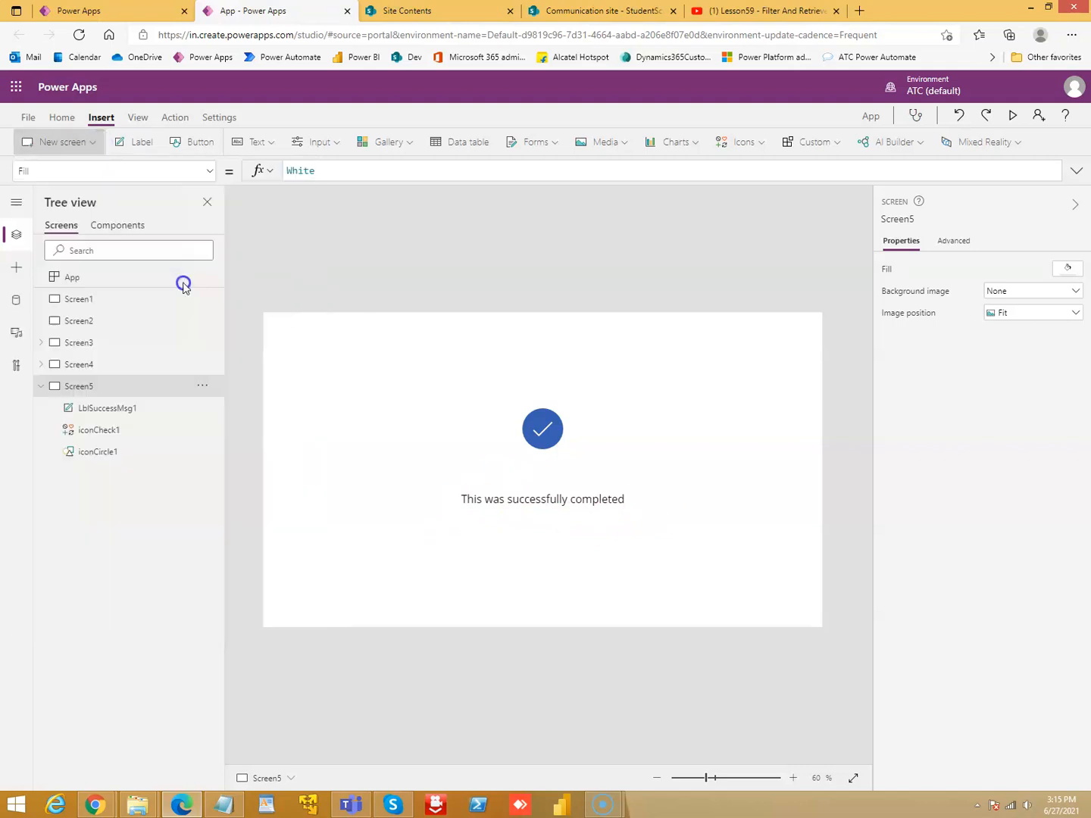
left_click(53, 142)
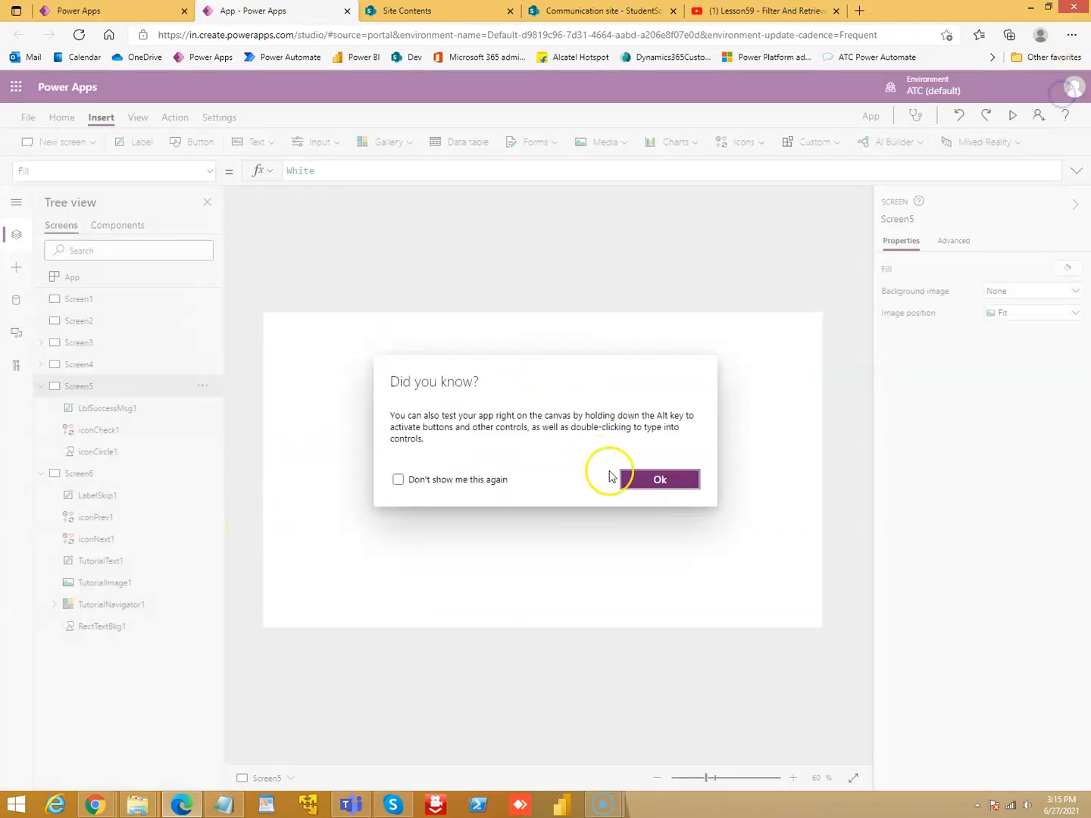
left_click(660, 480)
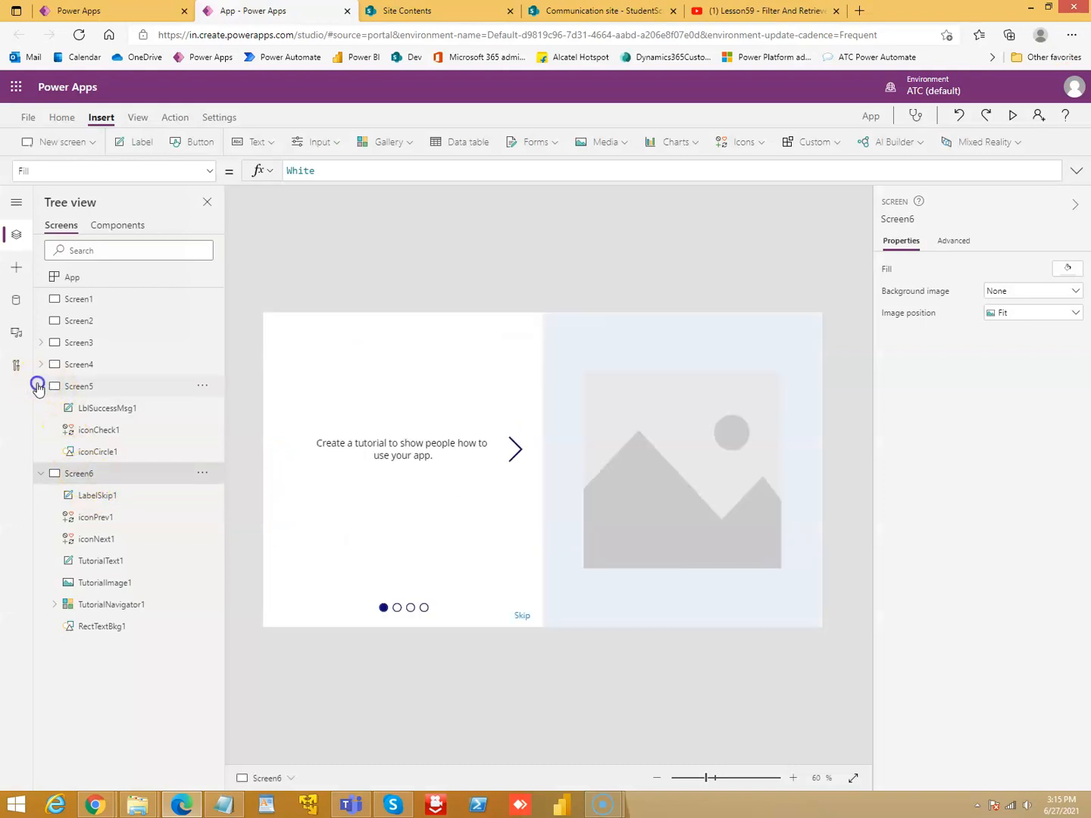
left_click(1012, 115)
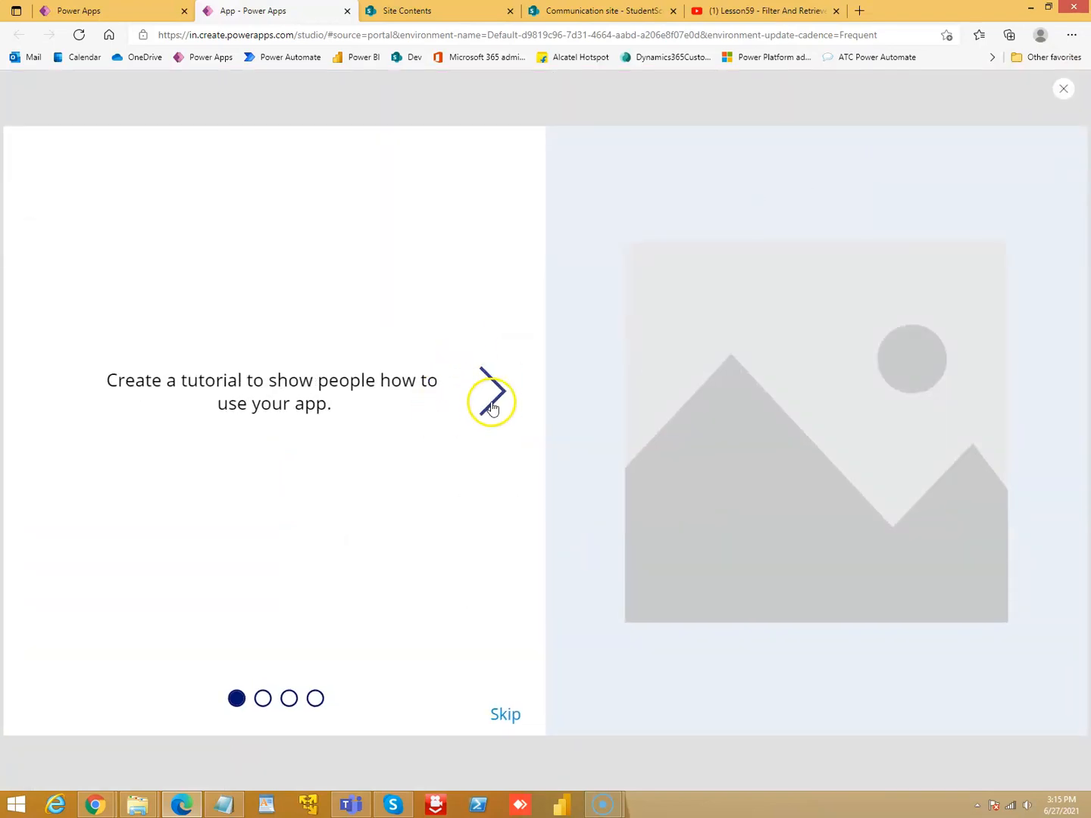
Step through the tutorial slides to the final one and dismiss the tip
left_click(493, 399)
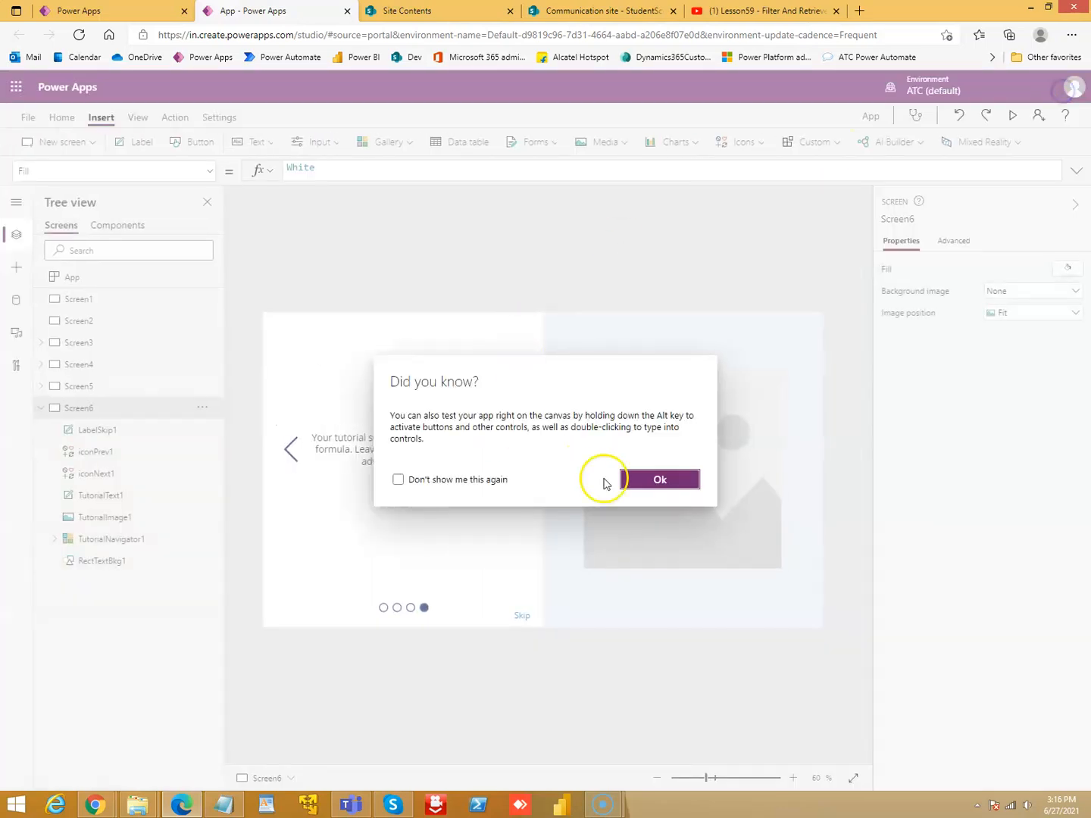
left_click(660, 479)
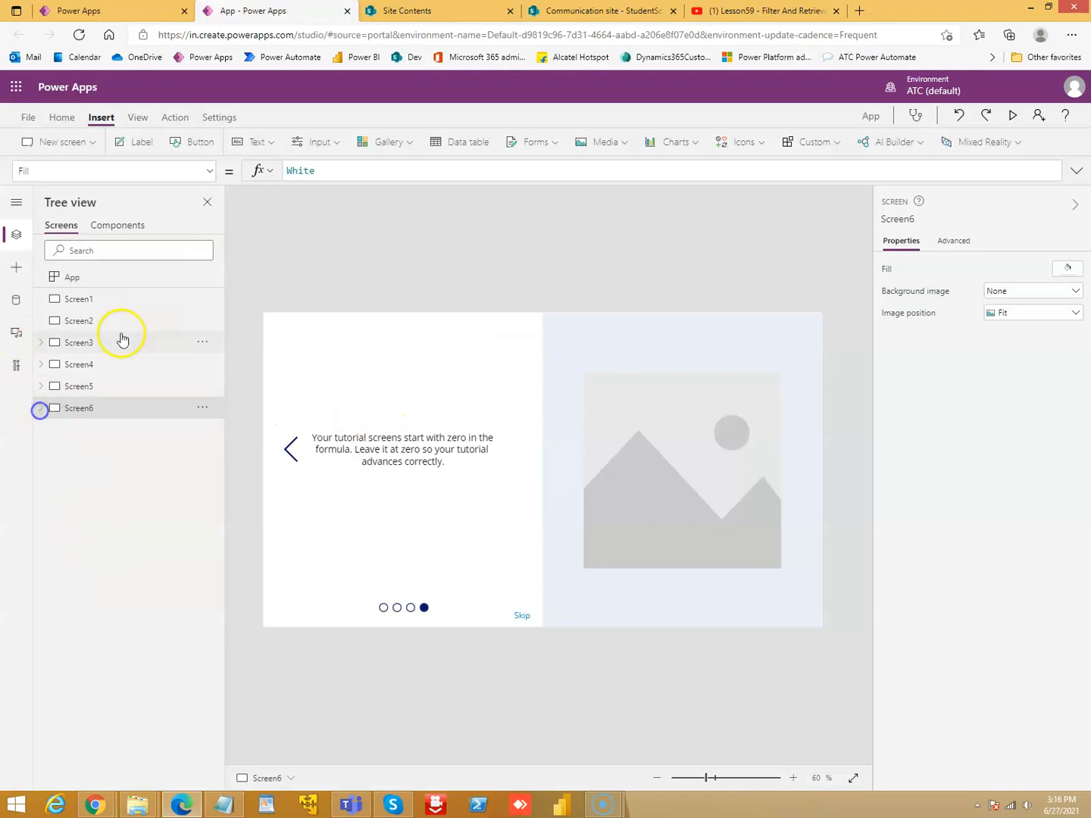
left_click(53, 141)
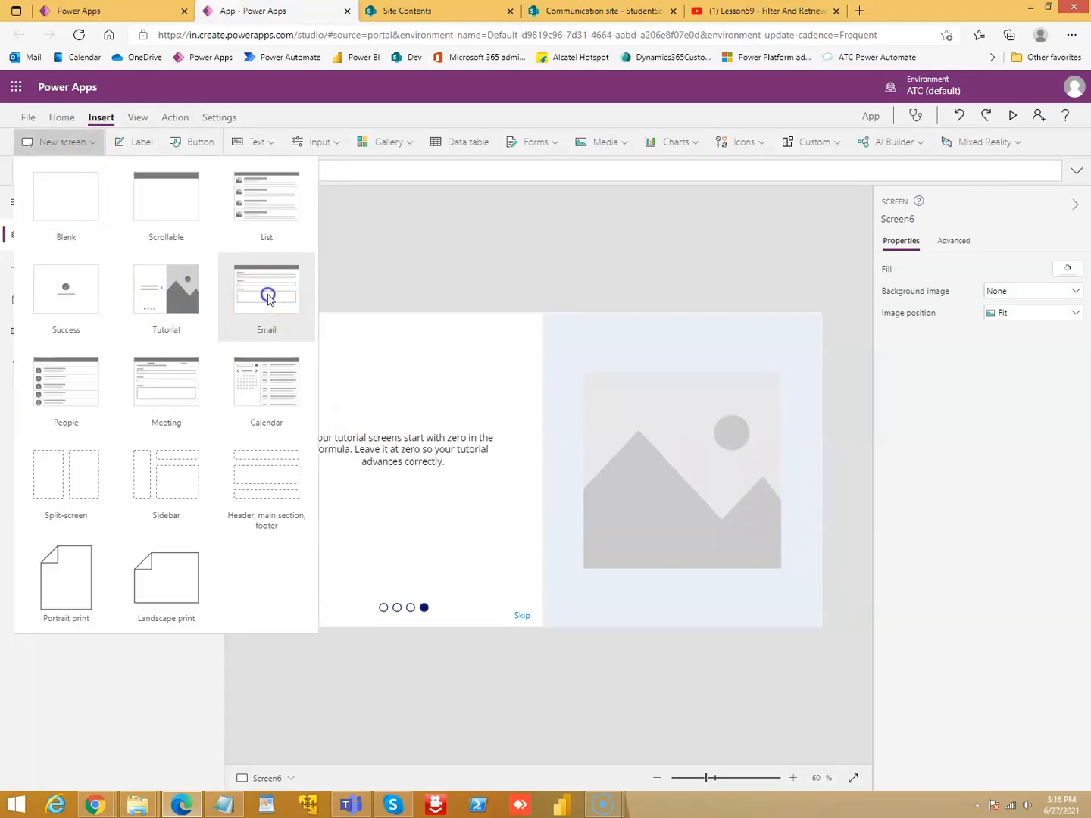
Add the Email screen Screen7, check its controls in the Tree view, and start the preview
left_click(266, 291)
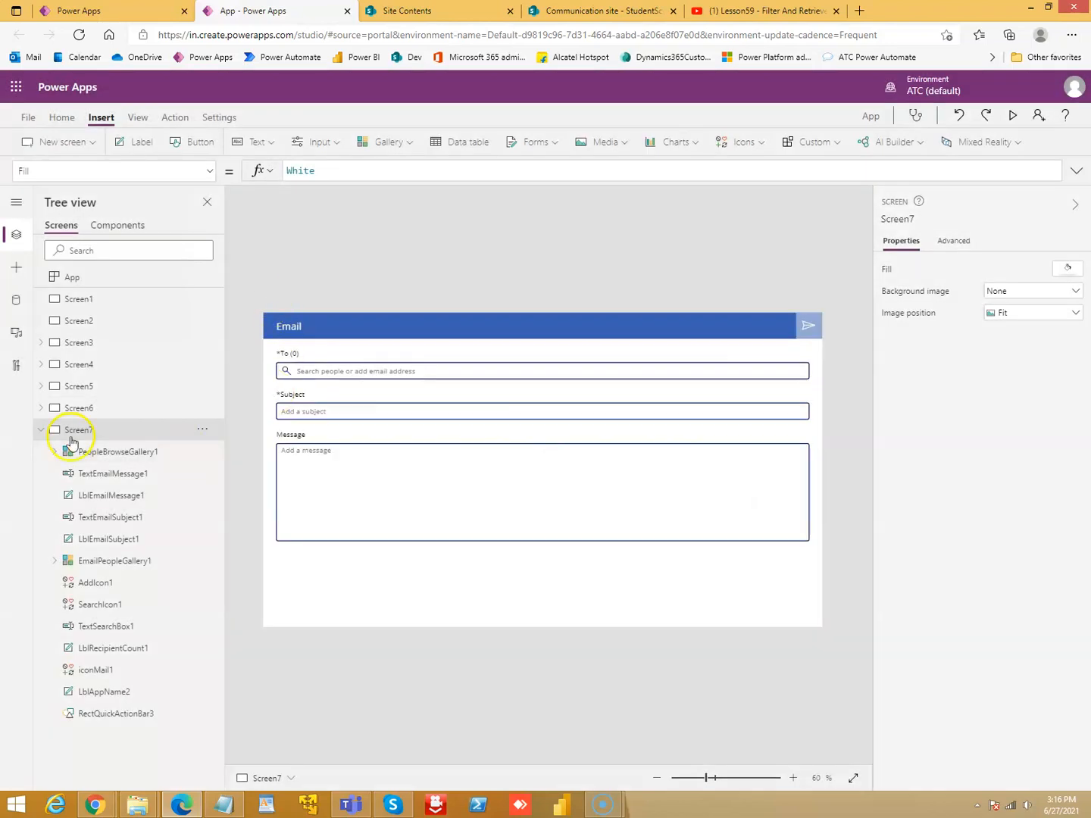
left_click(40, 430)
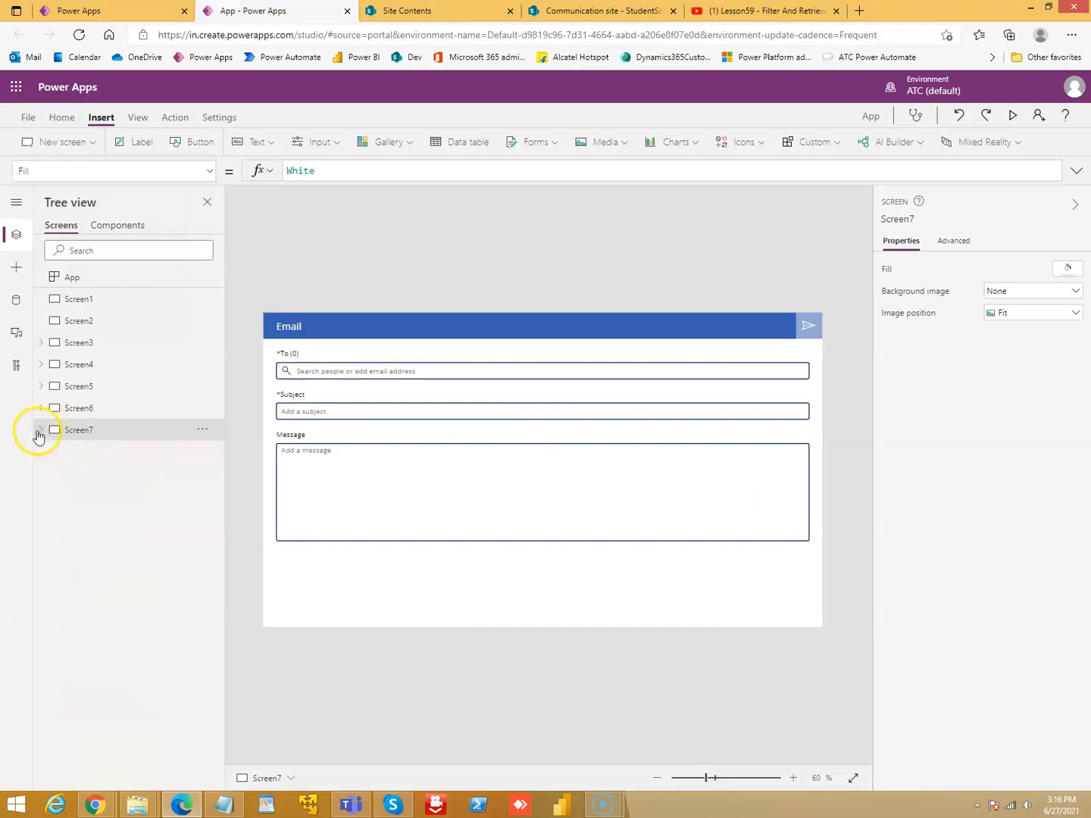
left_click(40, 430)
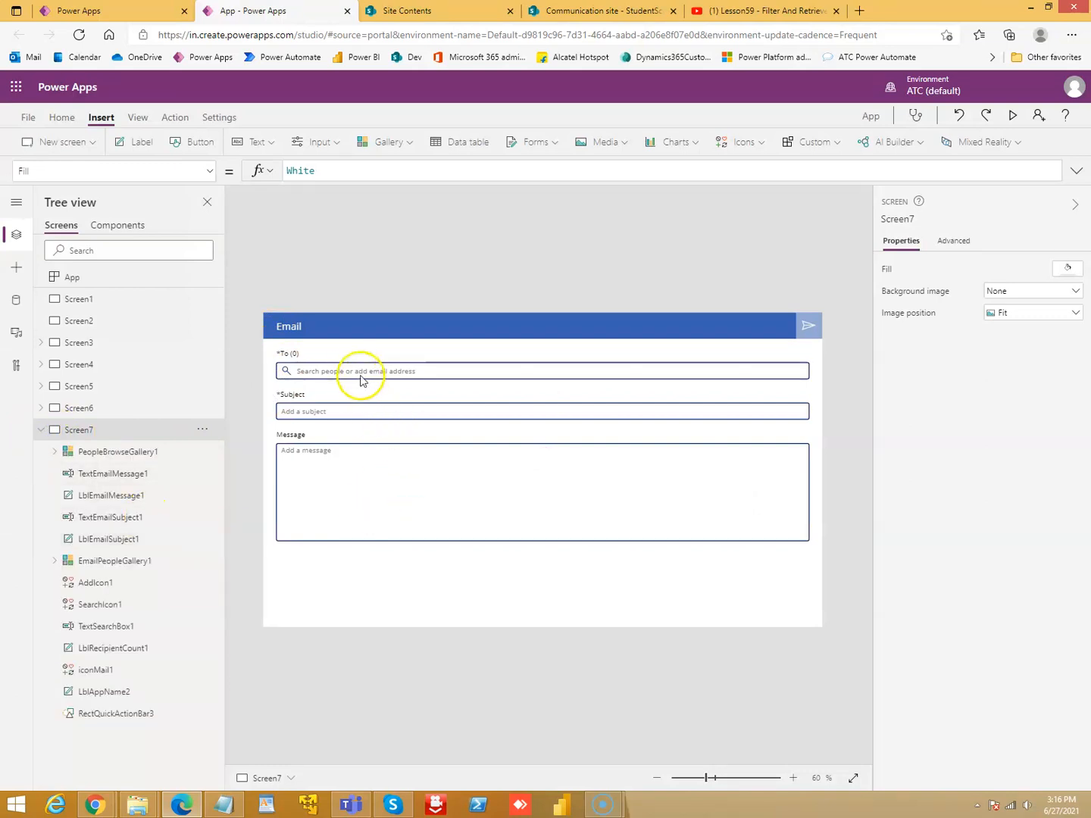
left_click(361, 371)
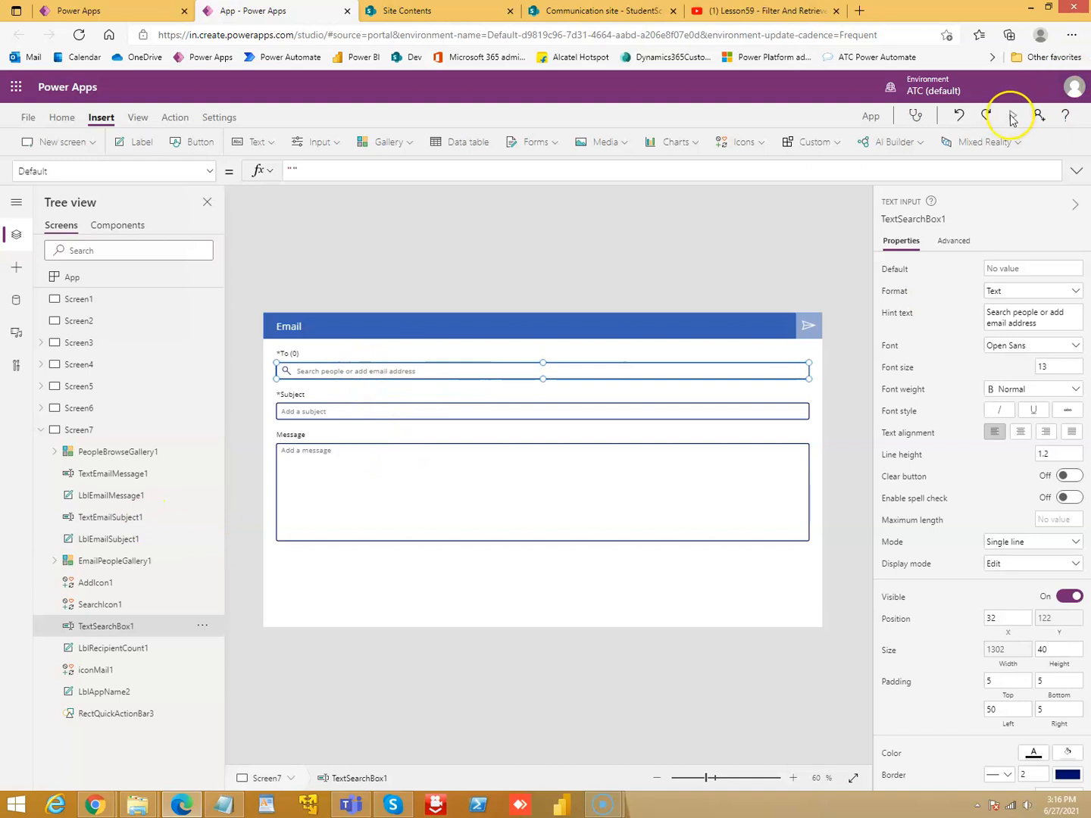
In preview, add the user matching 'aa' as recipient and enter subject 'test'
left_click(1012, 115)
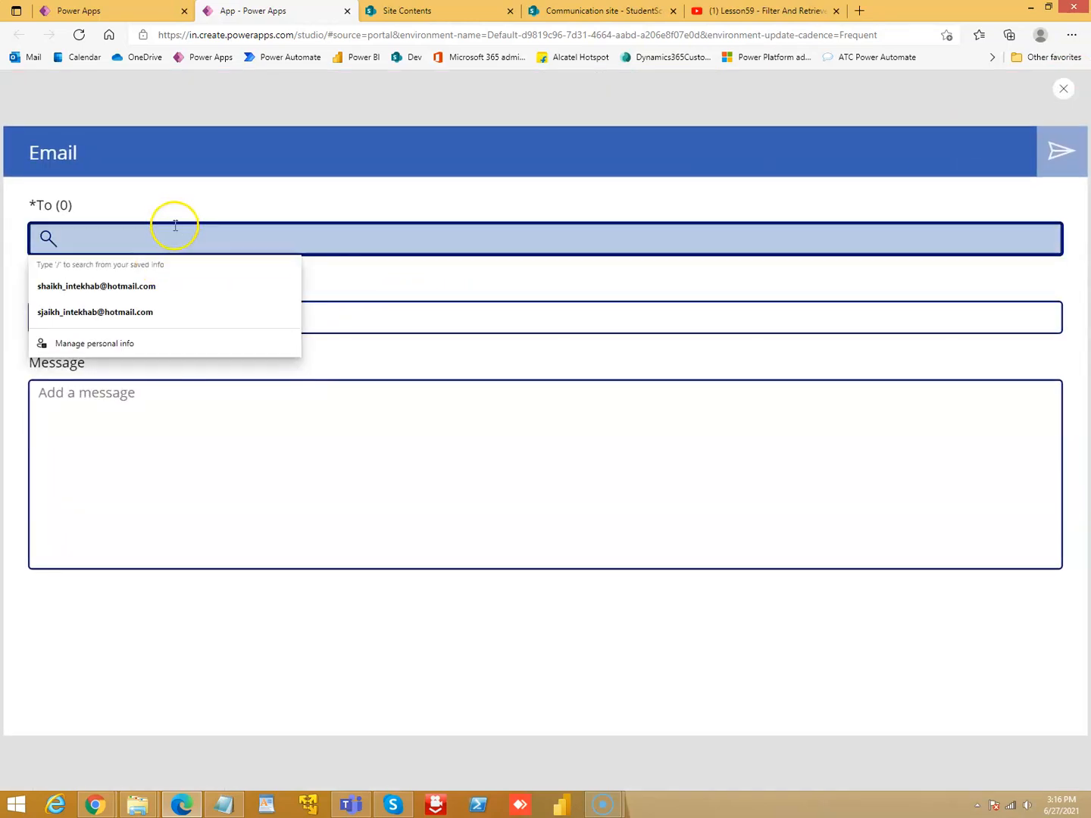
type("aa")
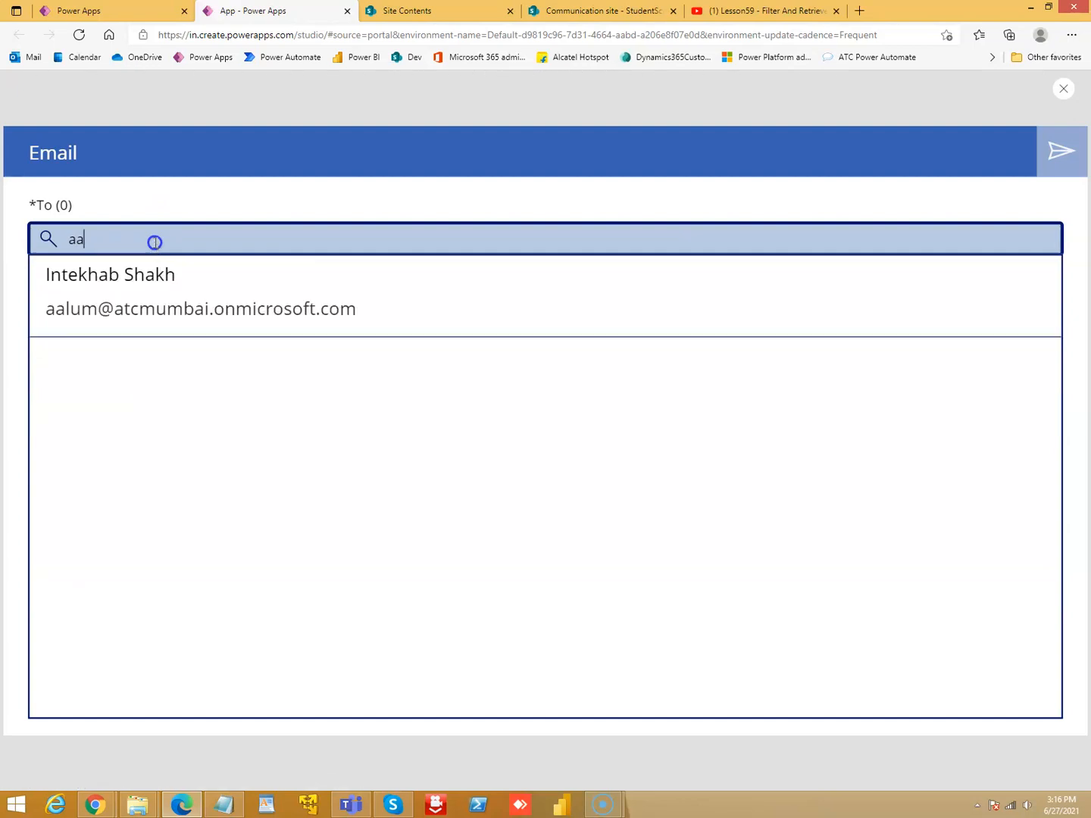
left_click(110, 274)
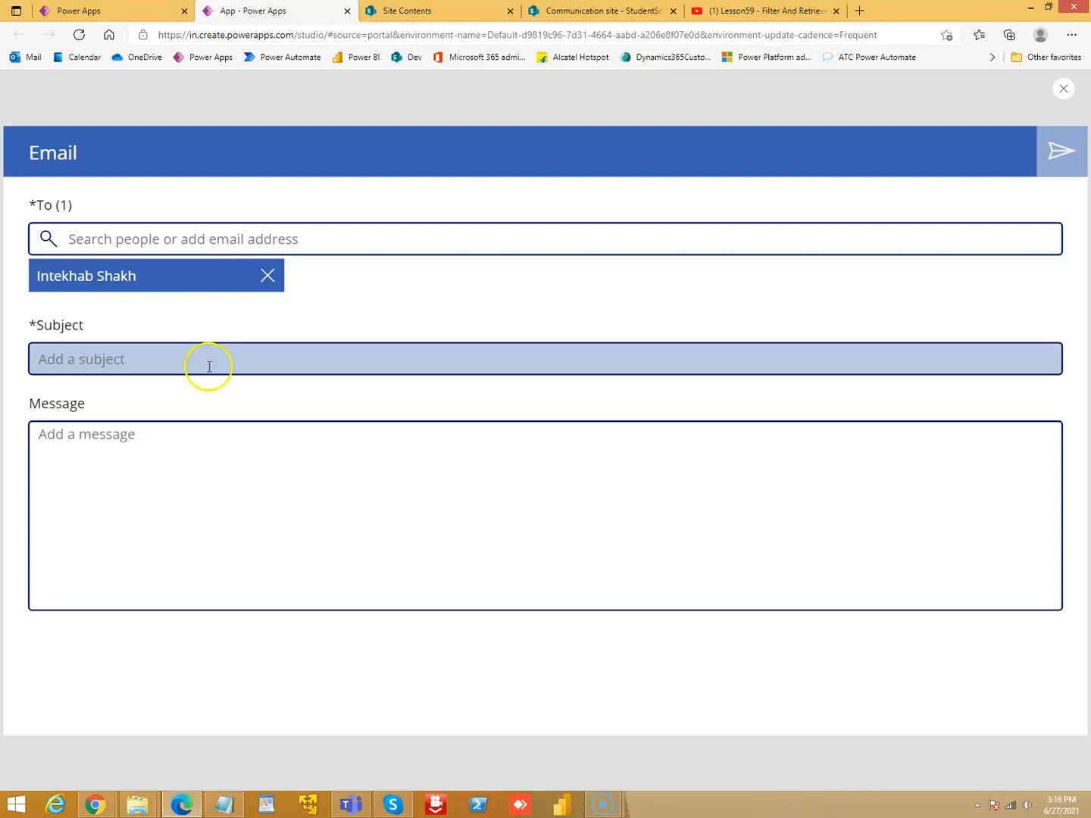
left_click(208, 358)
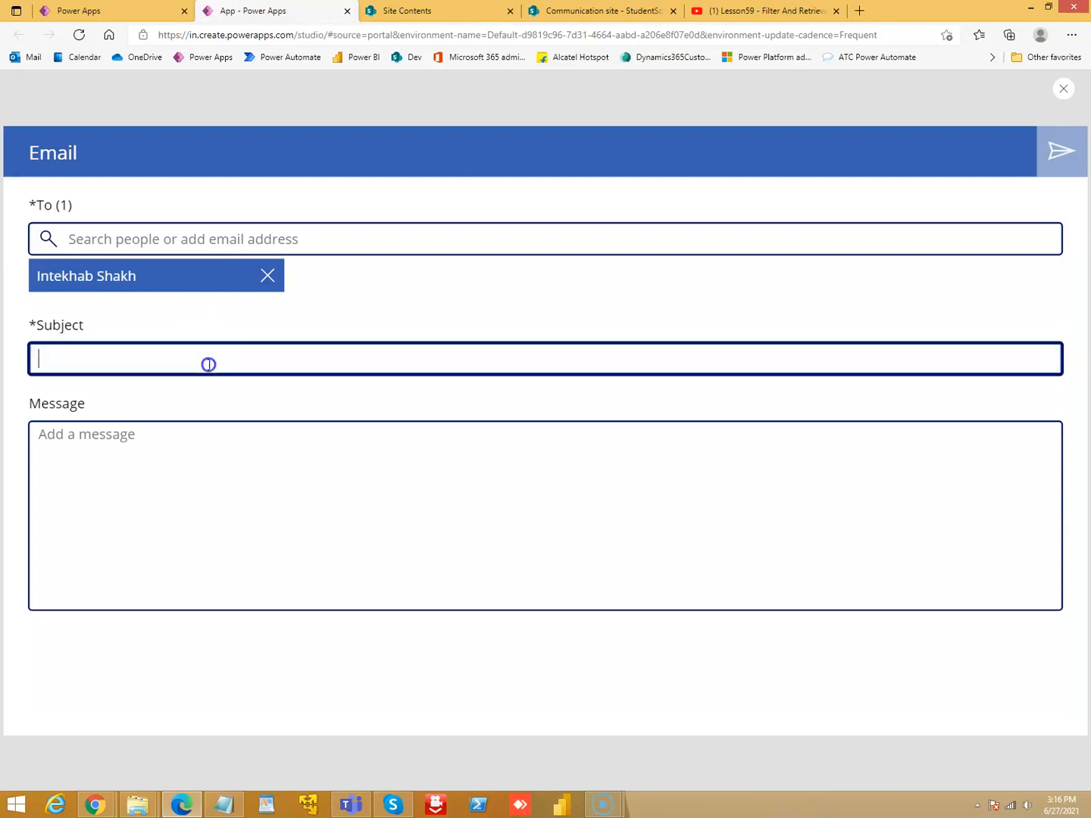
type("test")
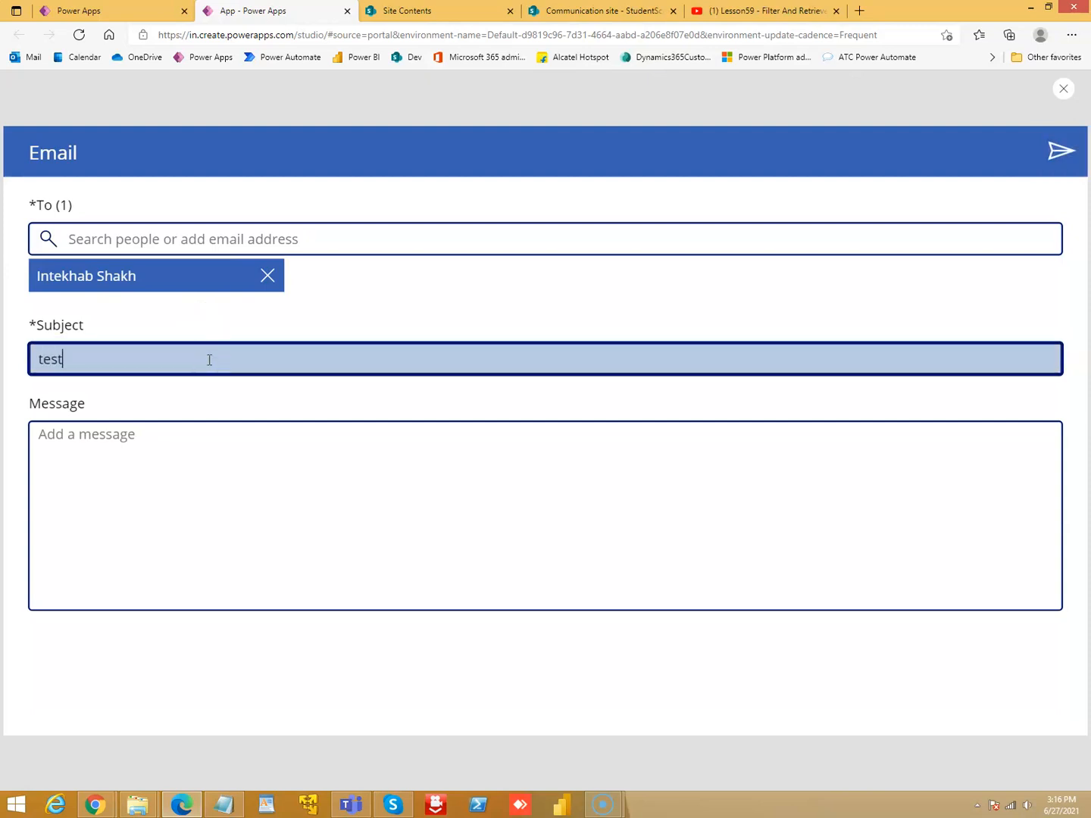
type("te")
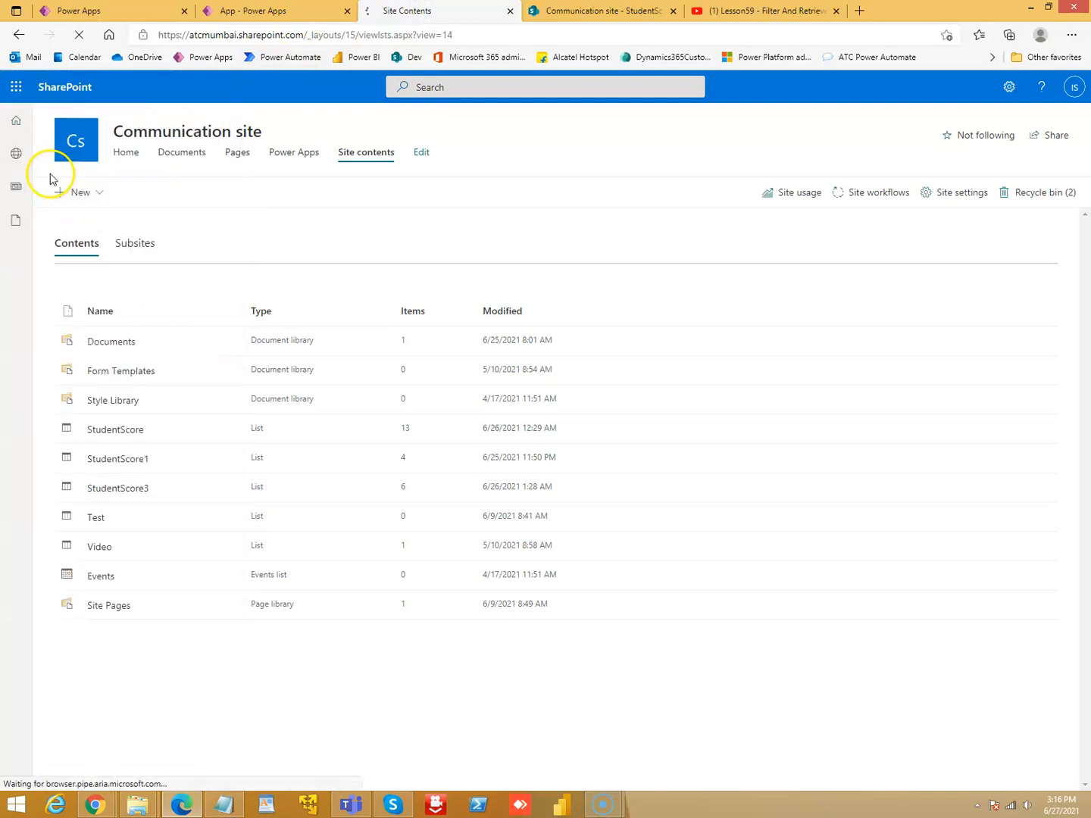
Check the mailbox, then return to Power Apps and dismiss the testing tip
left_click(439, 10)
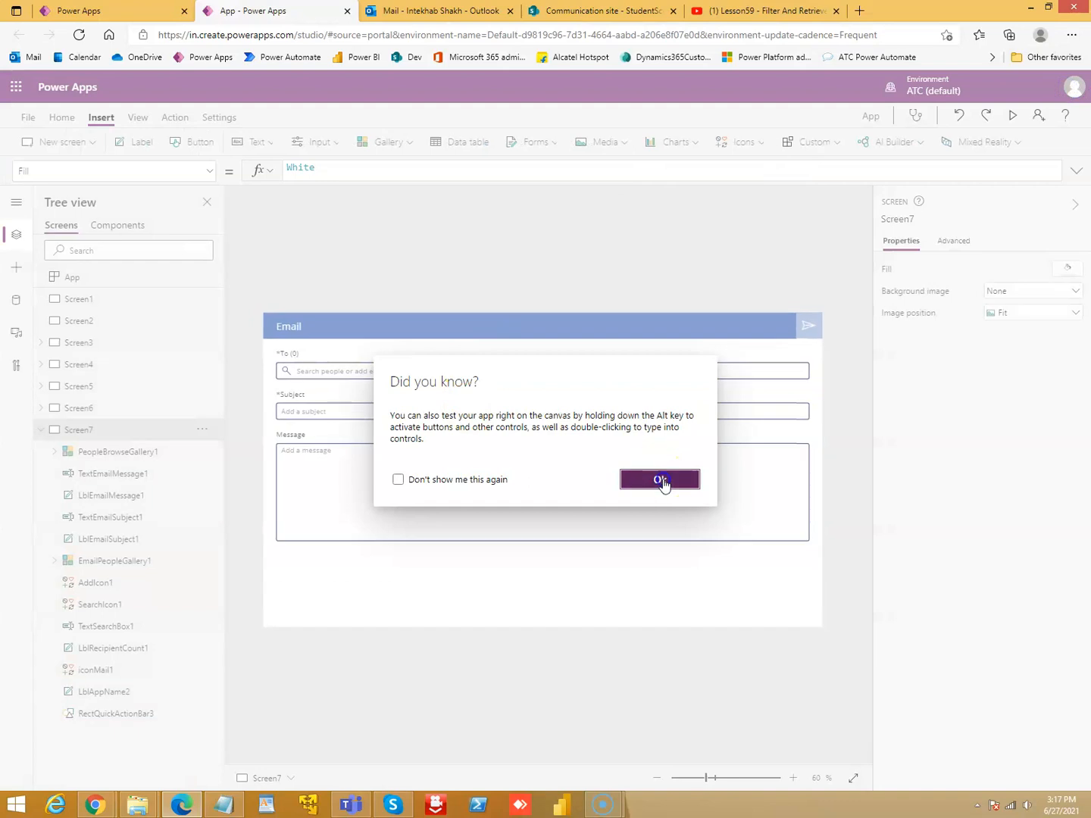
left_click(659, 480)
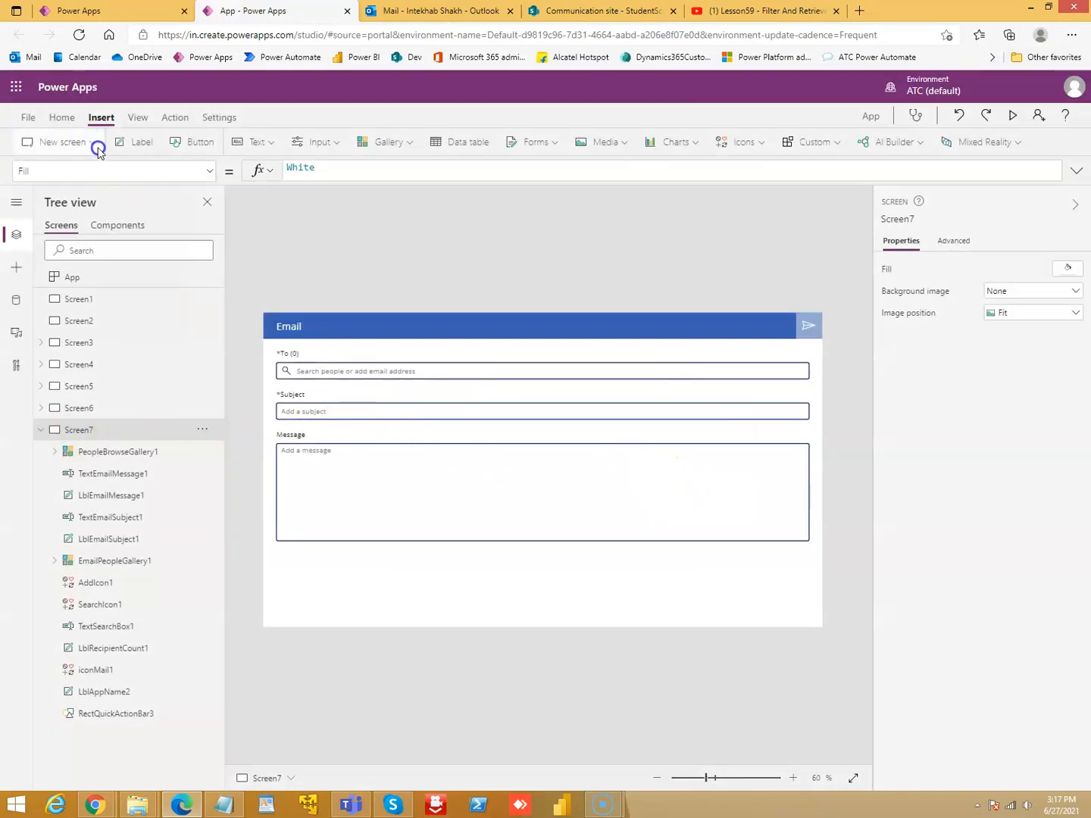
Add the People screen Screen8 and run it in preview
left_click(61, 141)
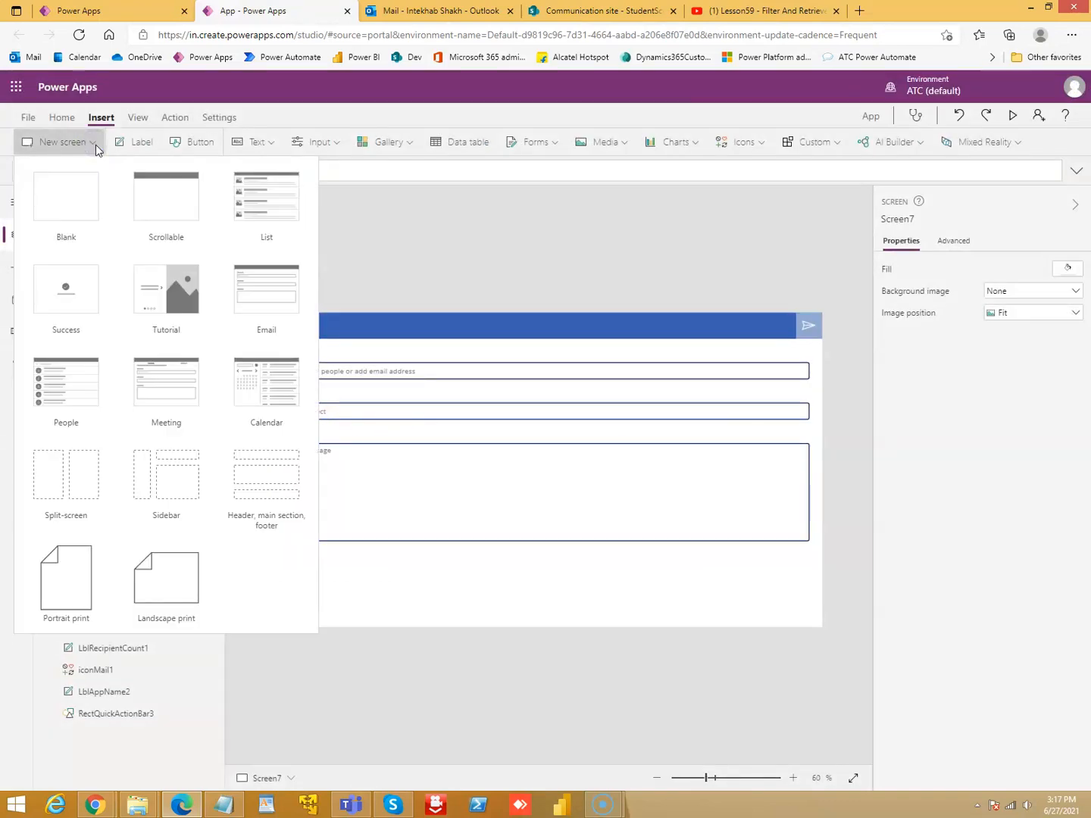
mouse_move(65, 386)
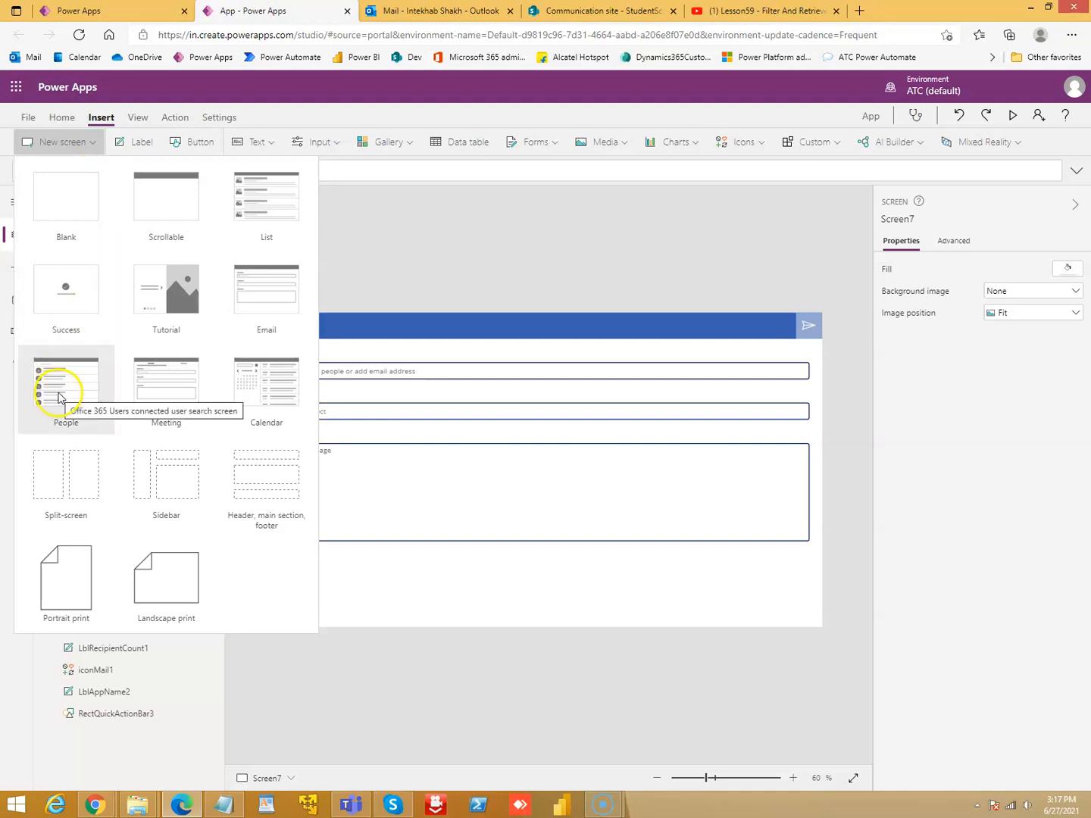
left_click(65, 379)
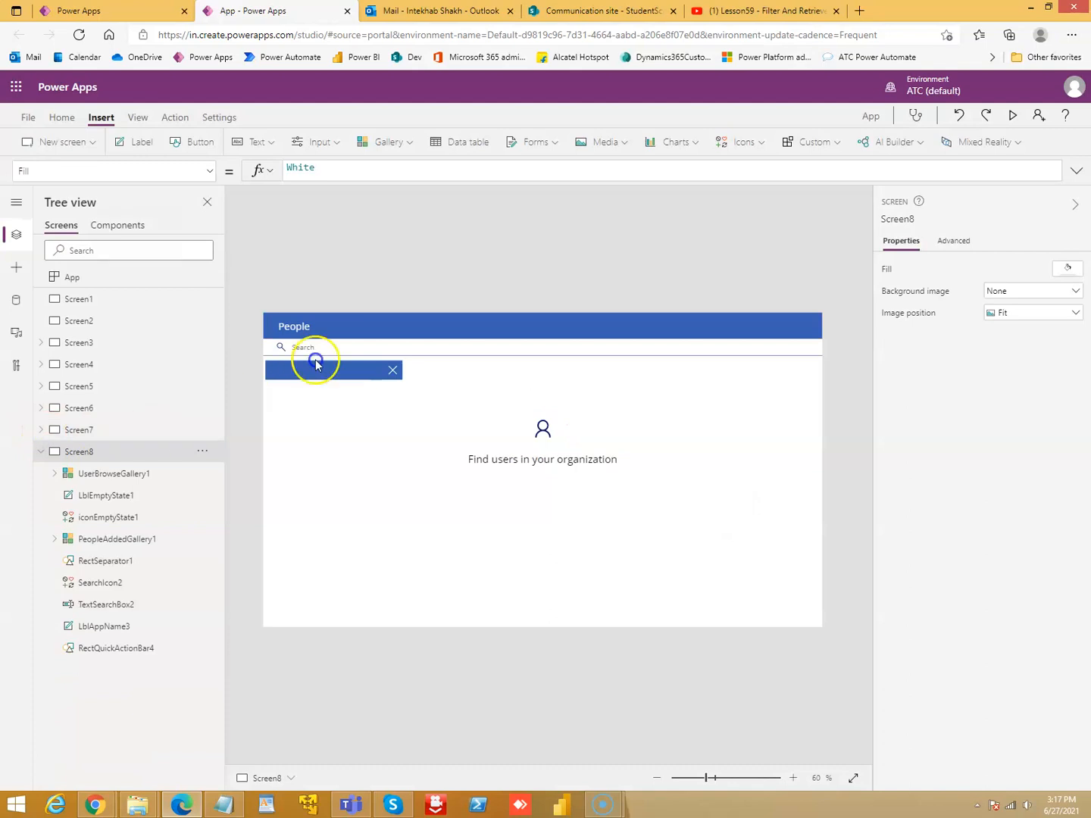
left_click(1012, 116)
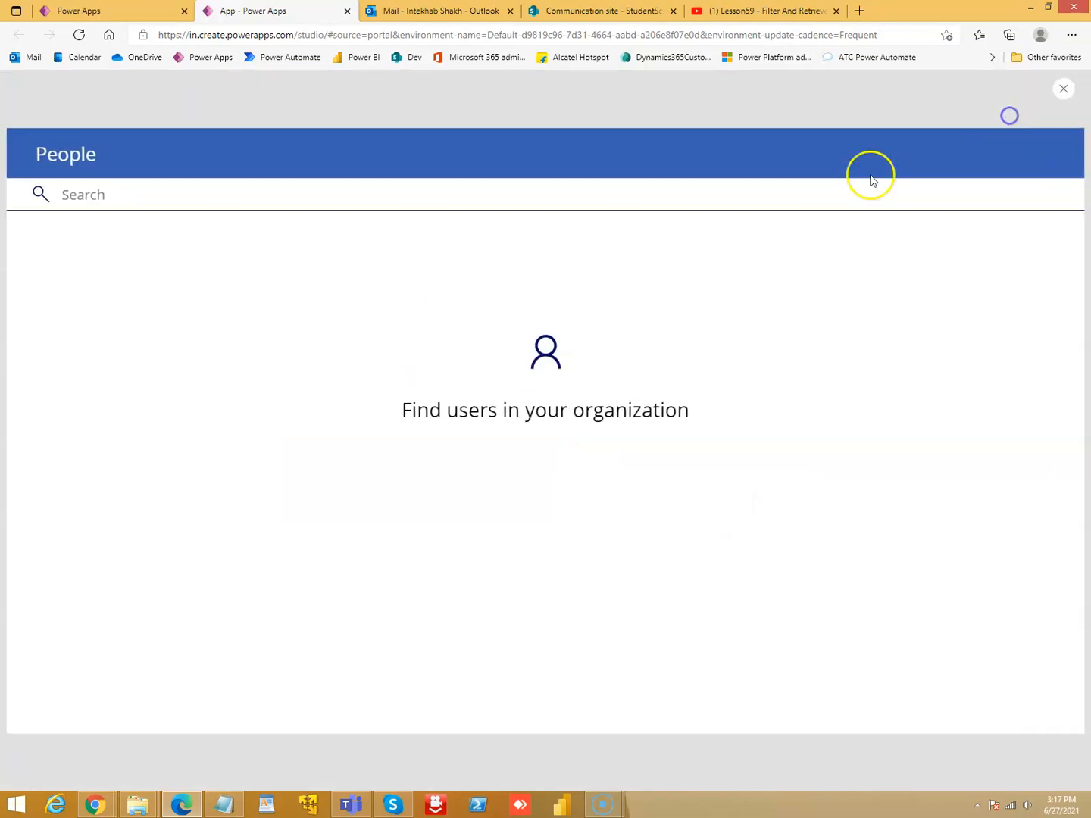
Pick users found by 'aa' and 'rubin', remove the second, then exit preview
type("aalum")
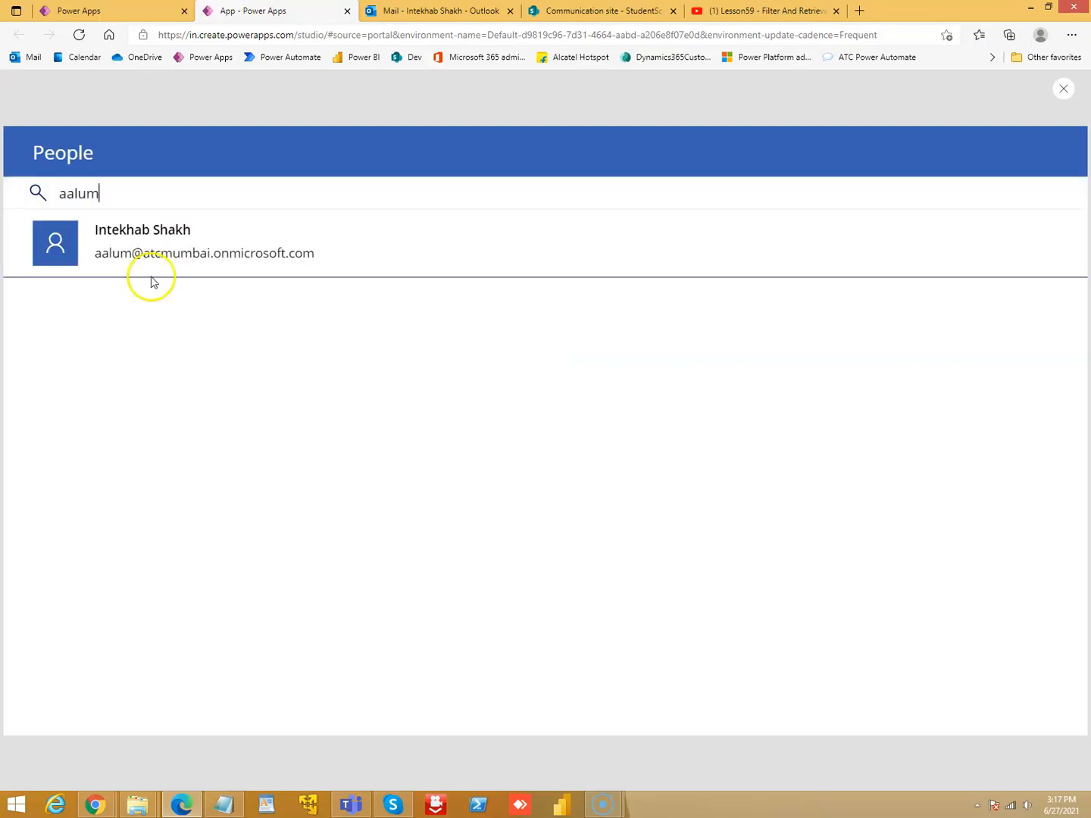
left_click(143, 243)
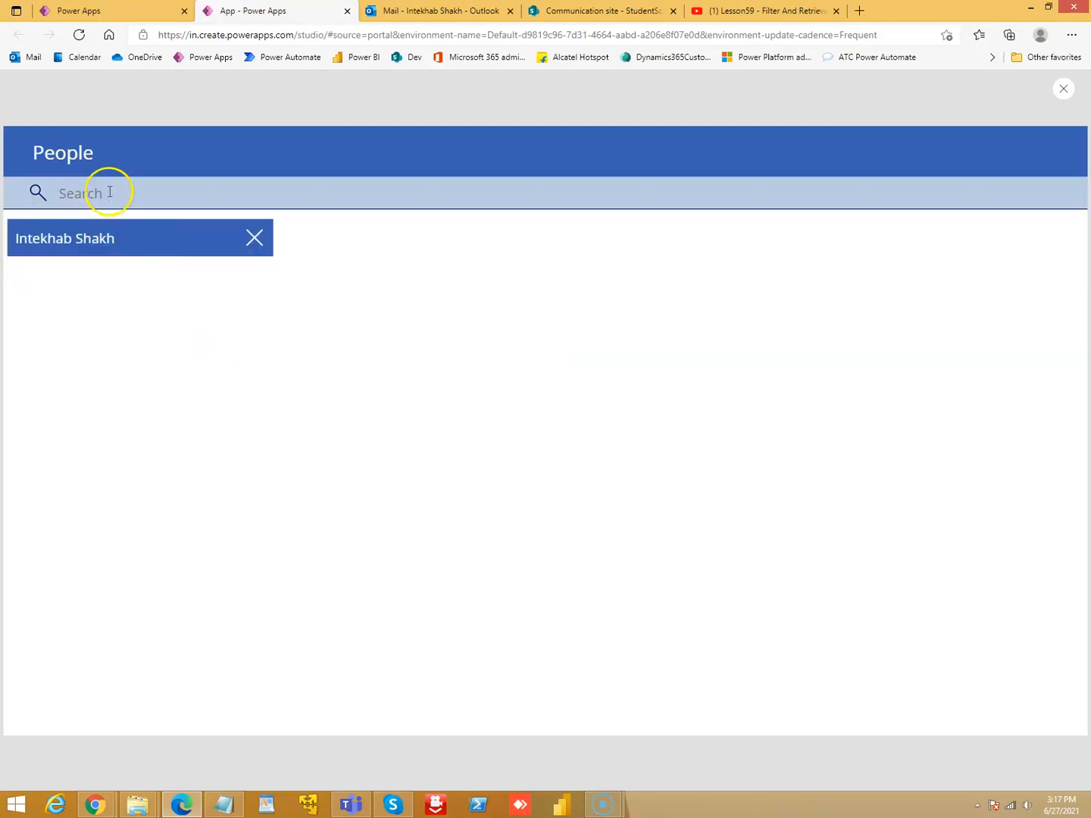
left_click(109, 193)
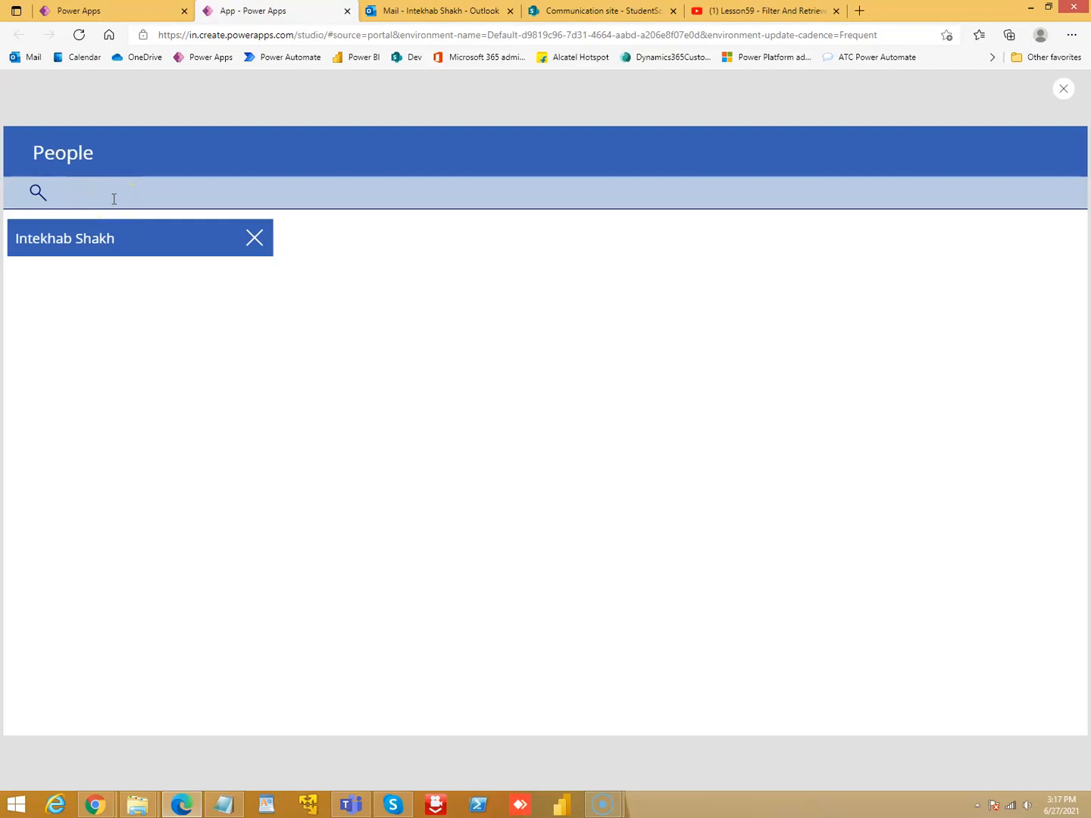
type("rubin")
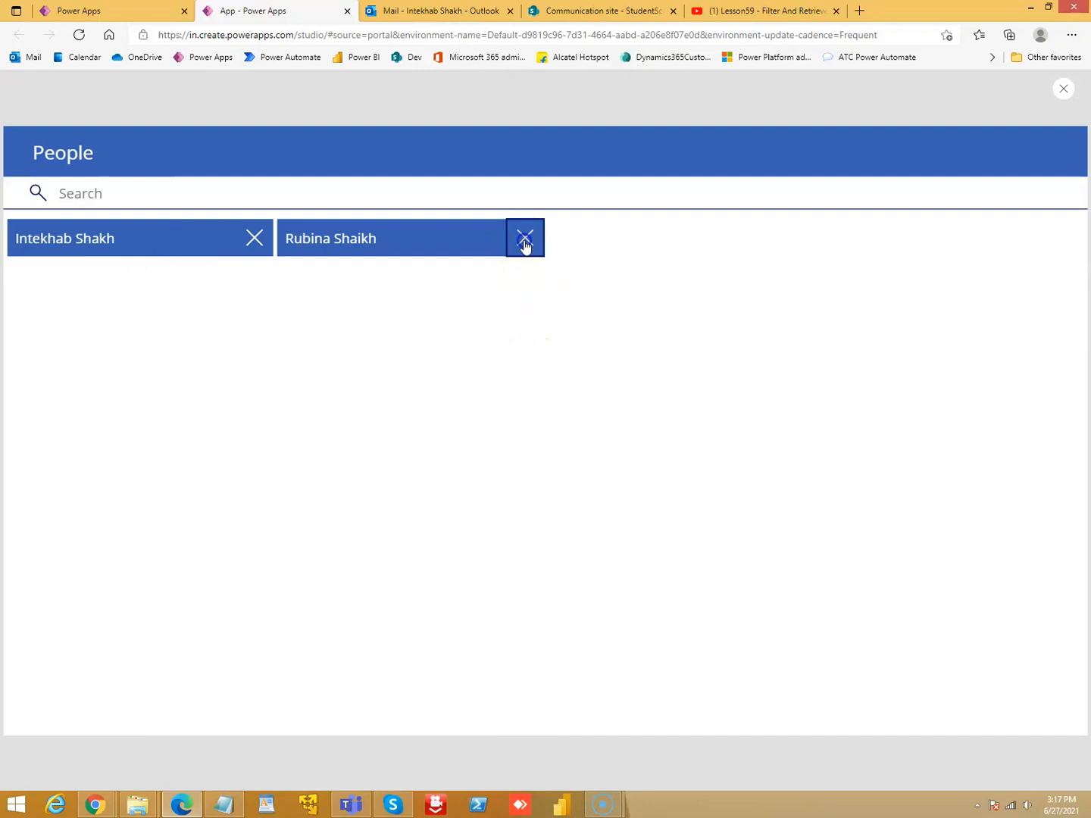
left_click(525, 237)
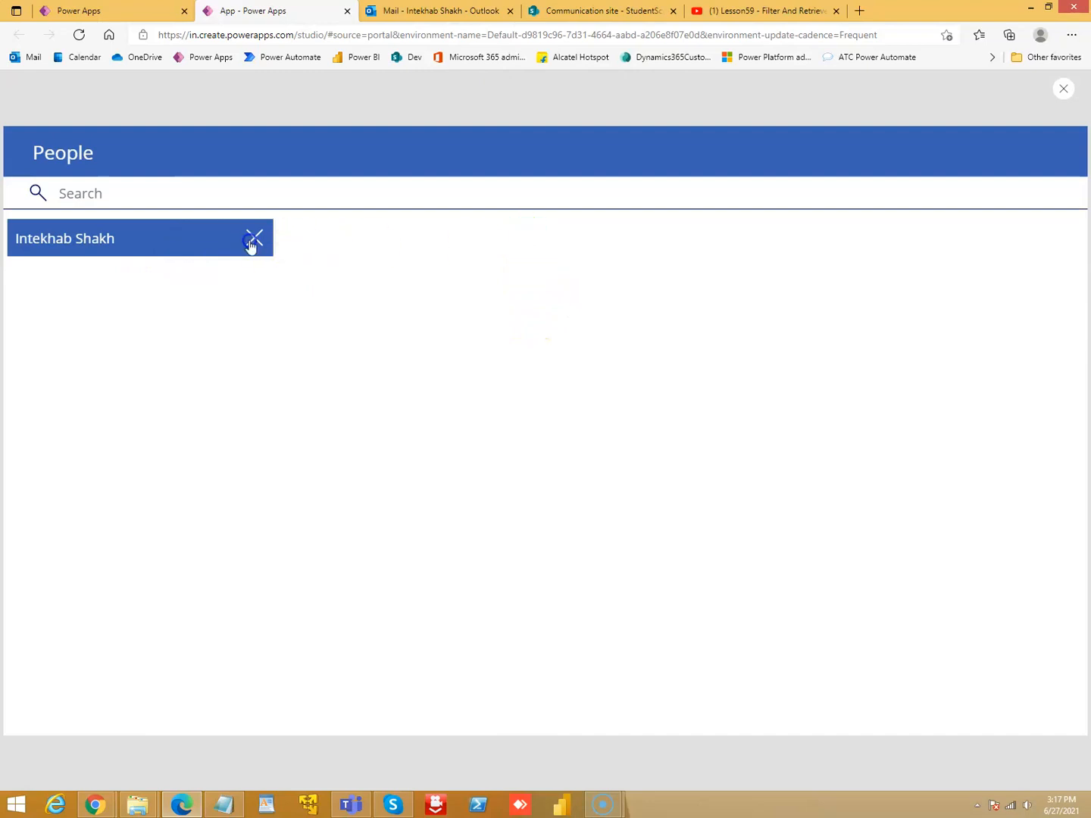
left_click(1063, 89)
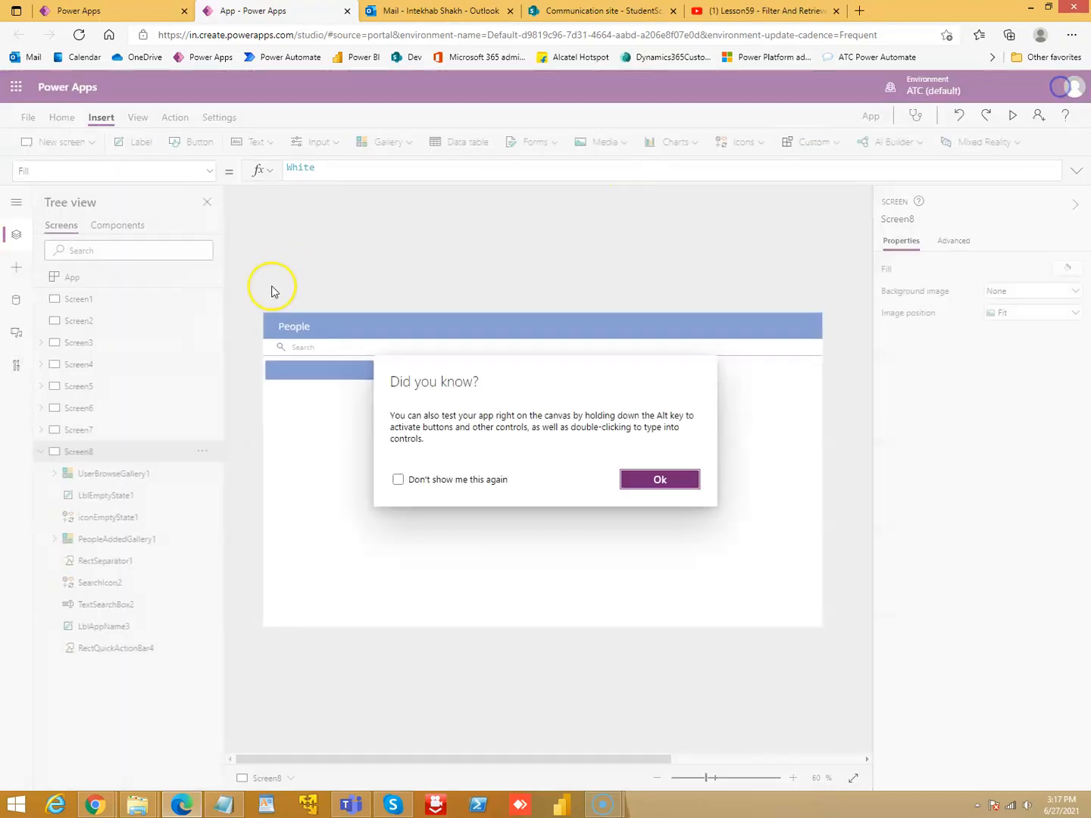
Dismiss the tip, collapse Screen8's controls, view Screen5, then return to Screen8
left_click(658, 479)
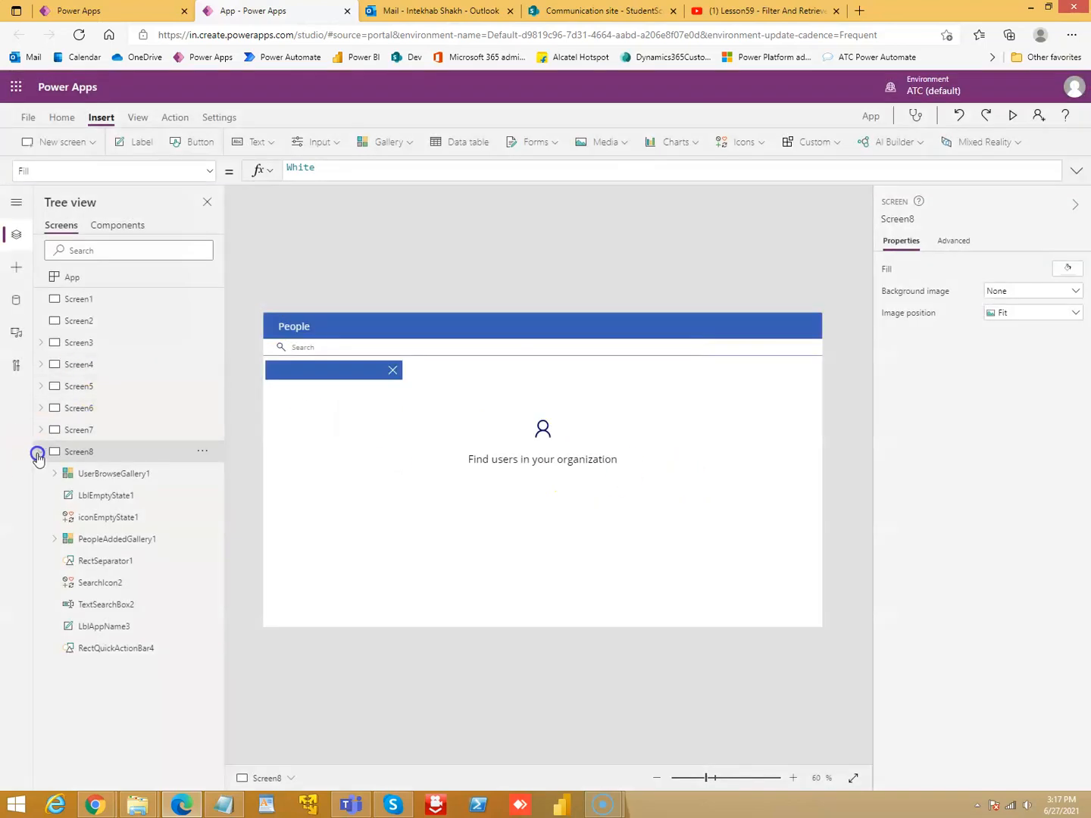
left_click(78, 430)
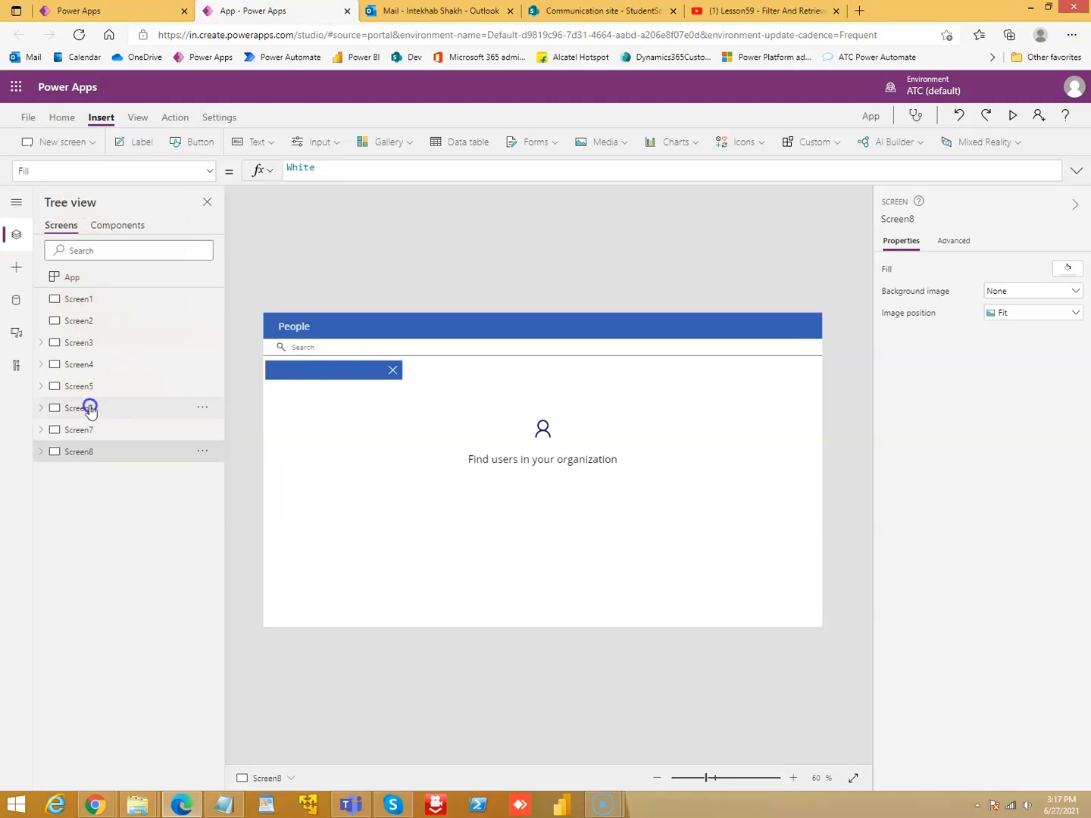
left_click(80, 385)
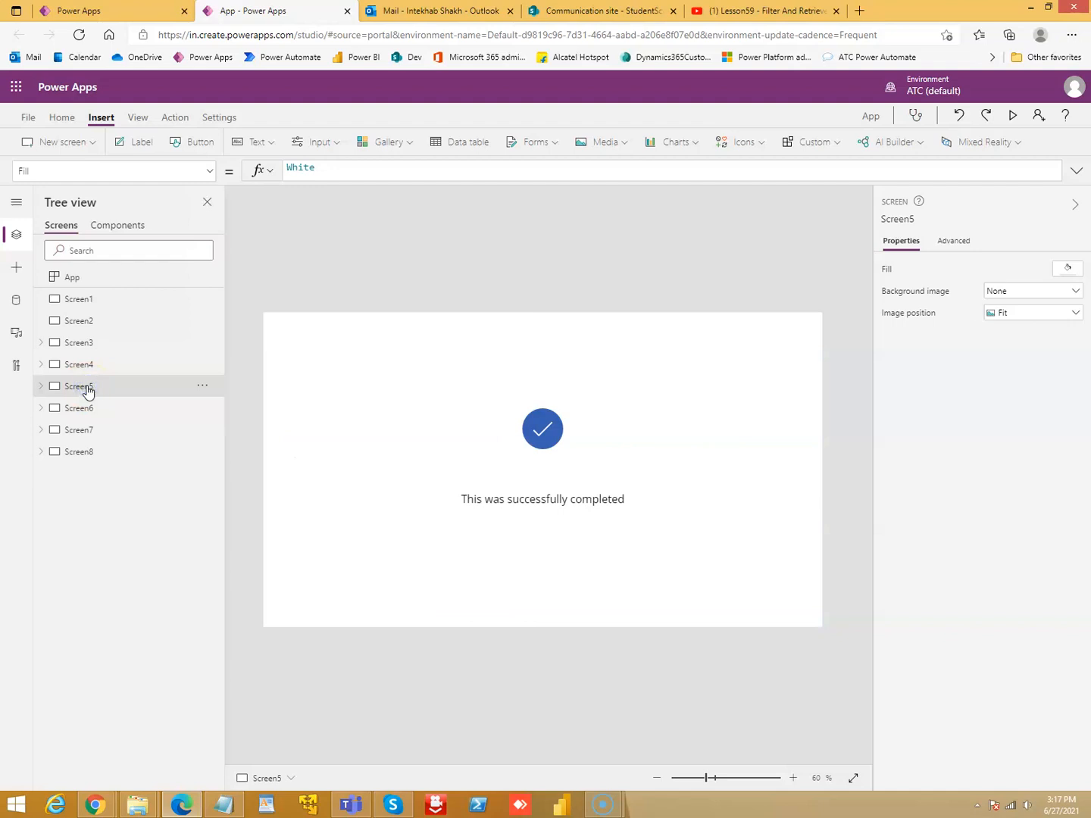
left_click(80, 451)
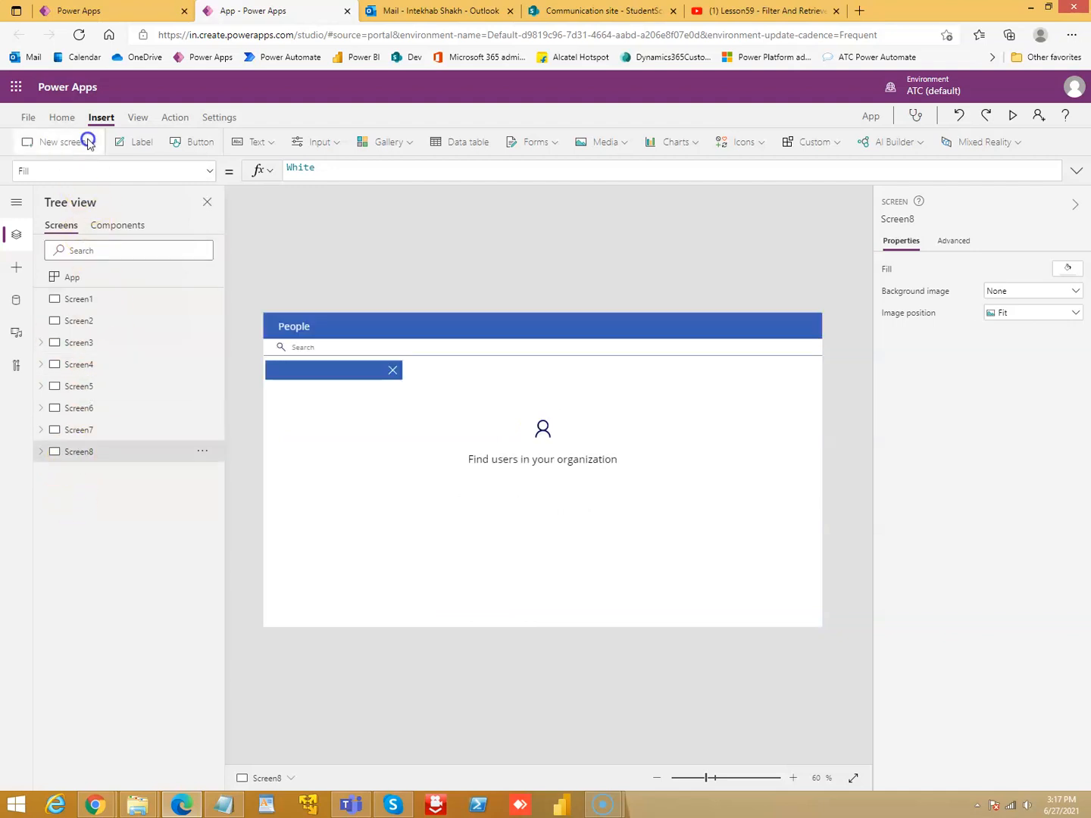
Add the Meeting screen Screen9 and try its Subject box in preview
left_click(57, 141)
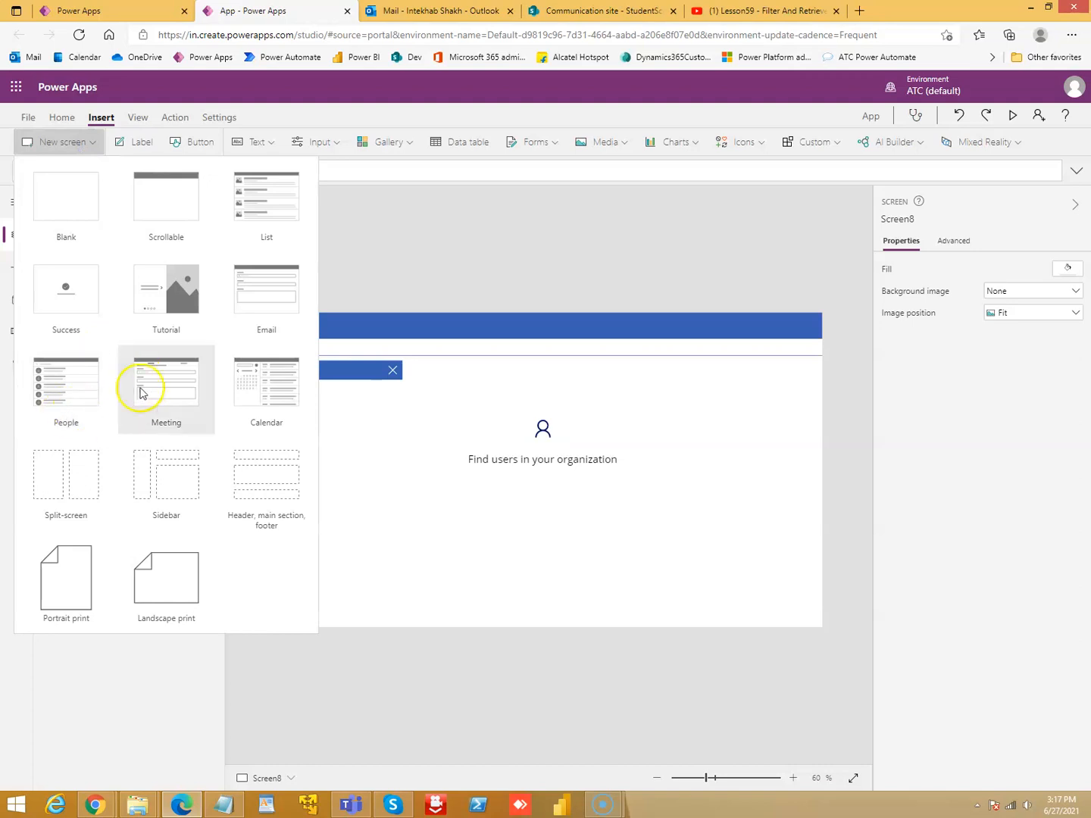
left_click(165, 389)
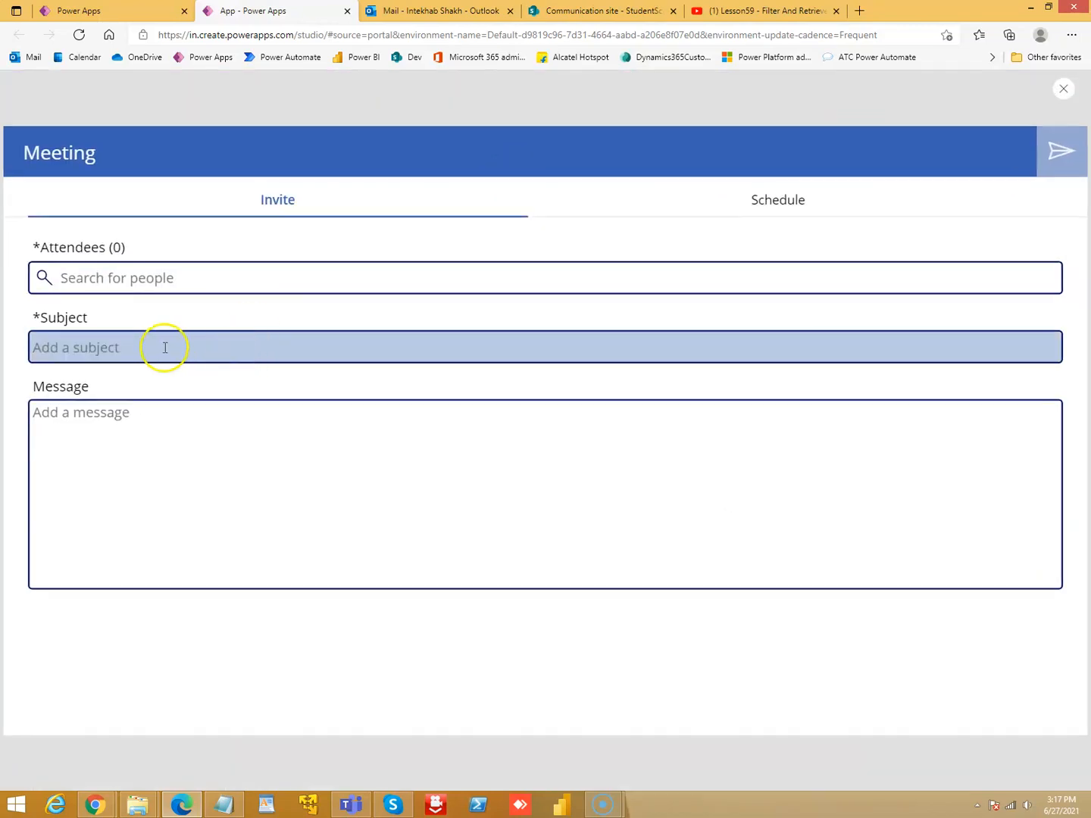
left_click(776, 199)
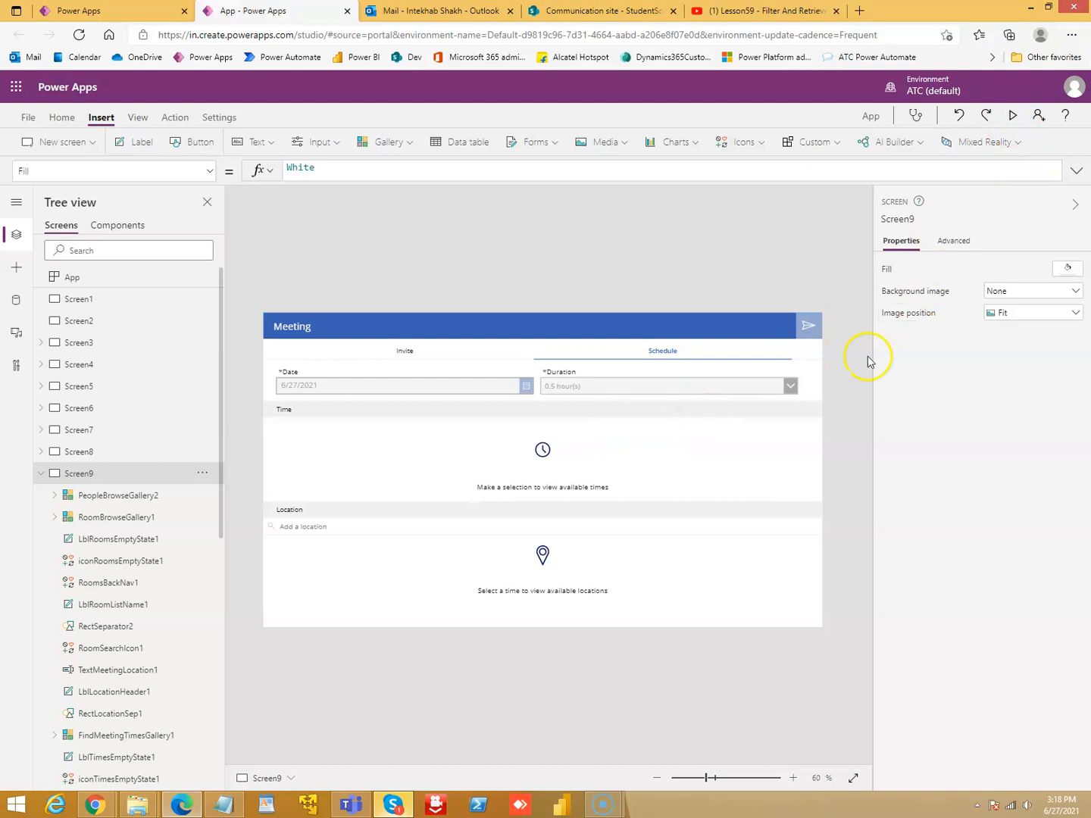
In the meeting preview, enter subject 'test meet' and message 'testing'
left_click(1011, 115)
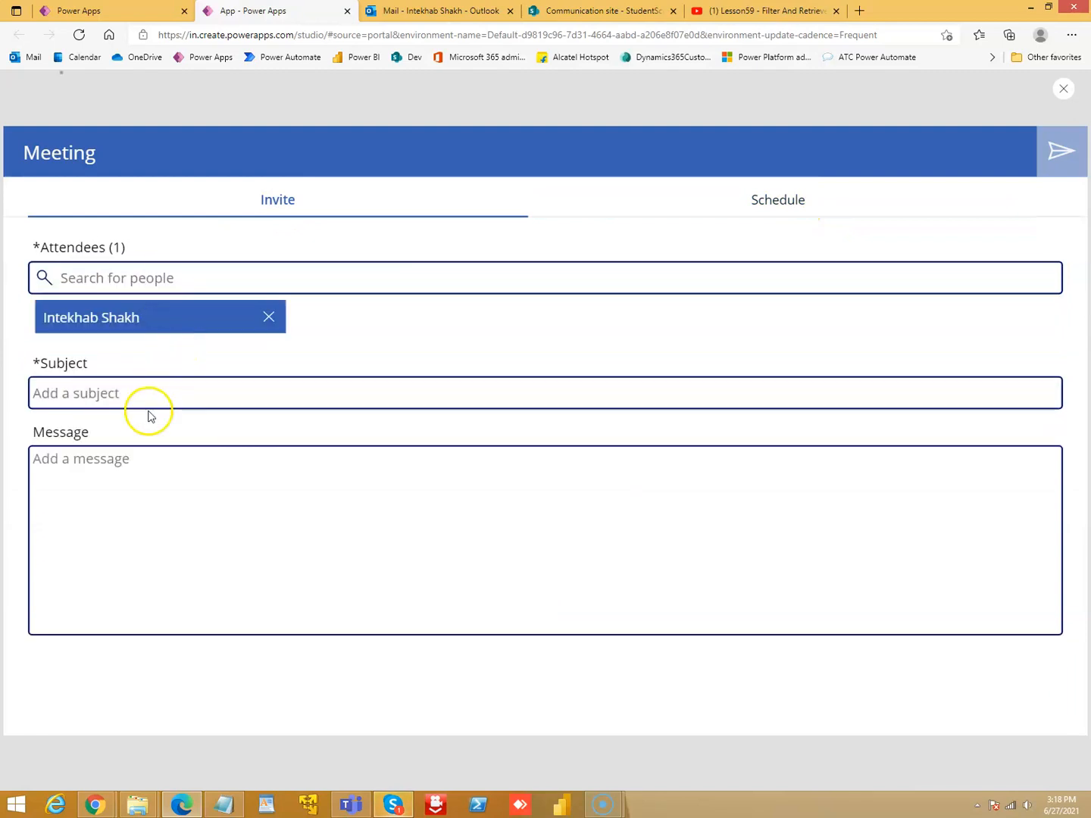
type("test meet")
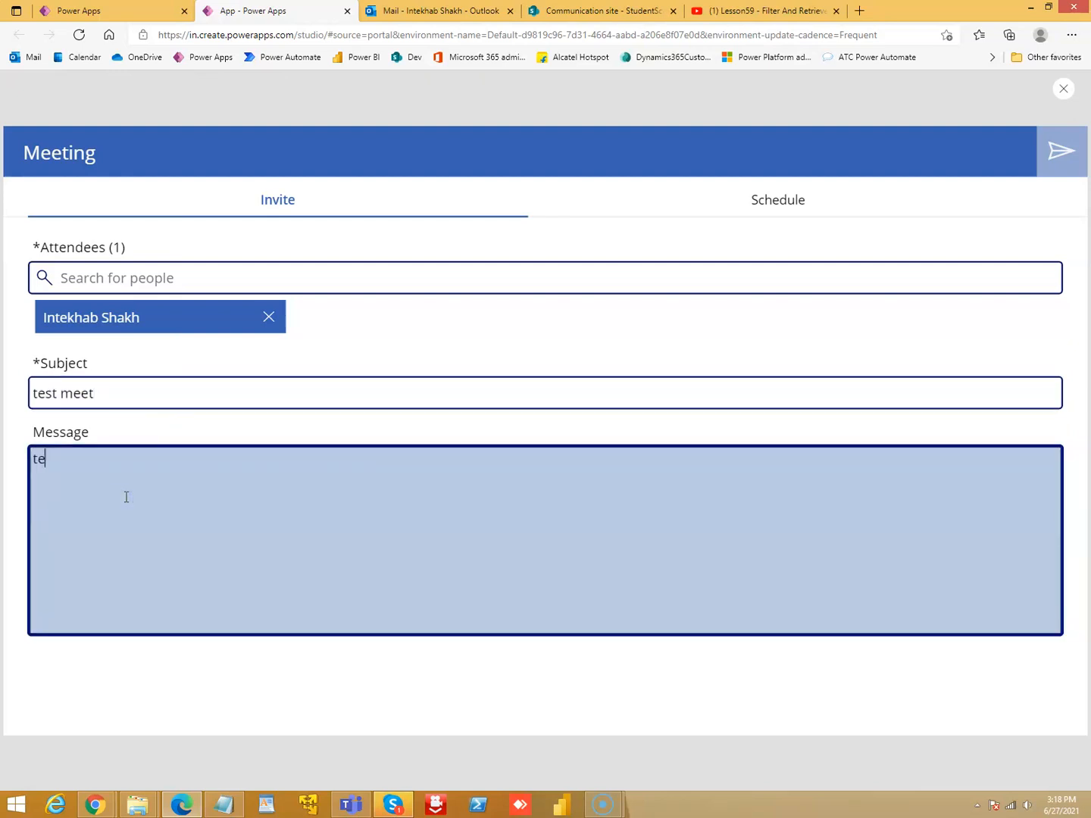
type("sting")
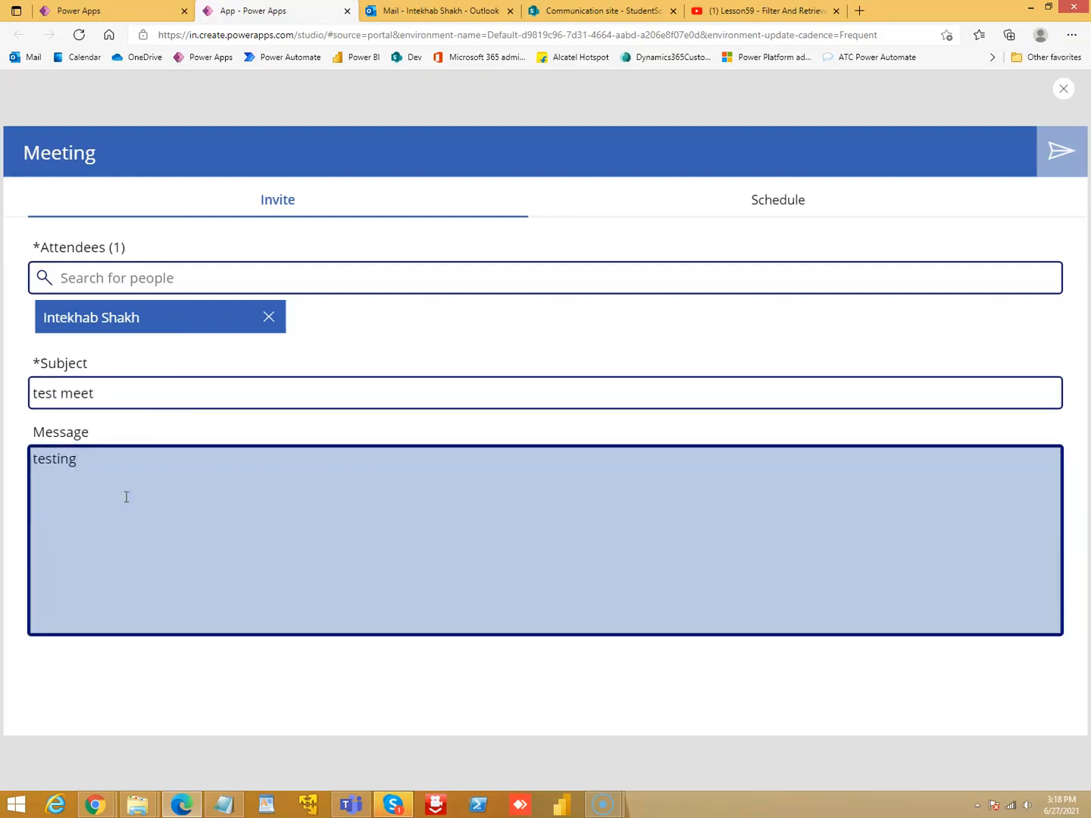
Set the meeting duration to 1 hour, return to Invite, and close the preview
left_click(777, 199)
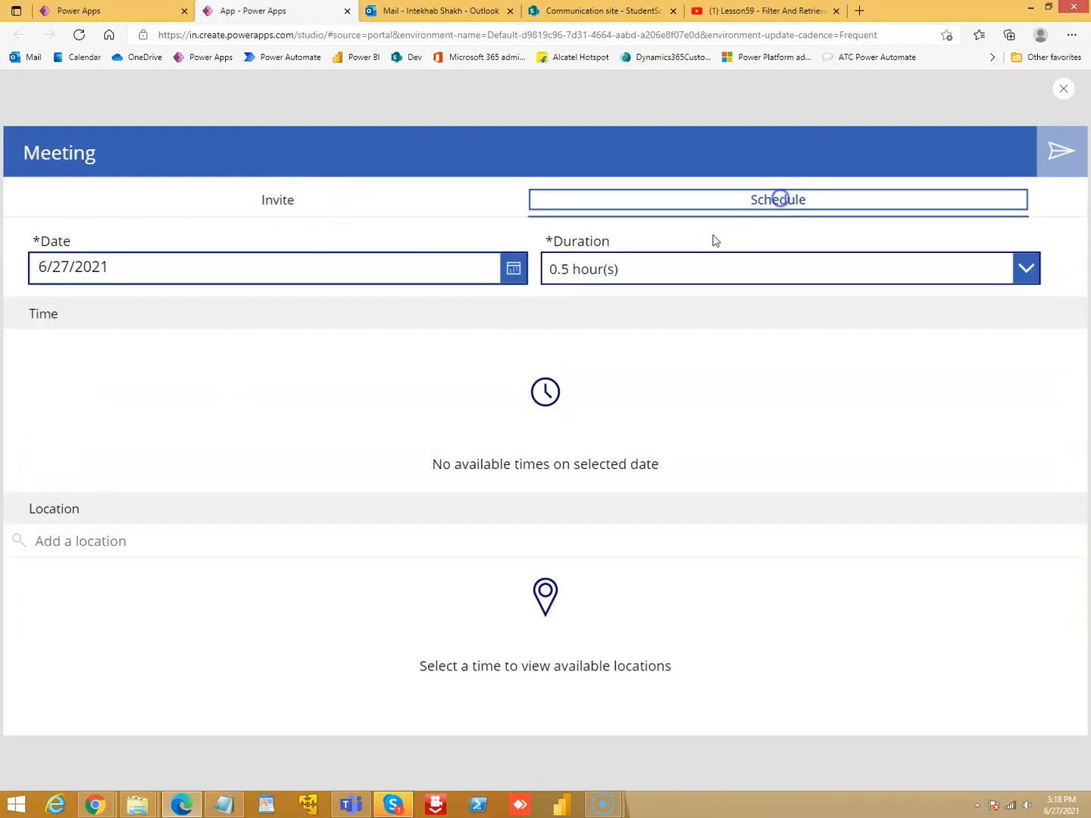
mouse_move(255, 360)
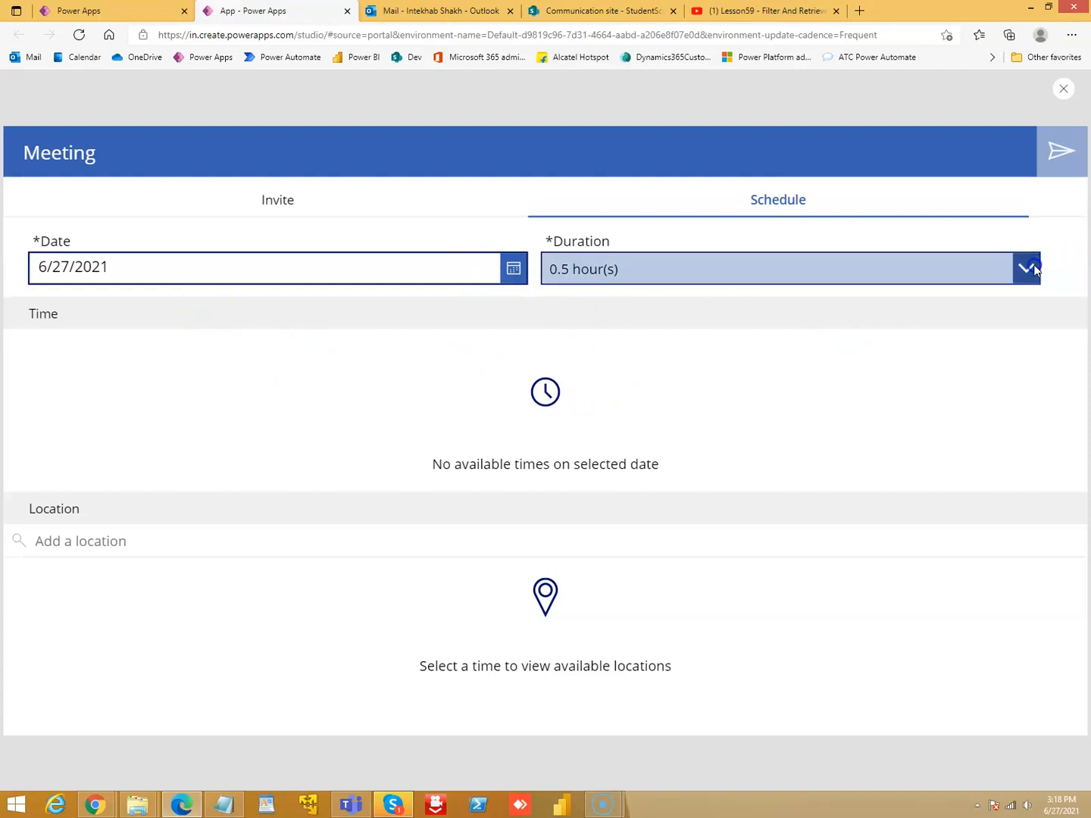
left_click(1028, 268)
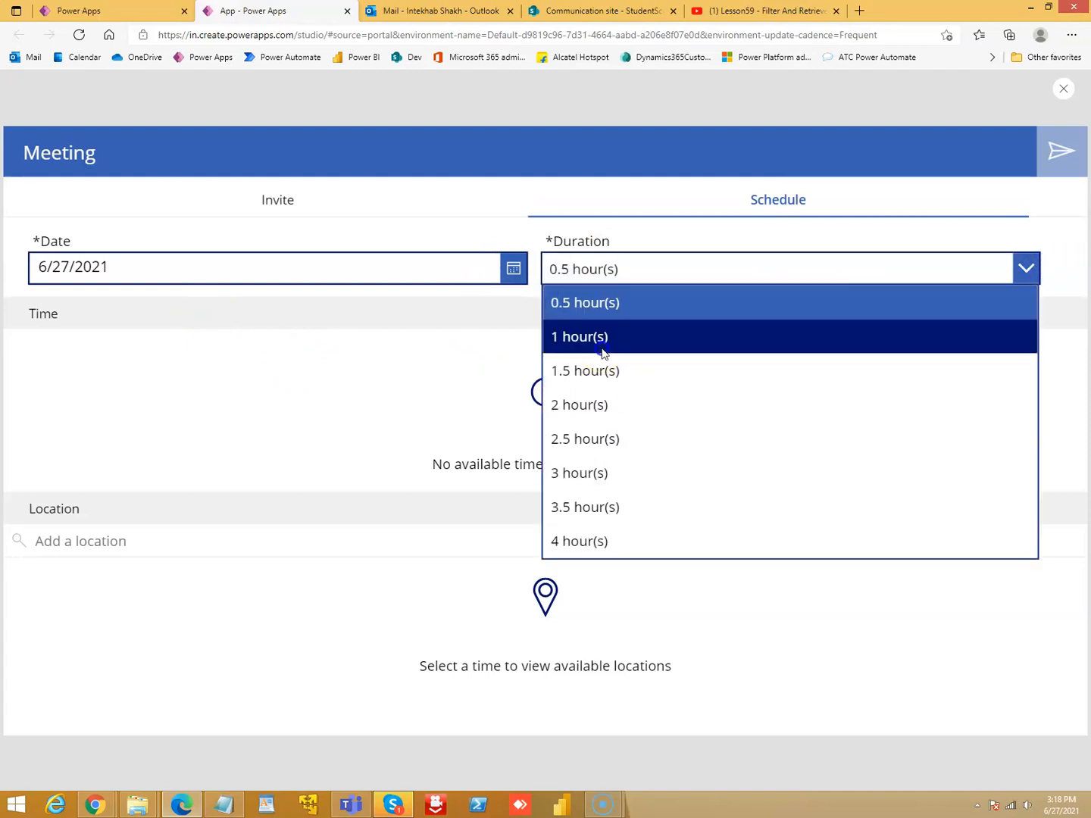
left_click(579, 336)
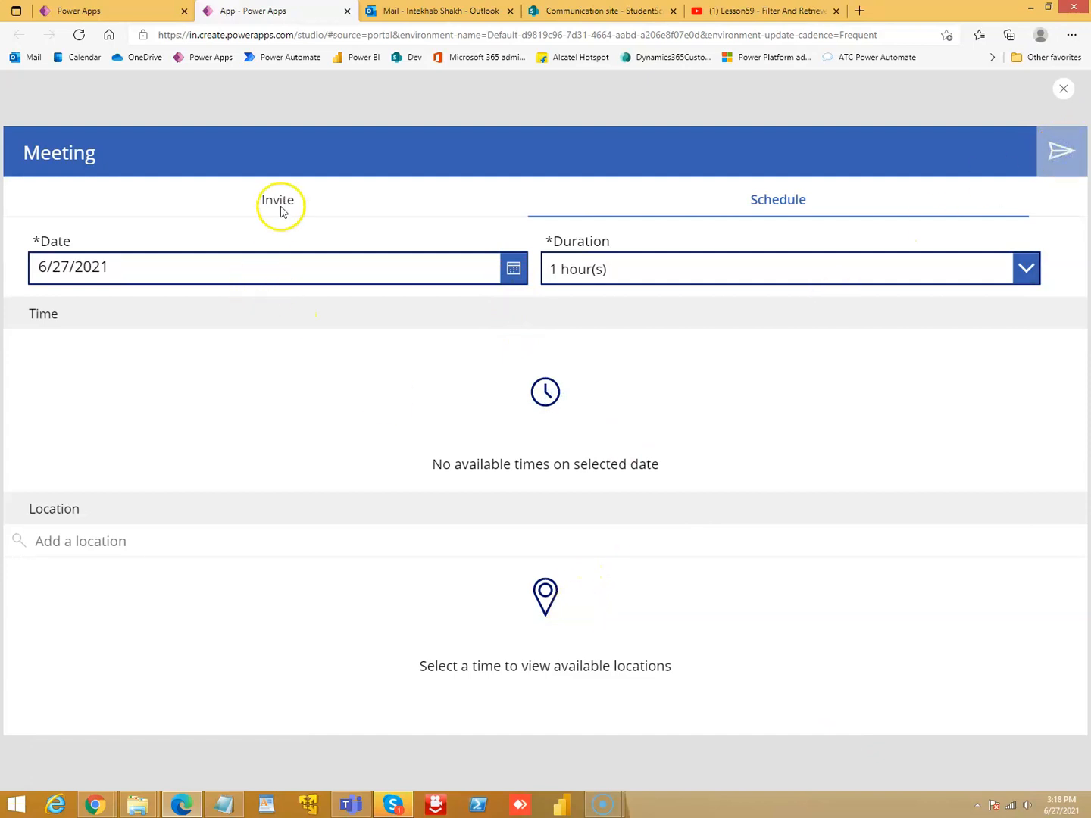
left_click(277, 199)
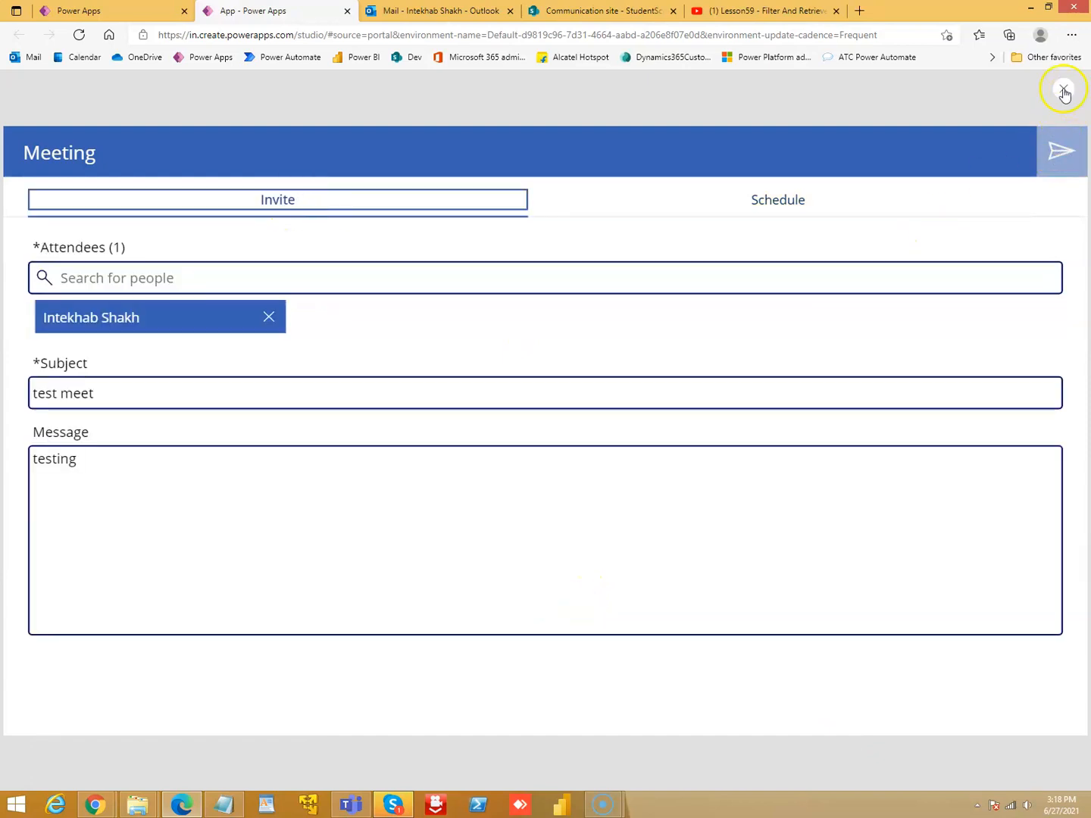
left_click(1064, 91)
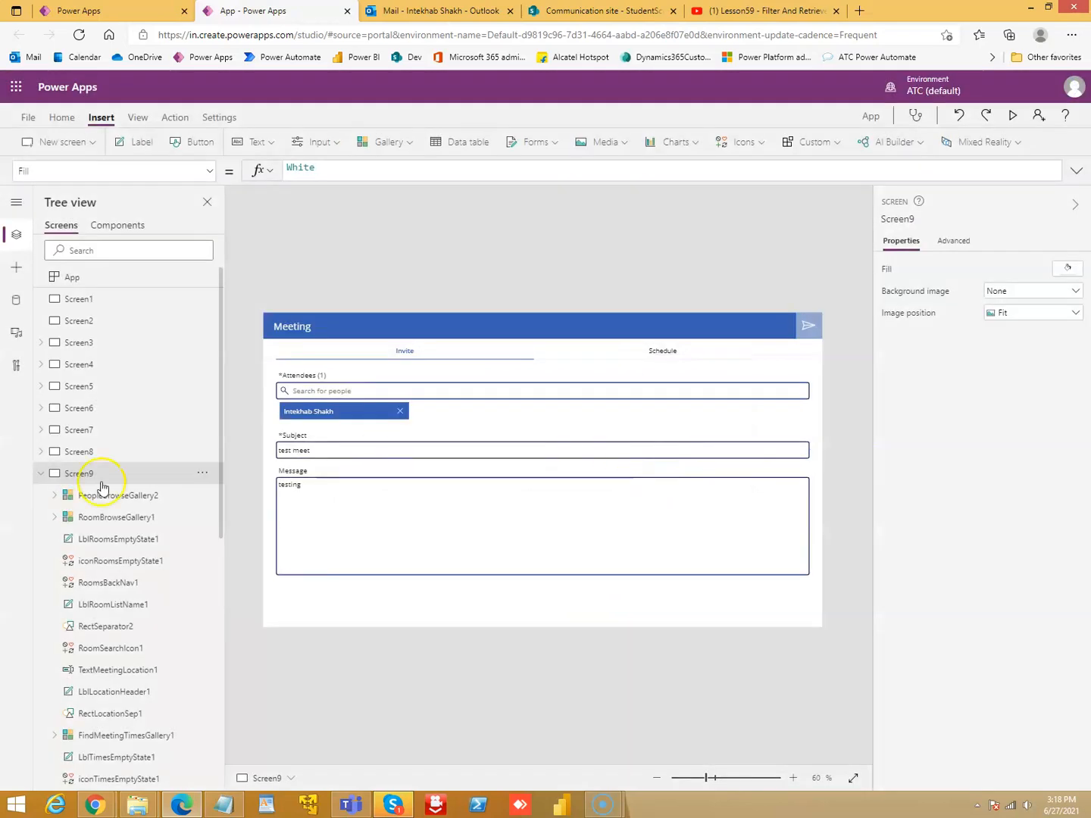
Collapse Screen9 in the Tree view and insert a Calendar screen as Screen10
left_click(39, 474)
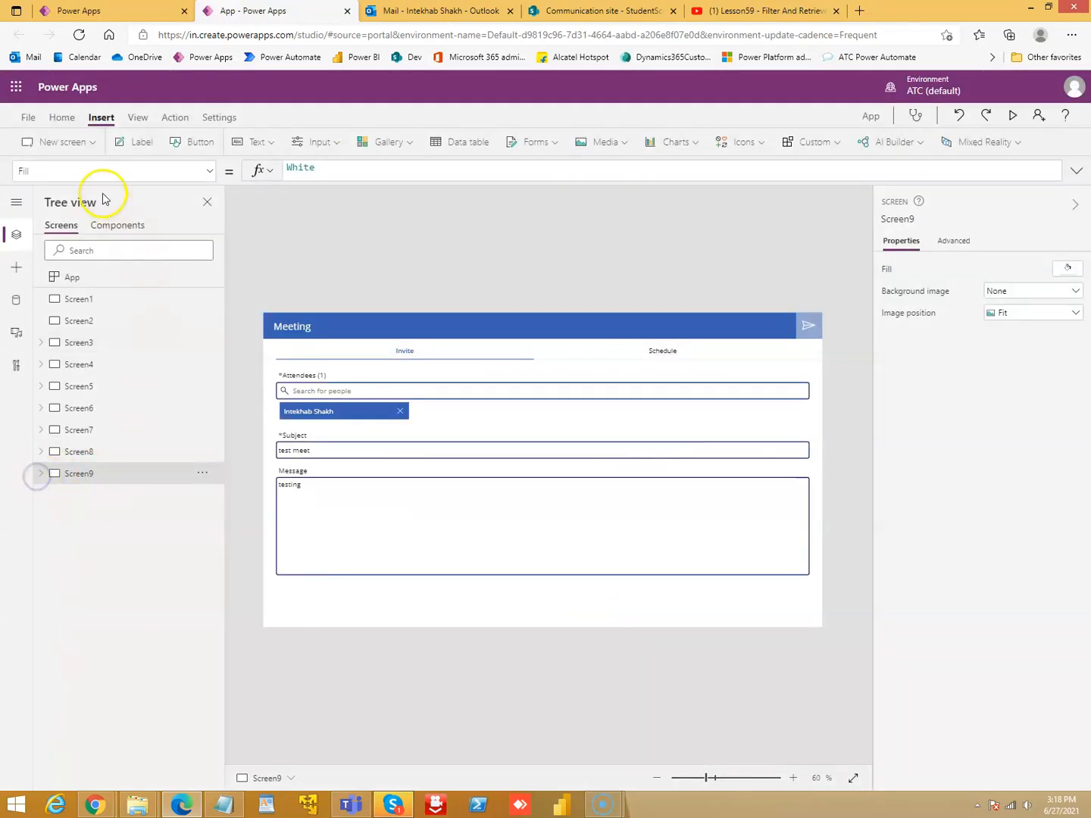
left_click(57, 141)
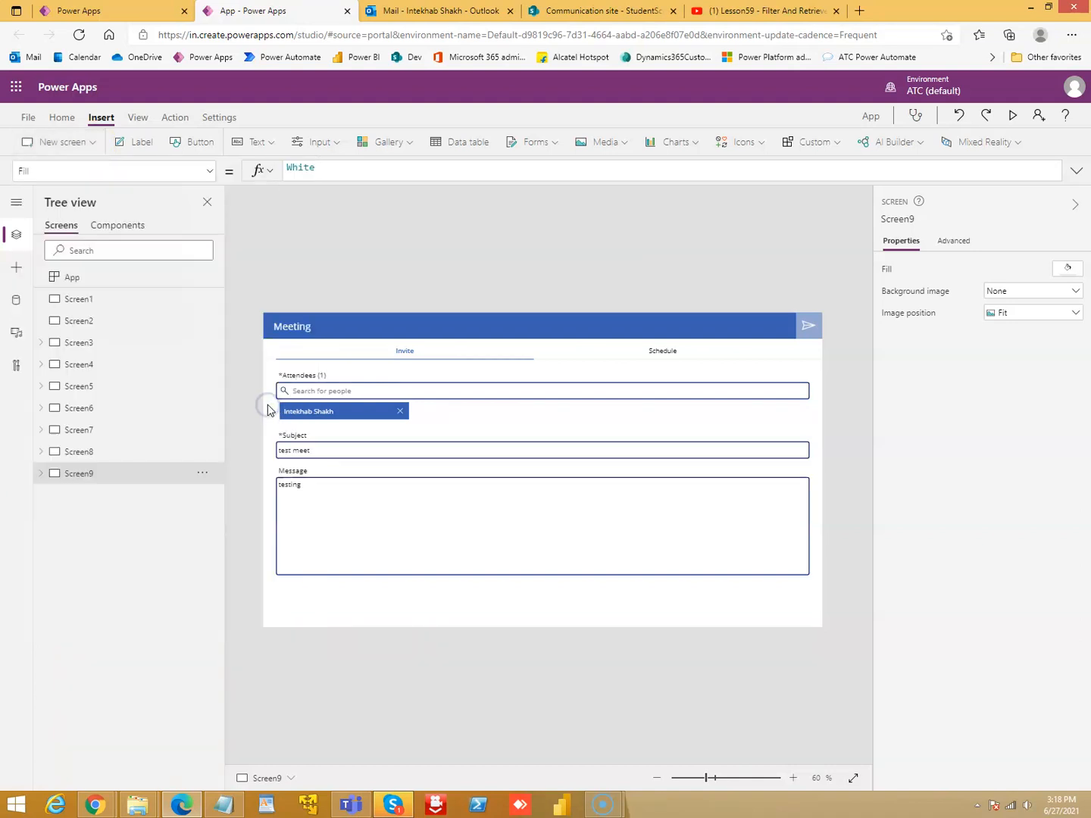
left_click(52, 142)
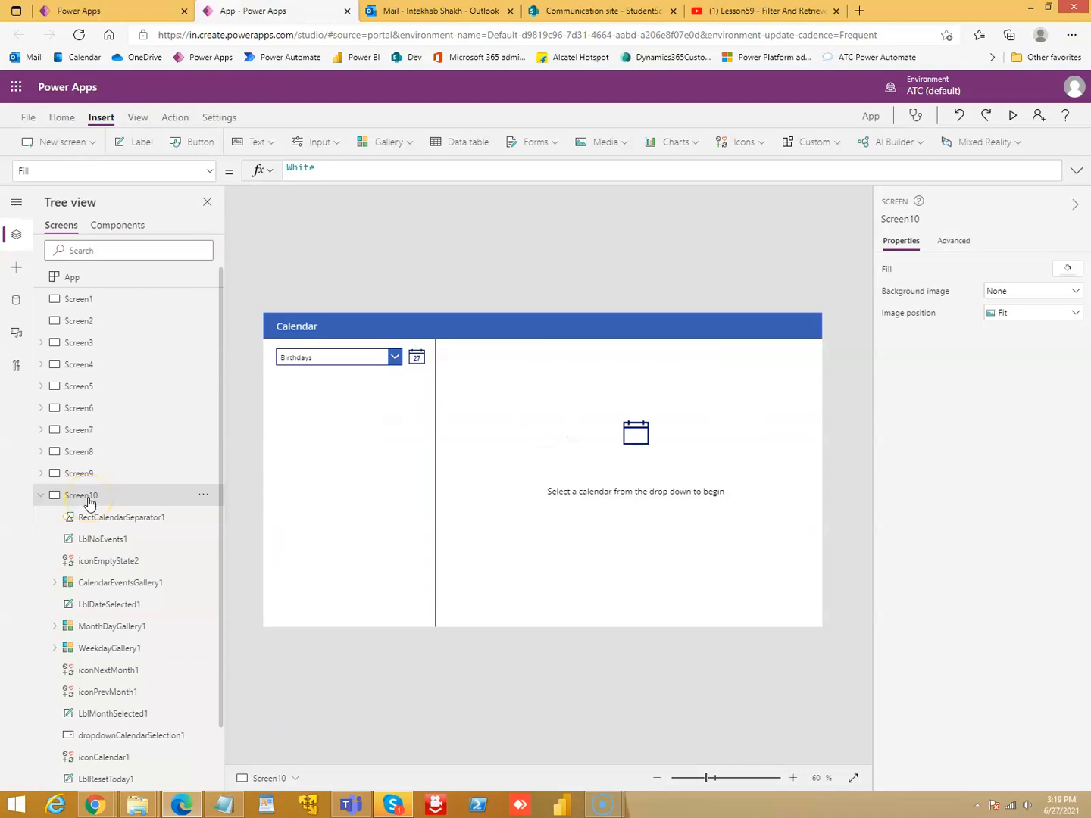
Preview Screen10, pick the Calendar calendar, browse to July 2021, and dismiss the tip
left_click(40, 495)
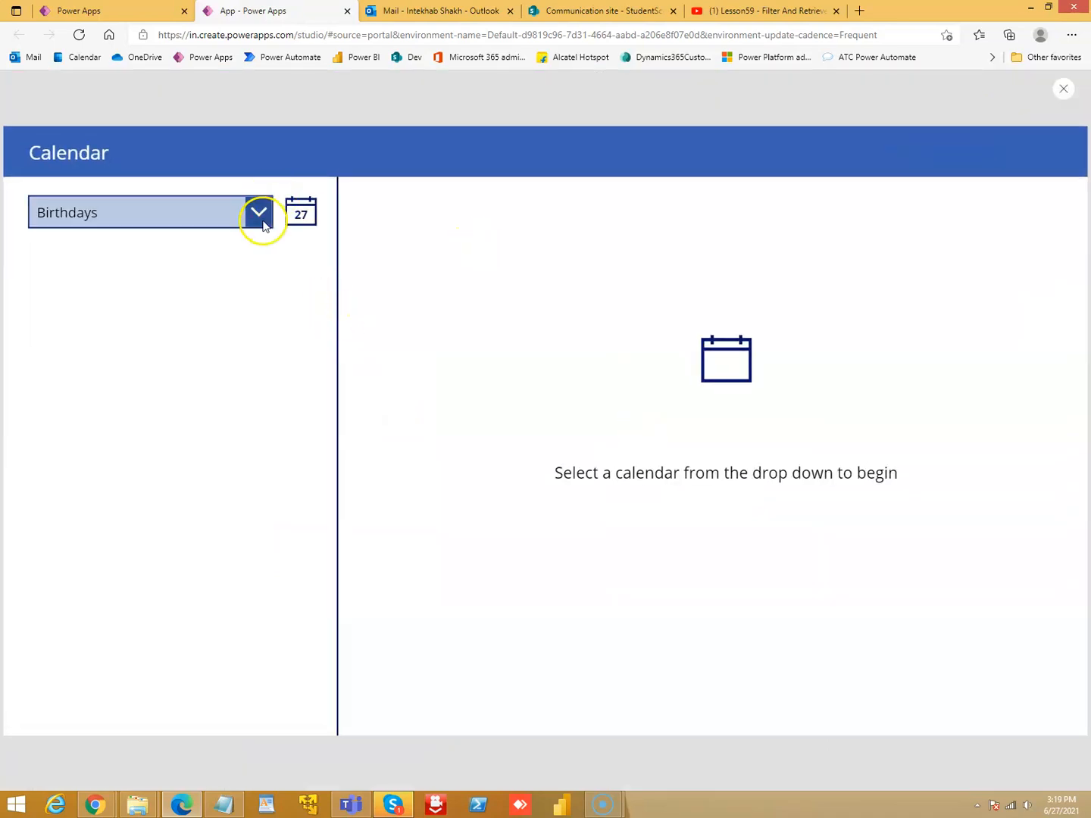
left_click(260, 212)
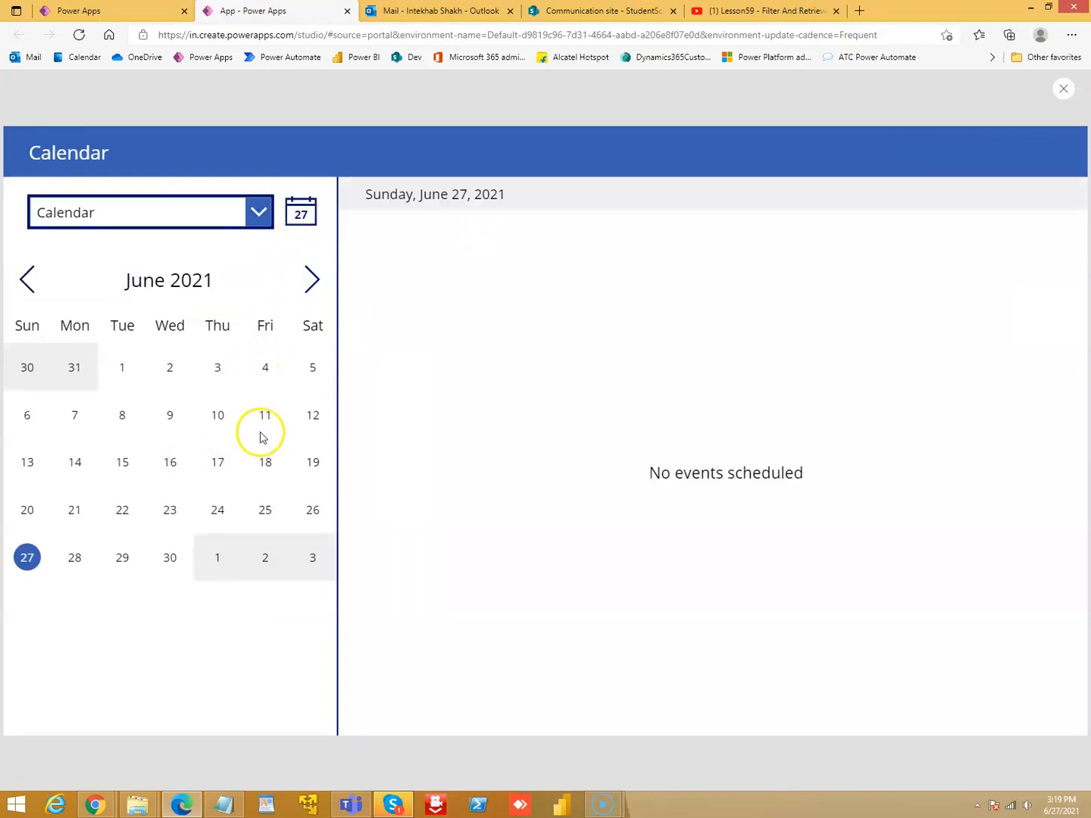
left_click(264, 415)
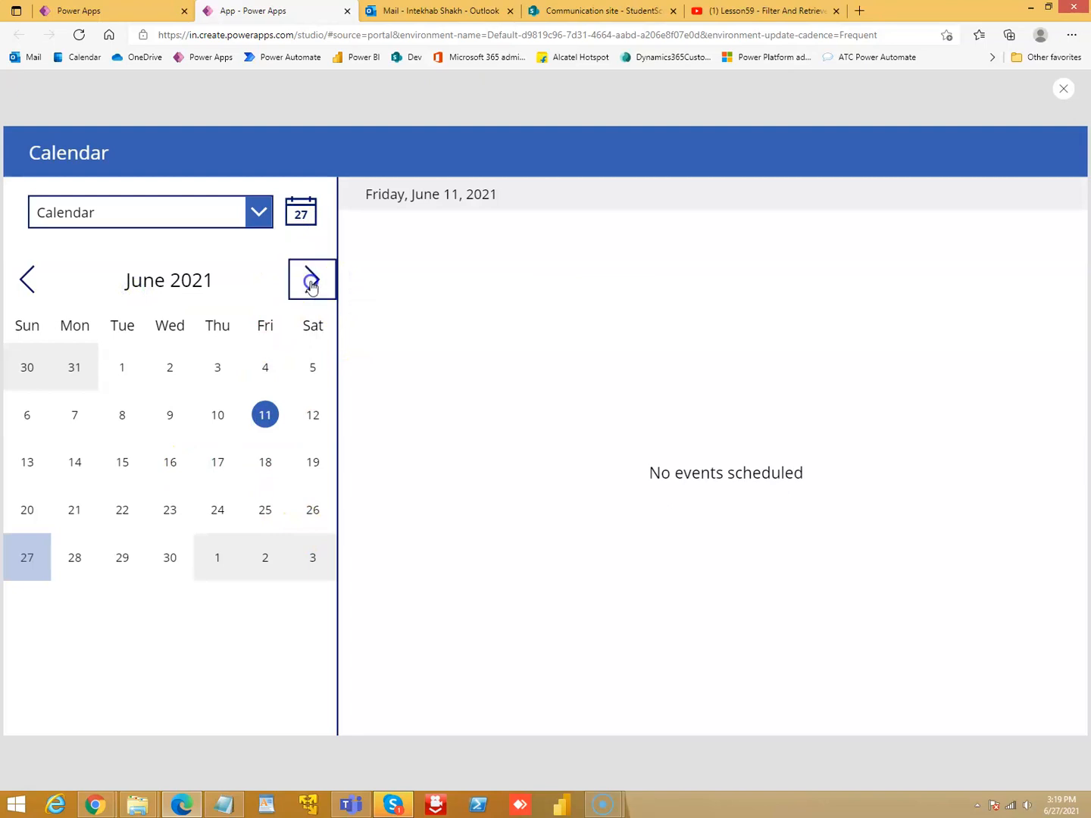
left_click(312, 280)
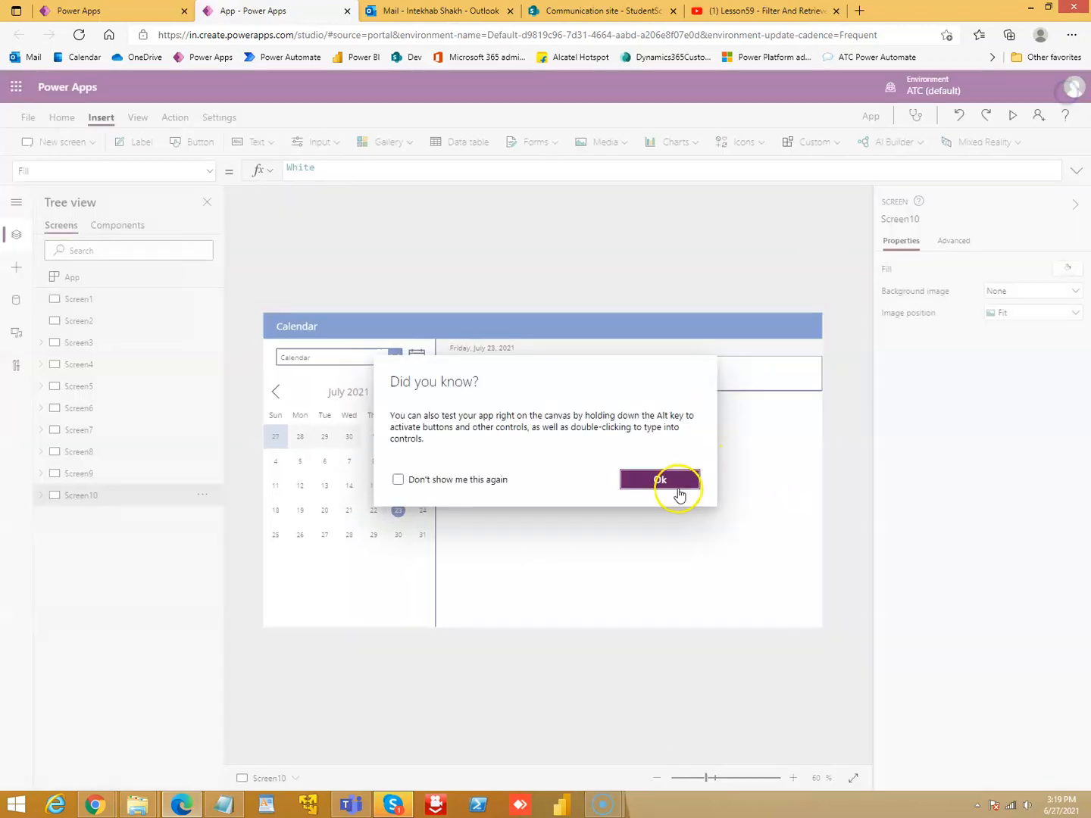
left_click(660, 479)
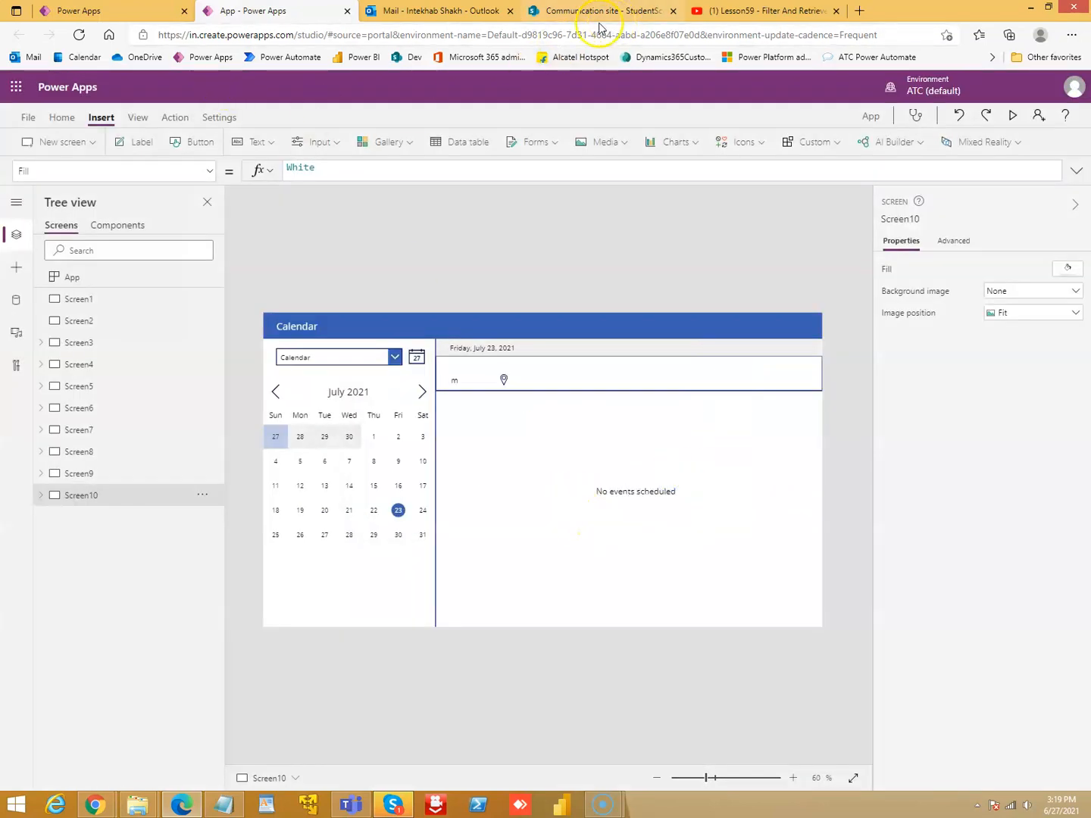
left_click(439, 11)
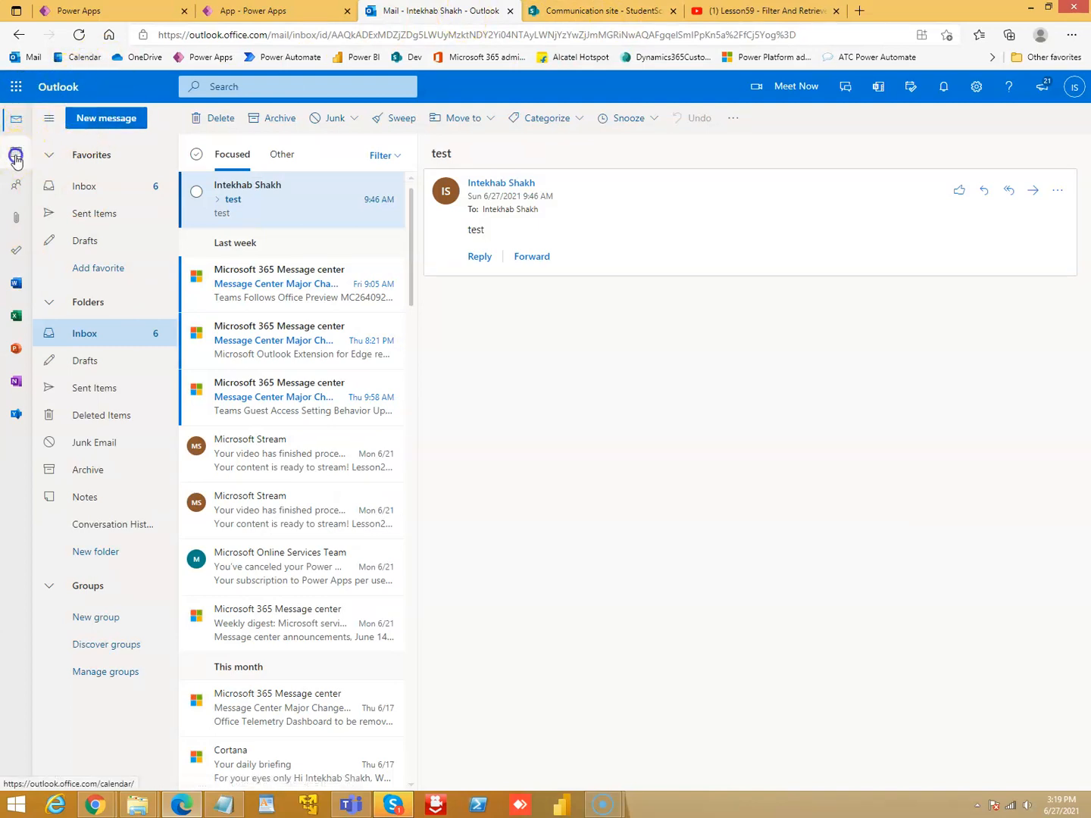
Send an Outlook event 'a test' on June 27 at 4:00 PM with one attendee
left_click(15, 153)
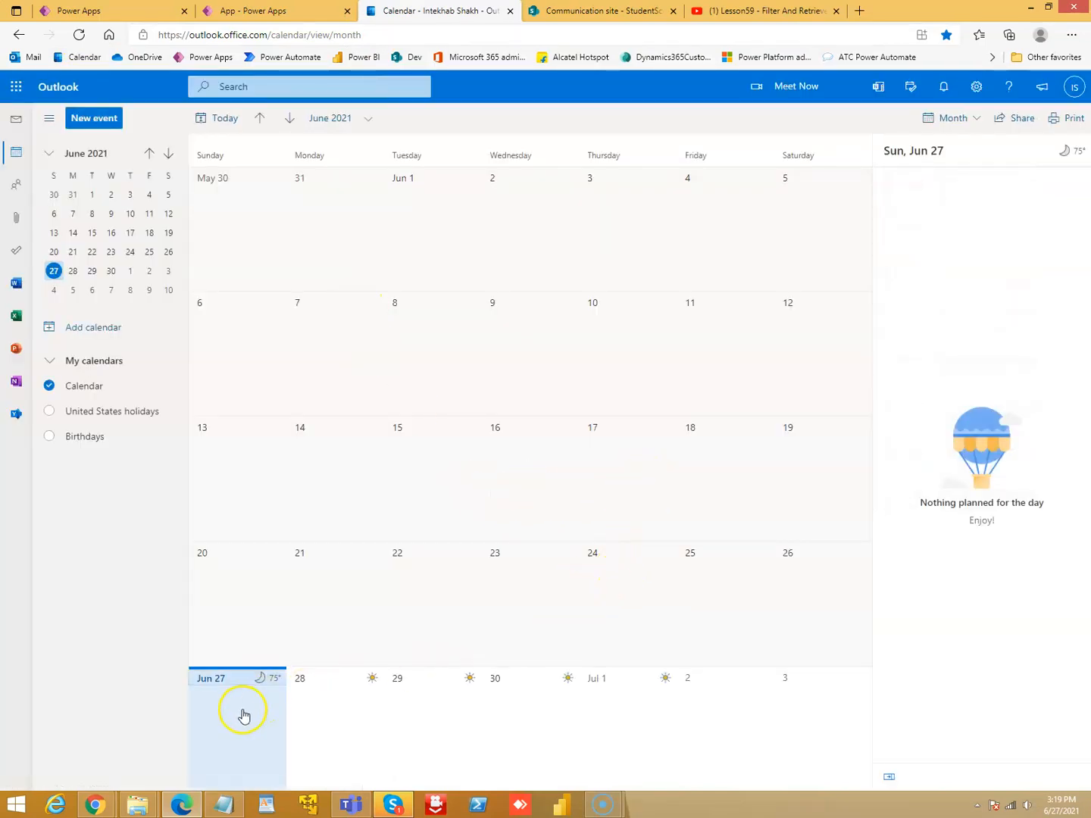
left_click(244, 715)
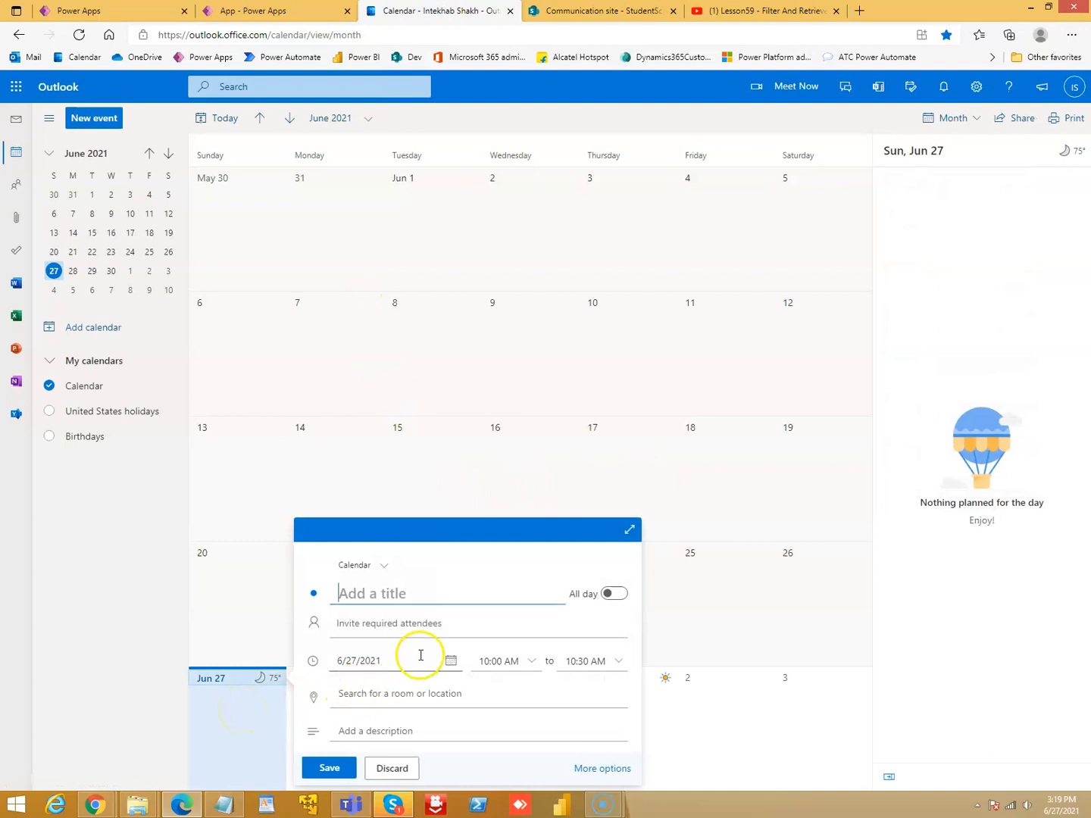
type("a test")
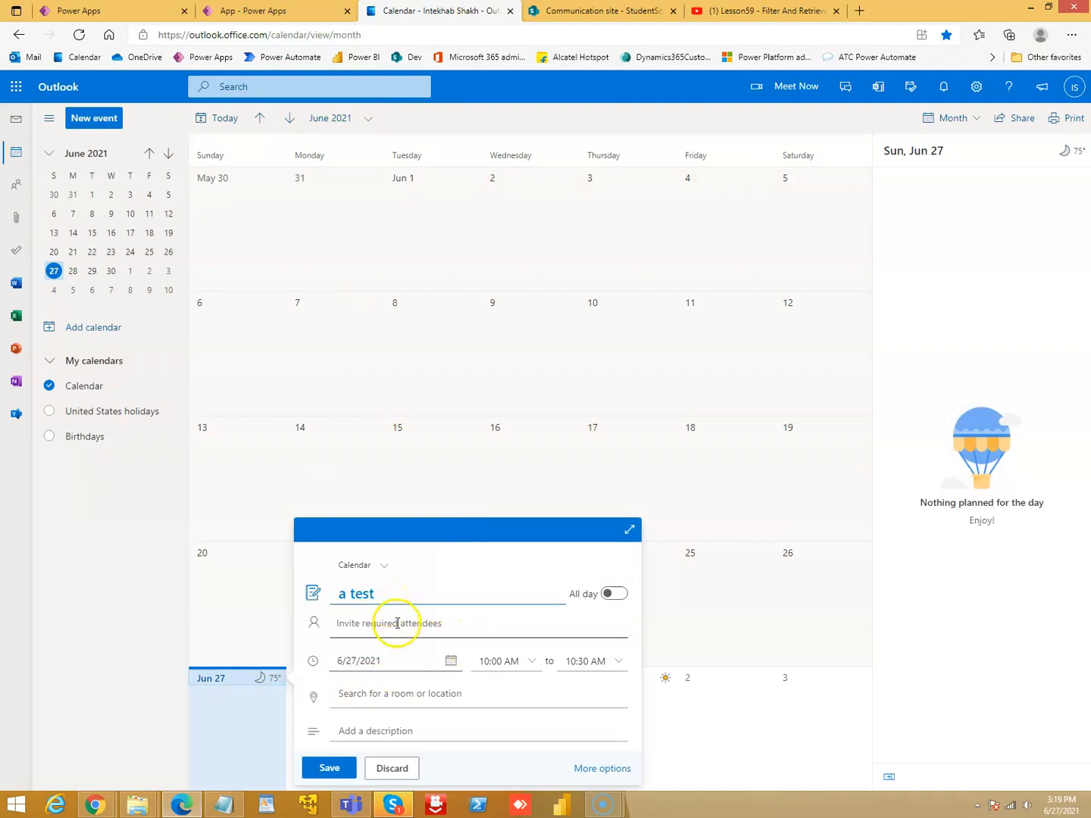
left_click(396, 623)
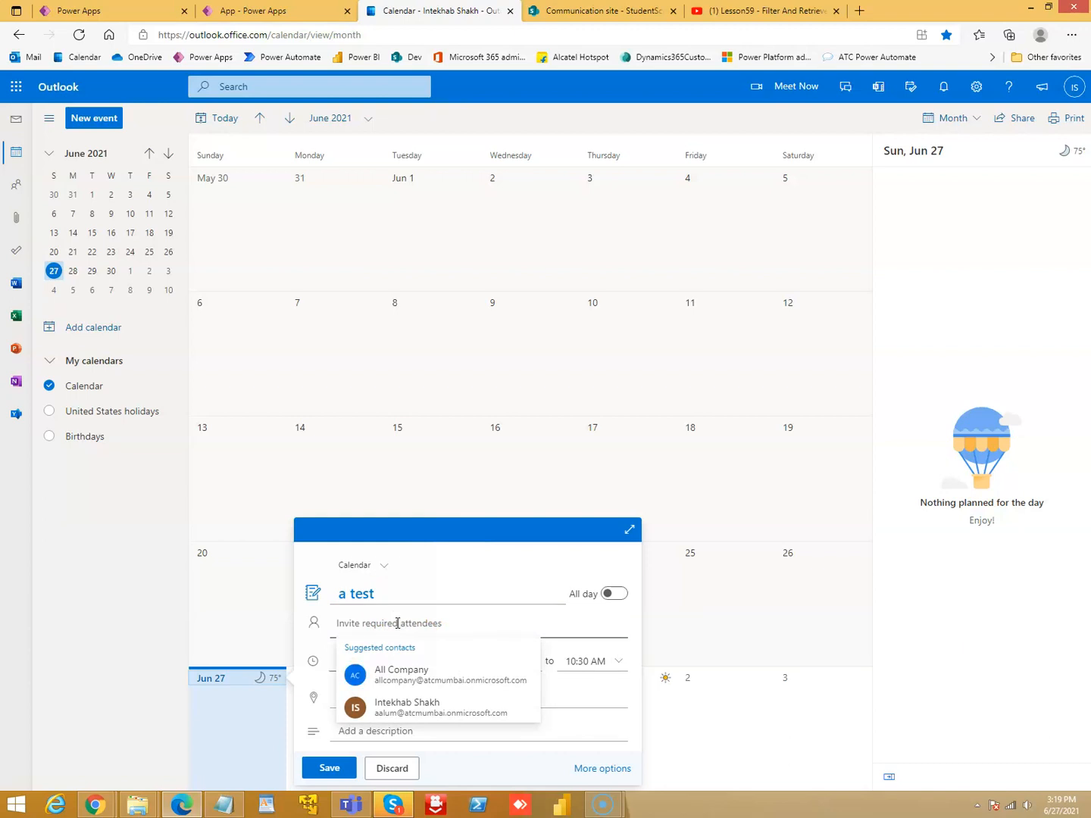
left_click(407, 707)
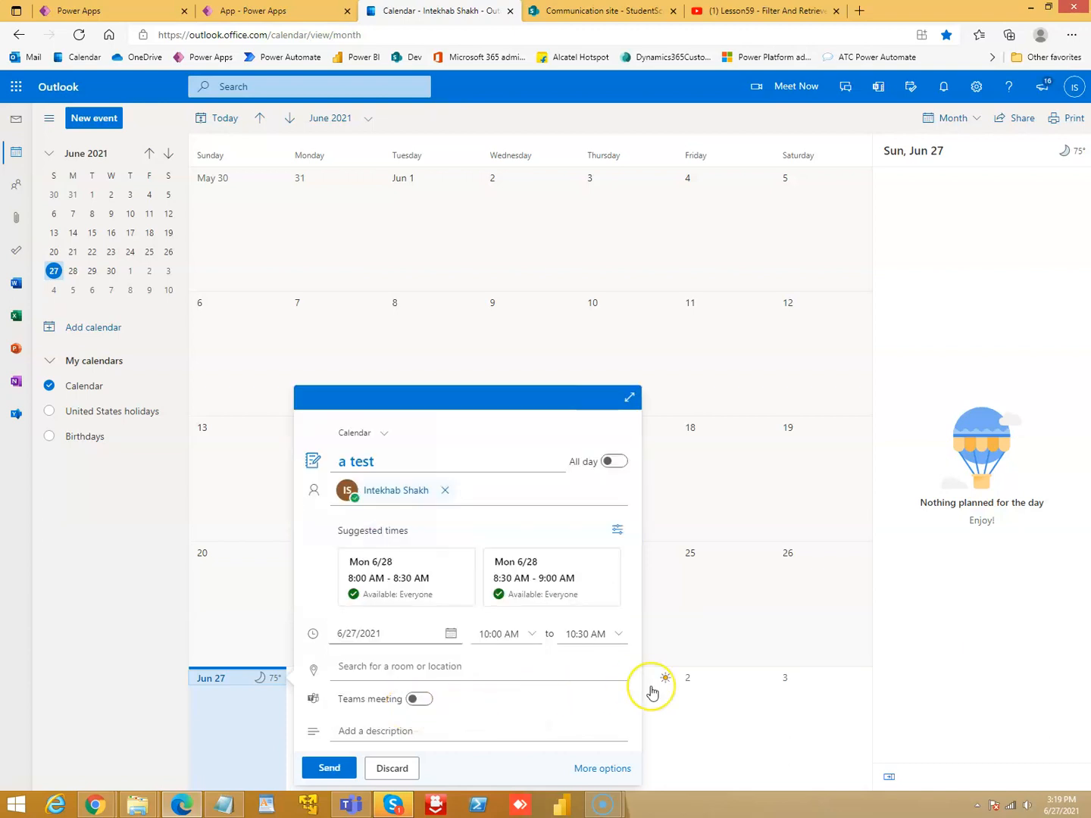
left_click(368, 633)
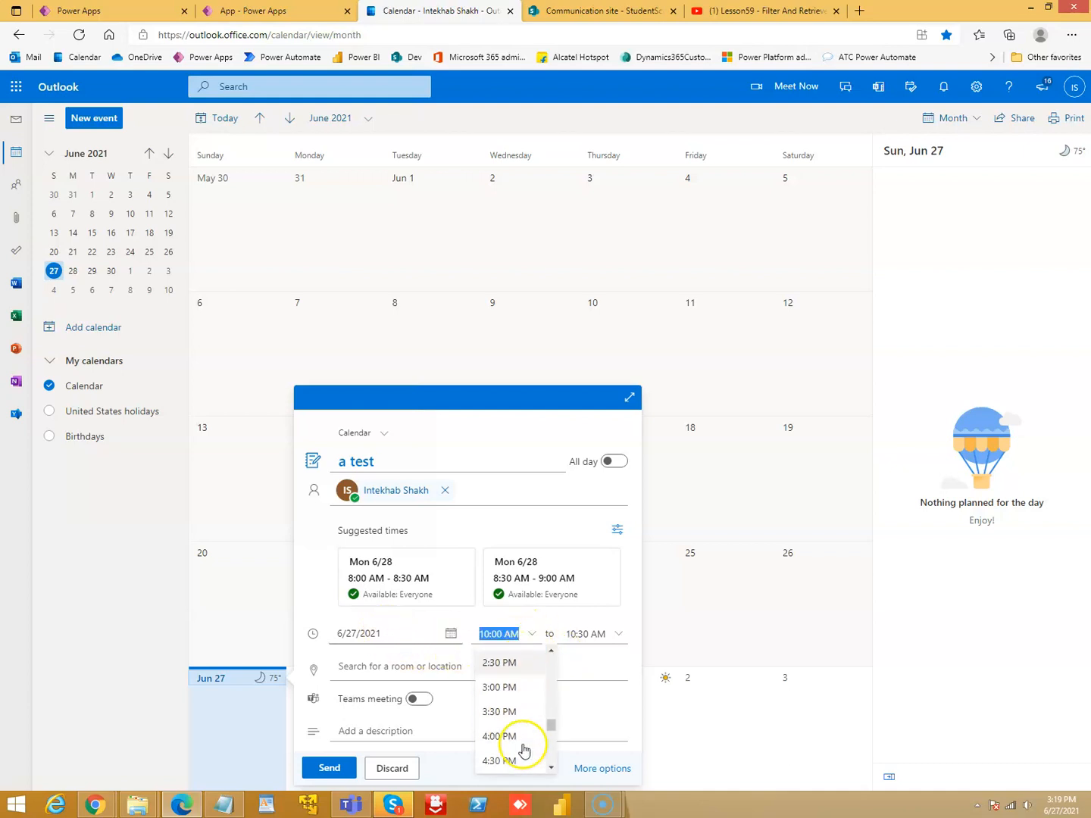
left_click(499, 736)
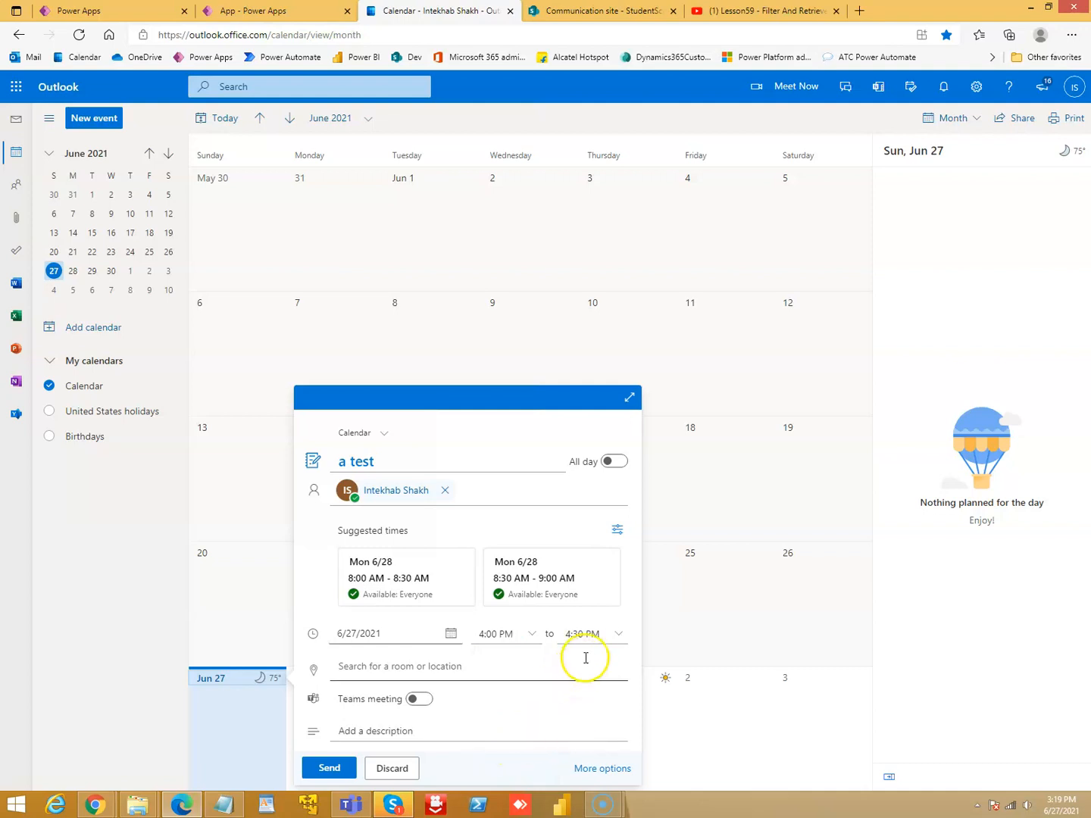
left_click(329, 767)
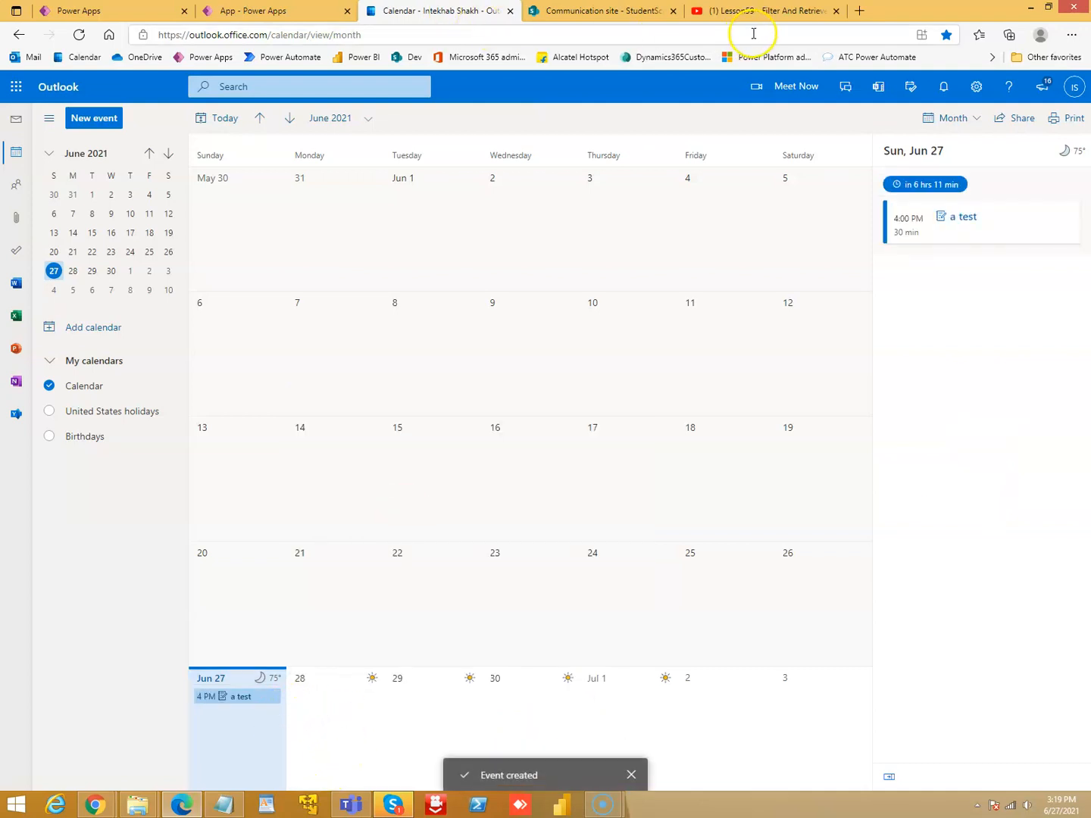
left_click(253, 10)
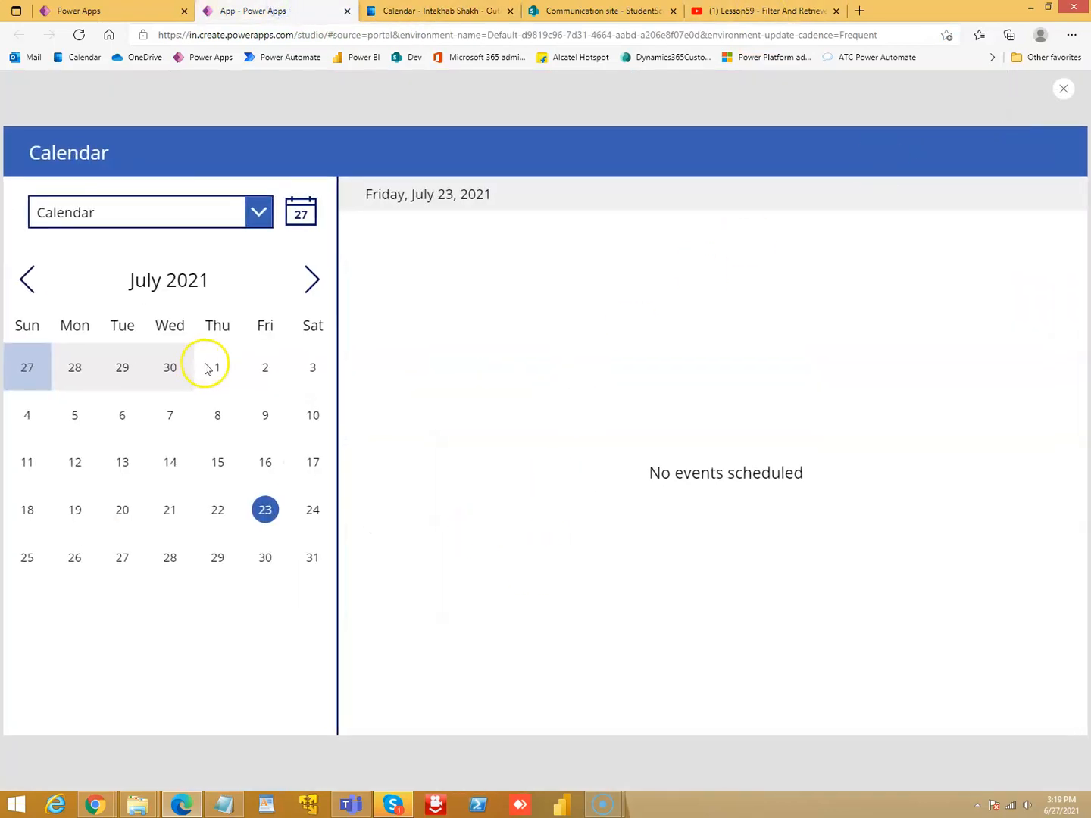
Step the calendar preview back to June 2021 and close the preview
left_click(27, 280)
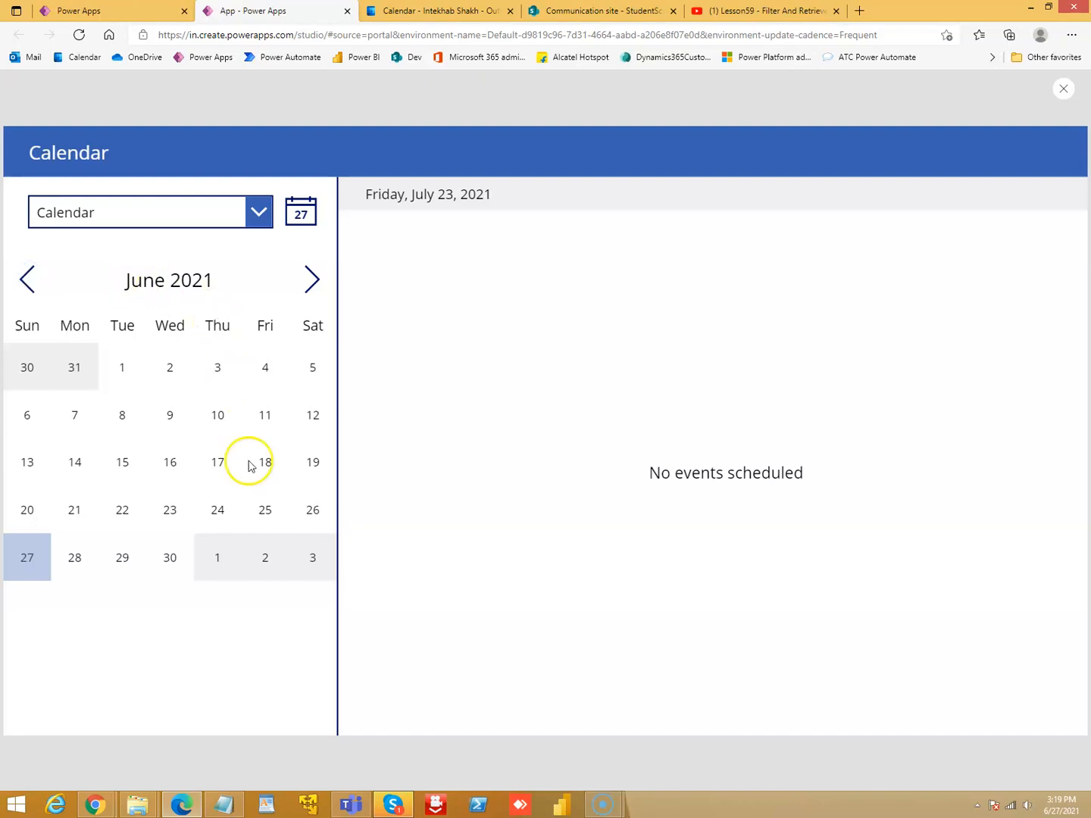
left_click(26, 557)
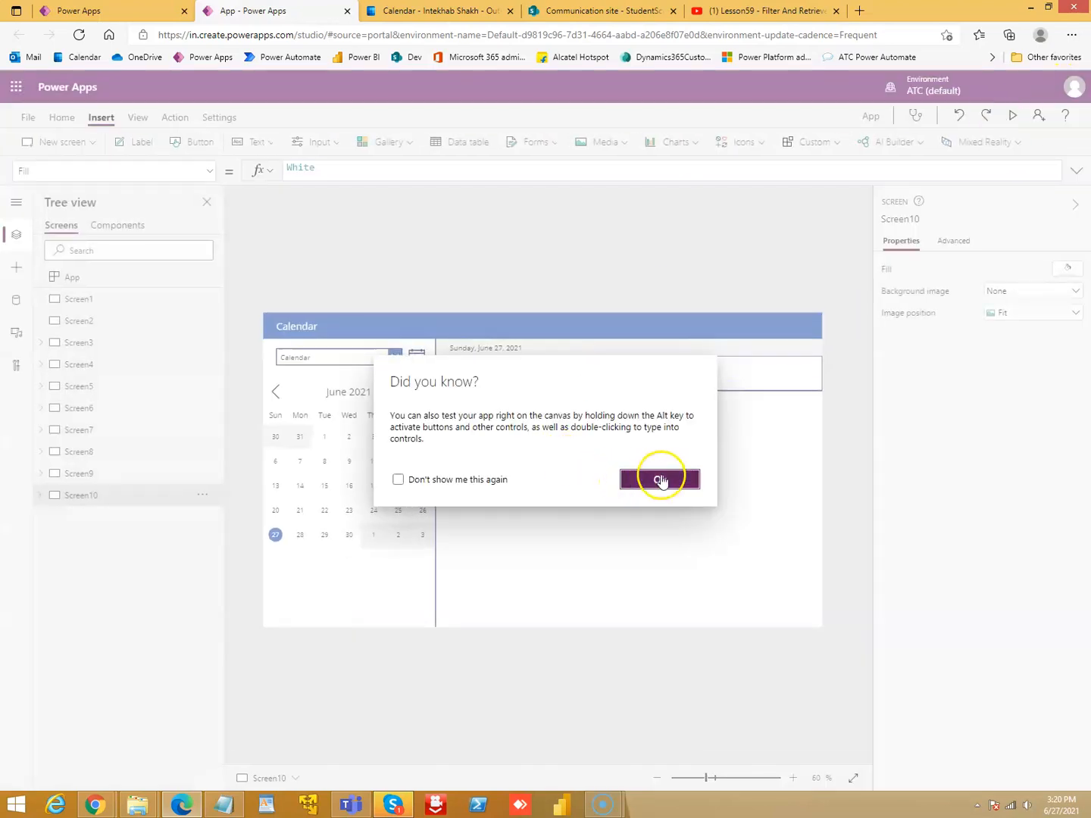
Dismiss the tip and add a split-screen layout screen, Screen11
left_click(659, 479)
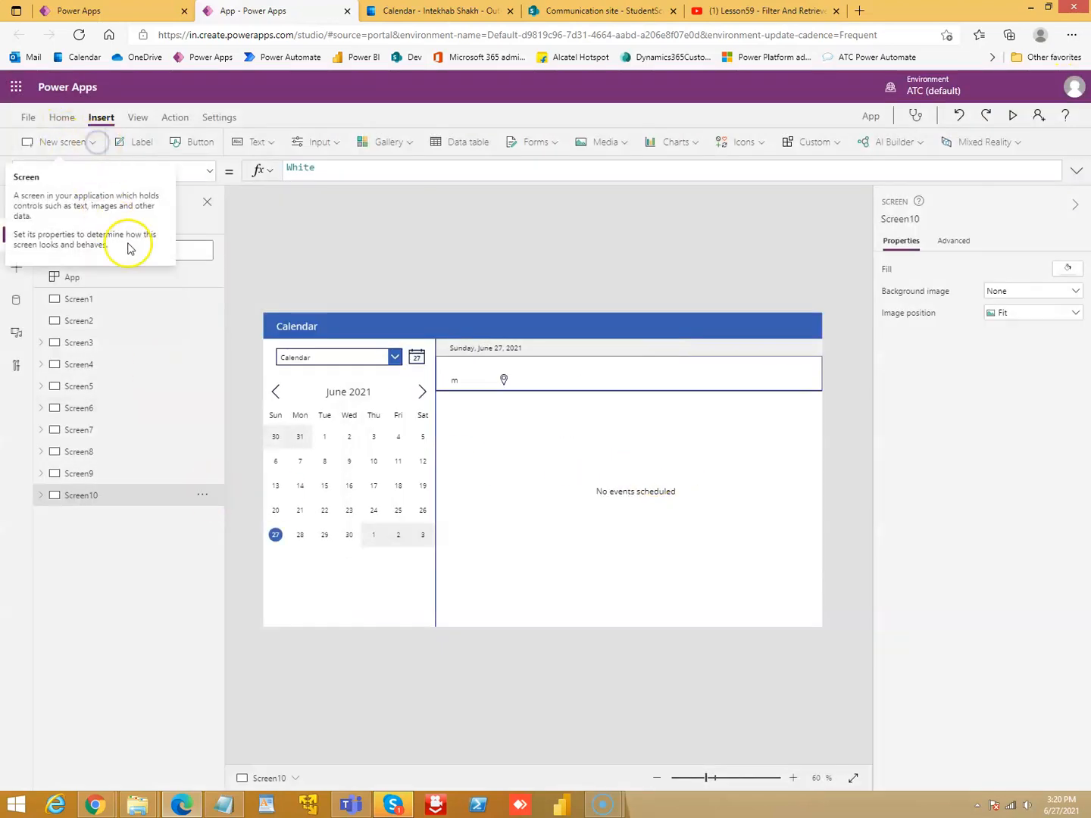
left_click(58, 142)
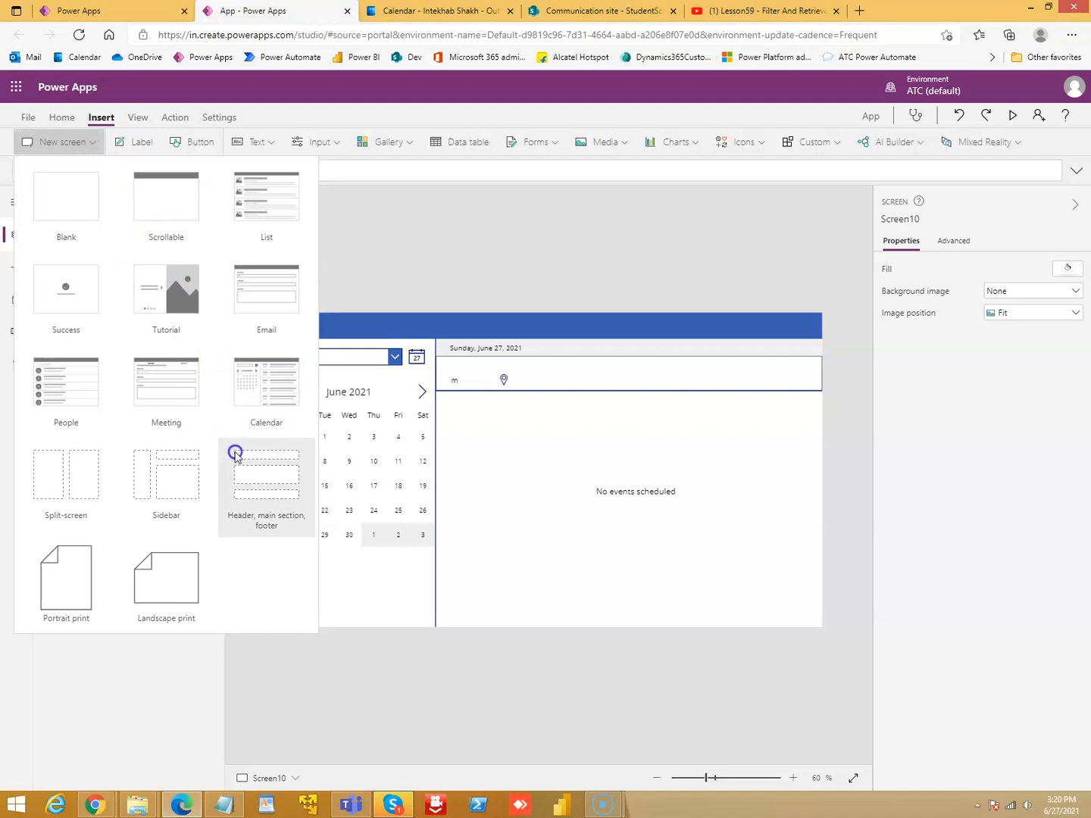
left_click(265, 476)
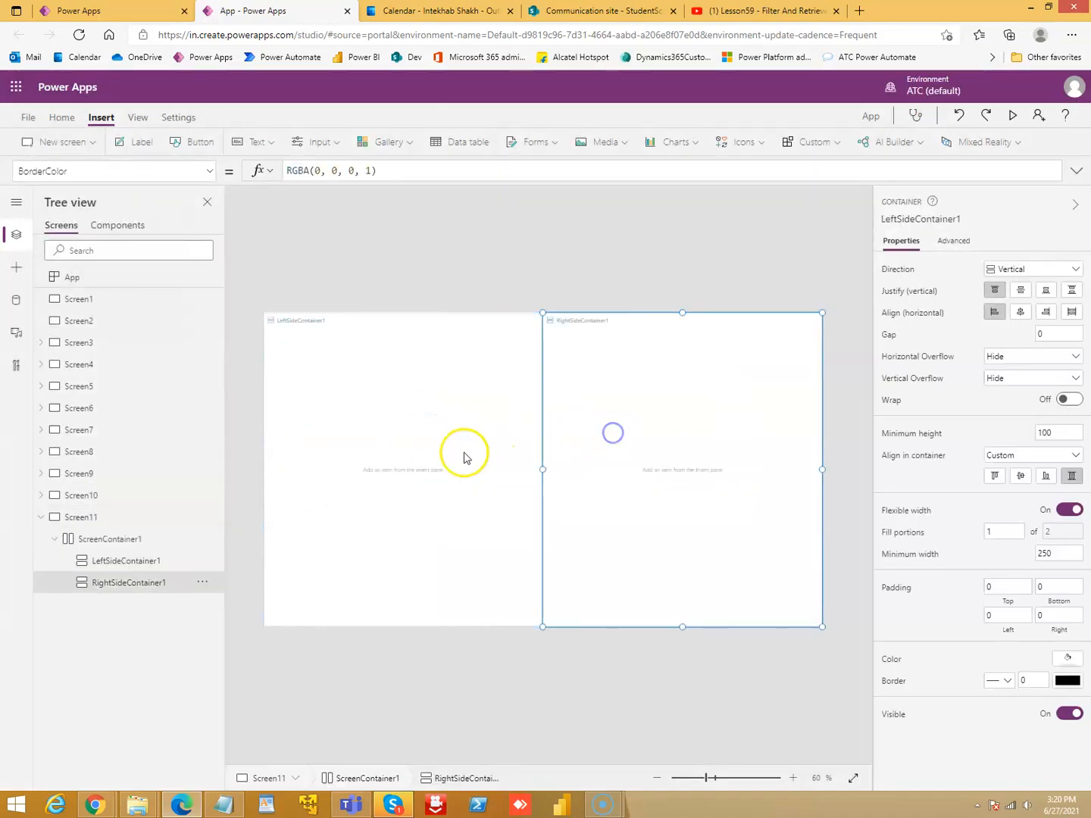
Insert a button into both the right and left halves of Screen11
left_click(199, 142)
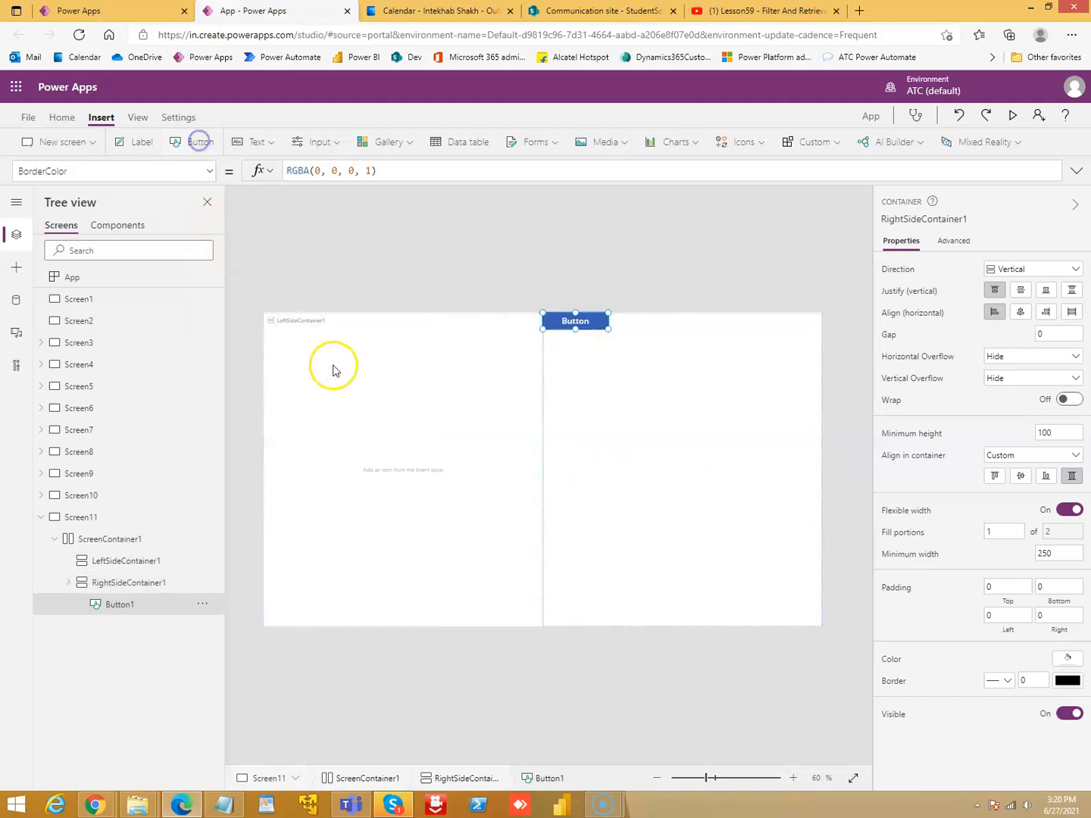
left_click(119, 604)
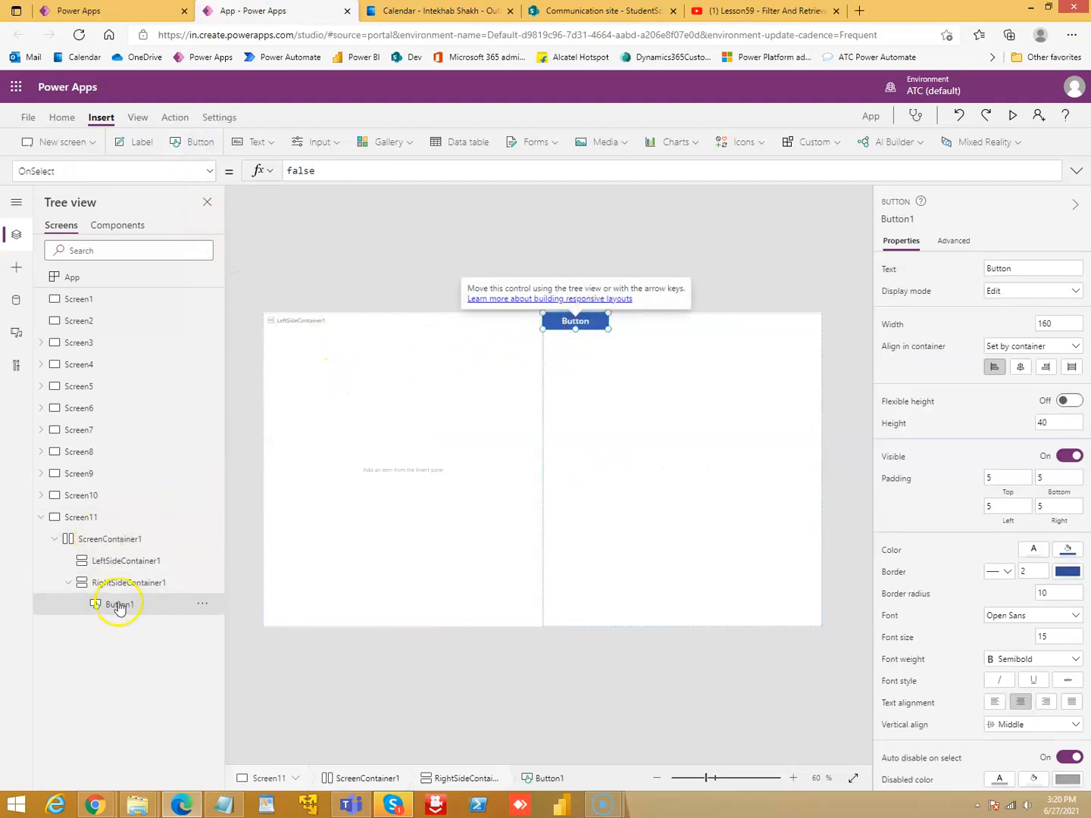
left_click(127, 561)
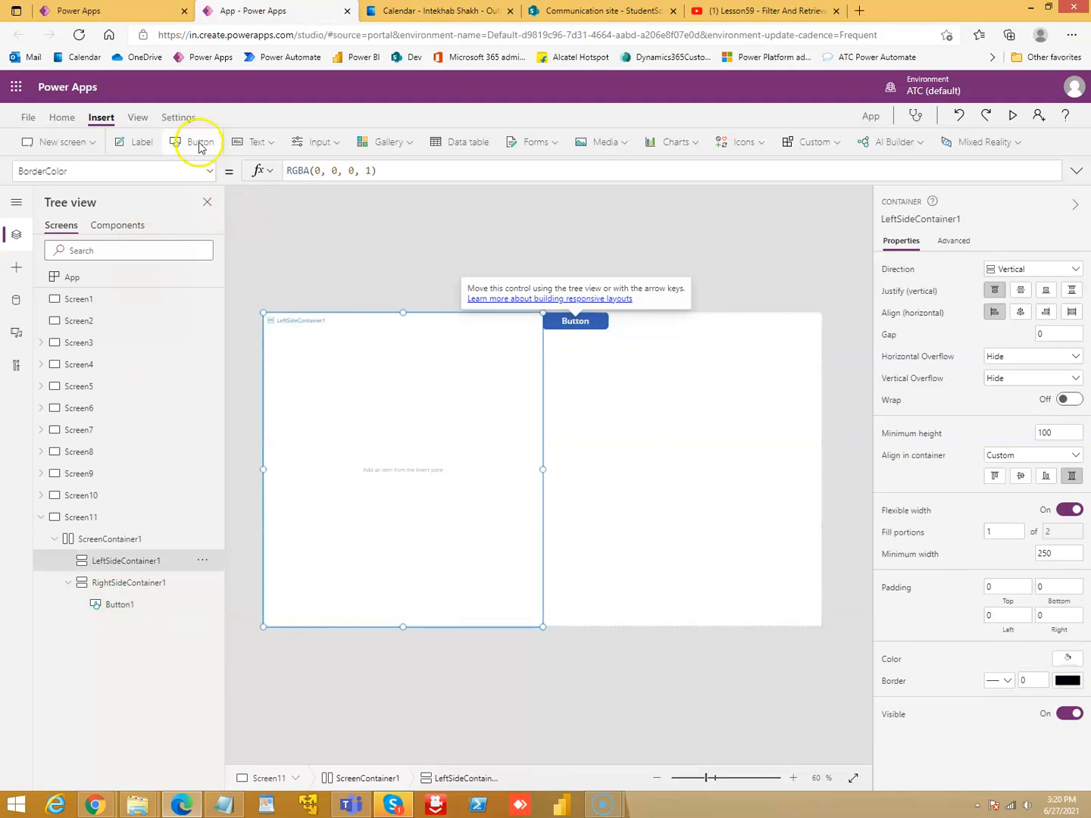
left_click(199, 142)
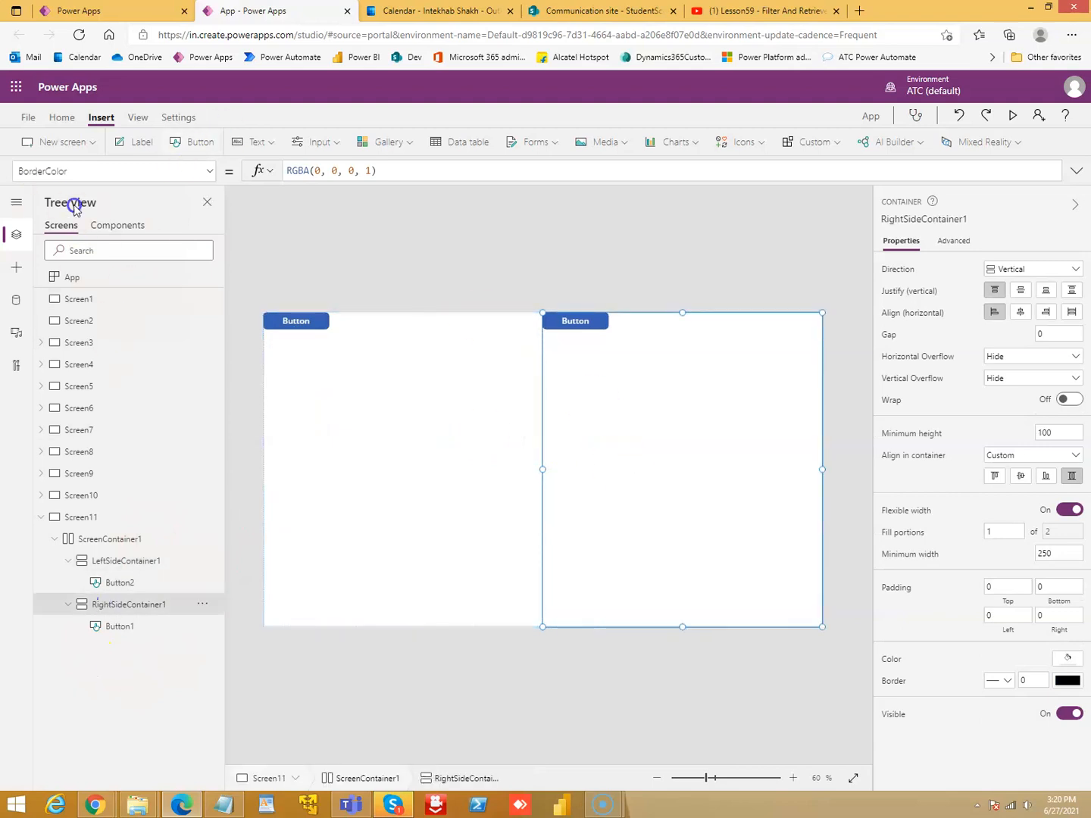
left_click(58, 142)
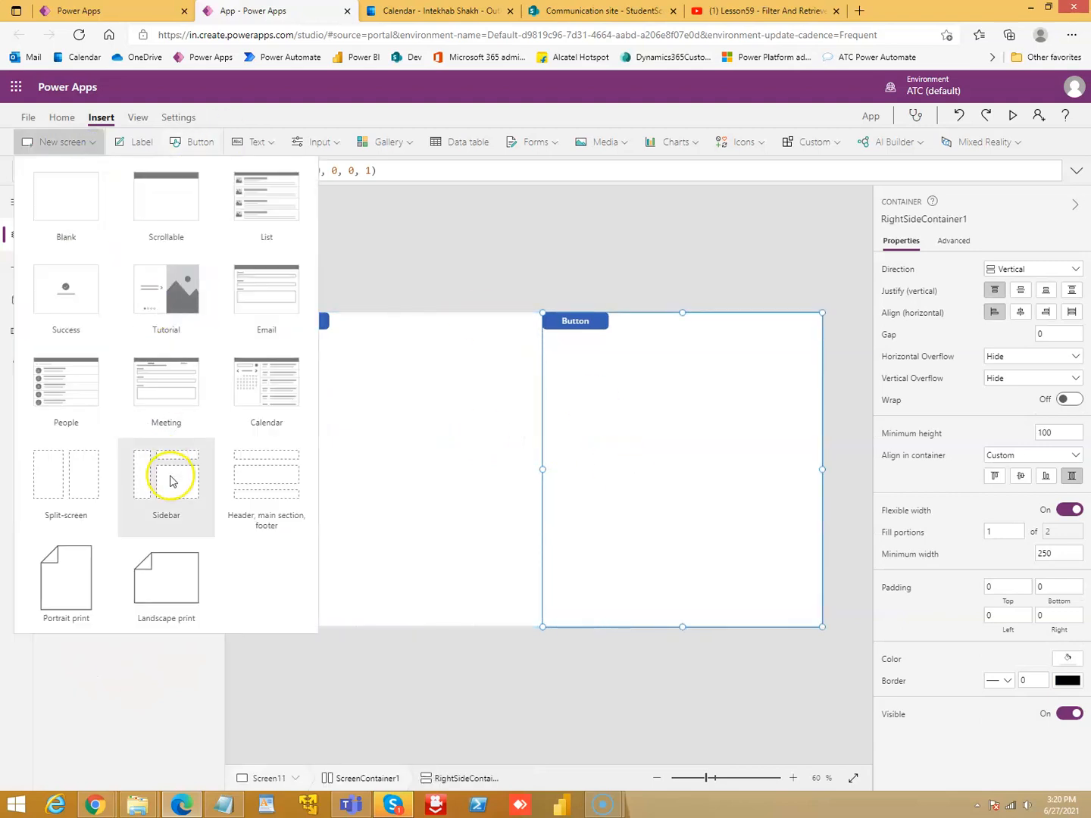
Add sidebar-layout Screen12 and insert a button into its sidebar
left_click(166, 474)
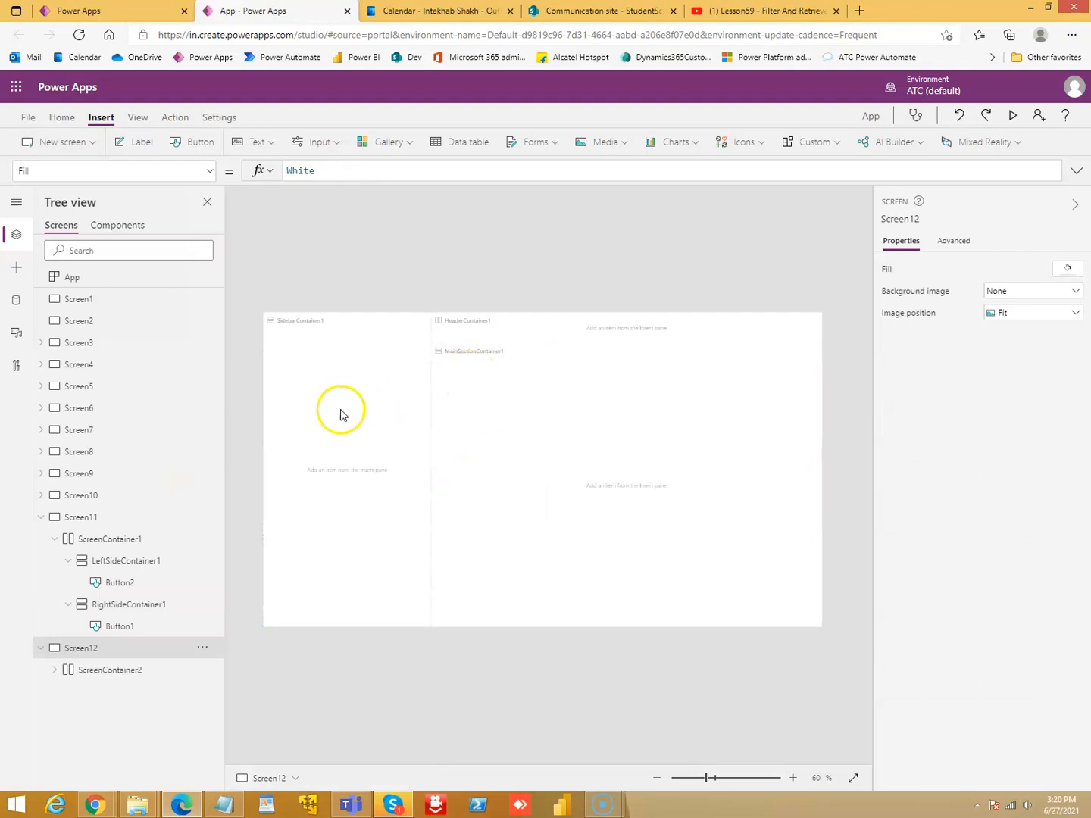
left_click(603, 327)
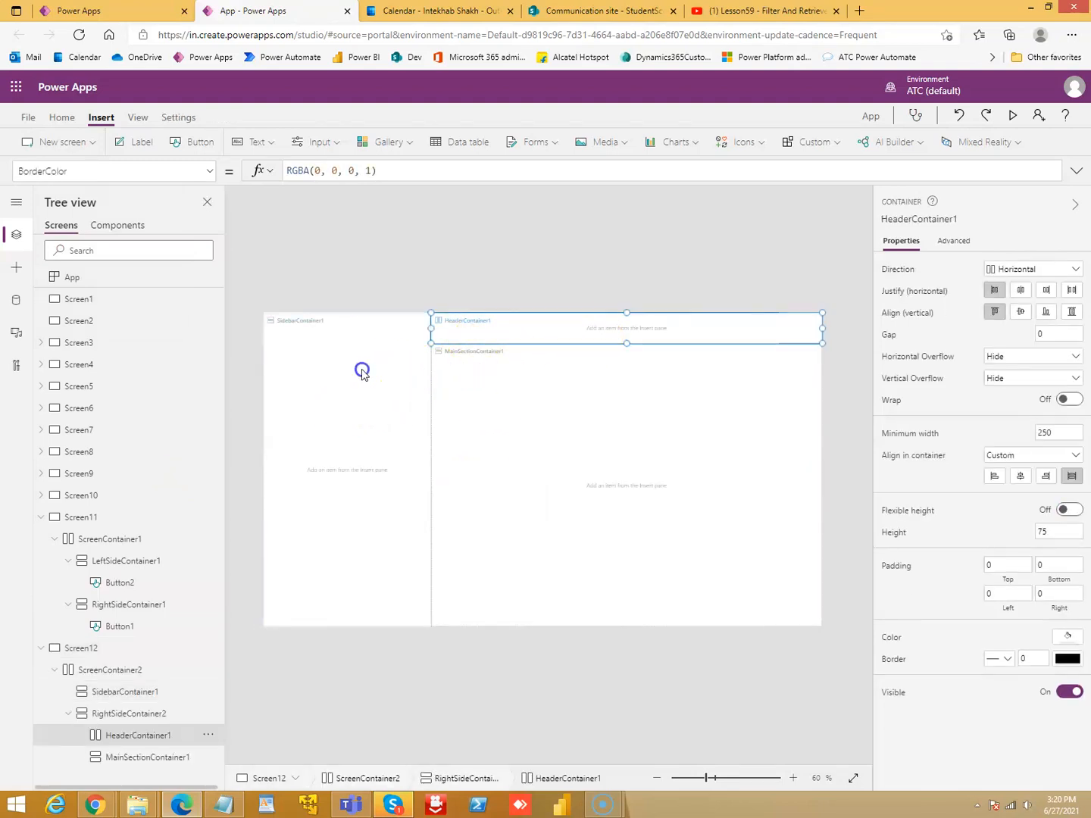
left_click(200, 142)
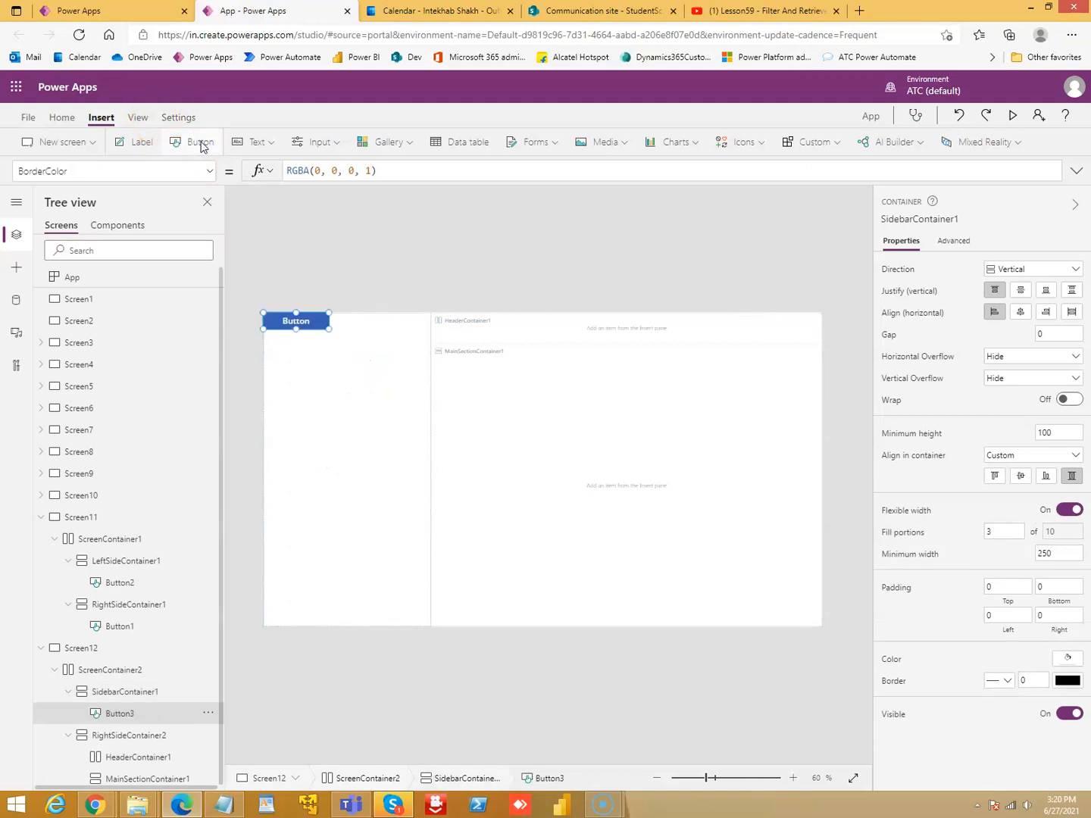
left_click(296, 320)
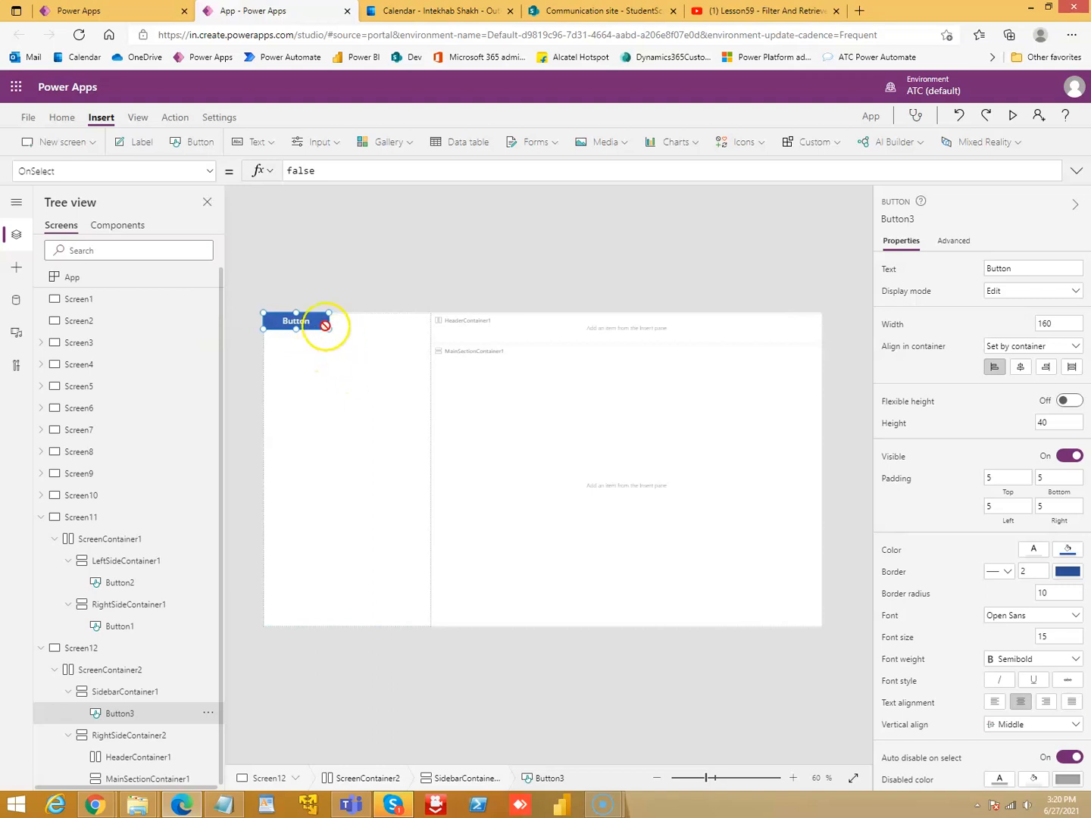
mouse_move(493, 368)
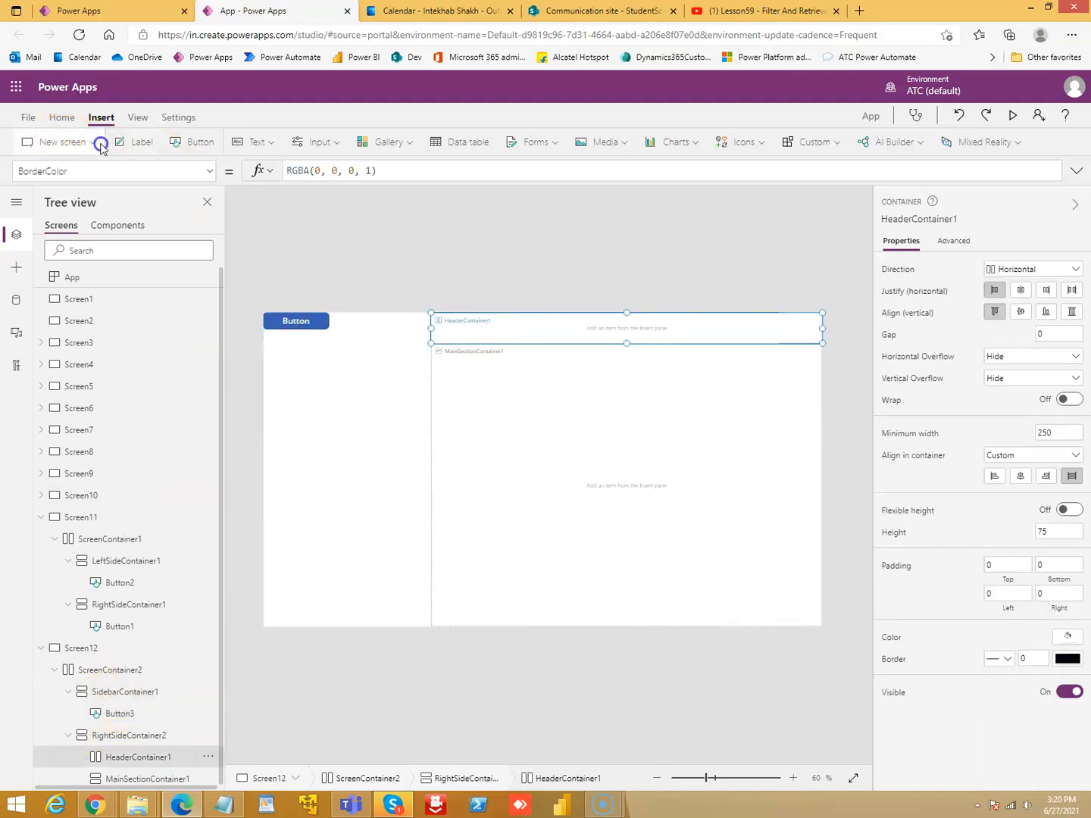
Add Screen13 (header, main, footer), portrait print Screen14 and landscape print Screen15
left_click(60, 142)
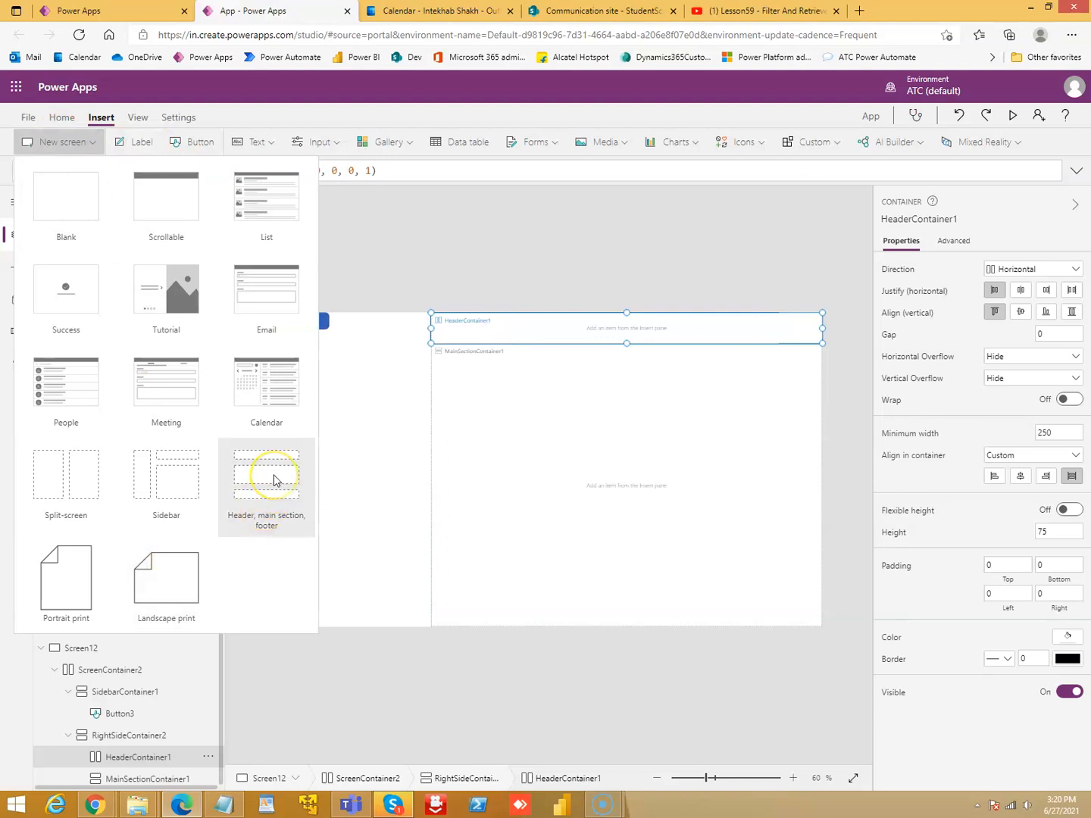
left_click(266, 474)
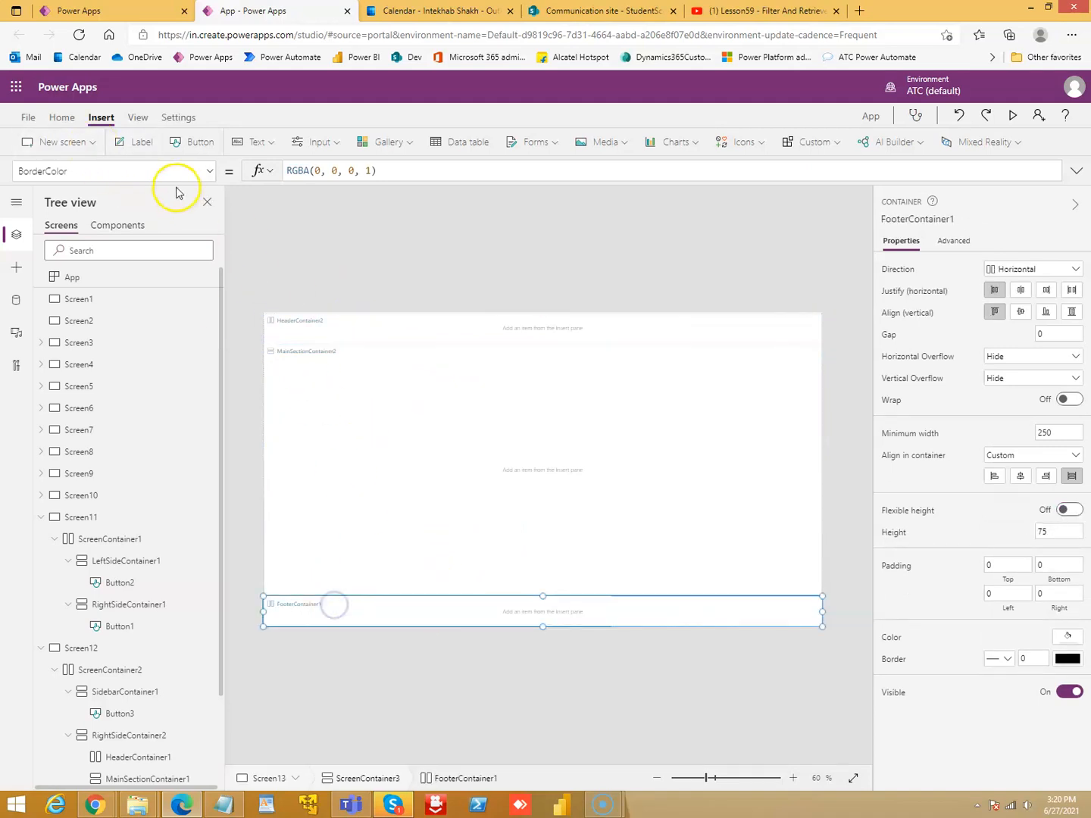
left_click(53, 142)
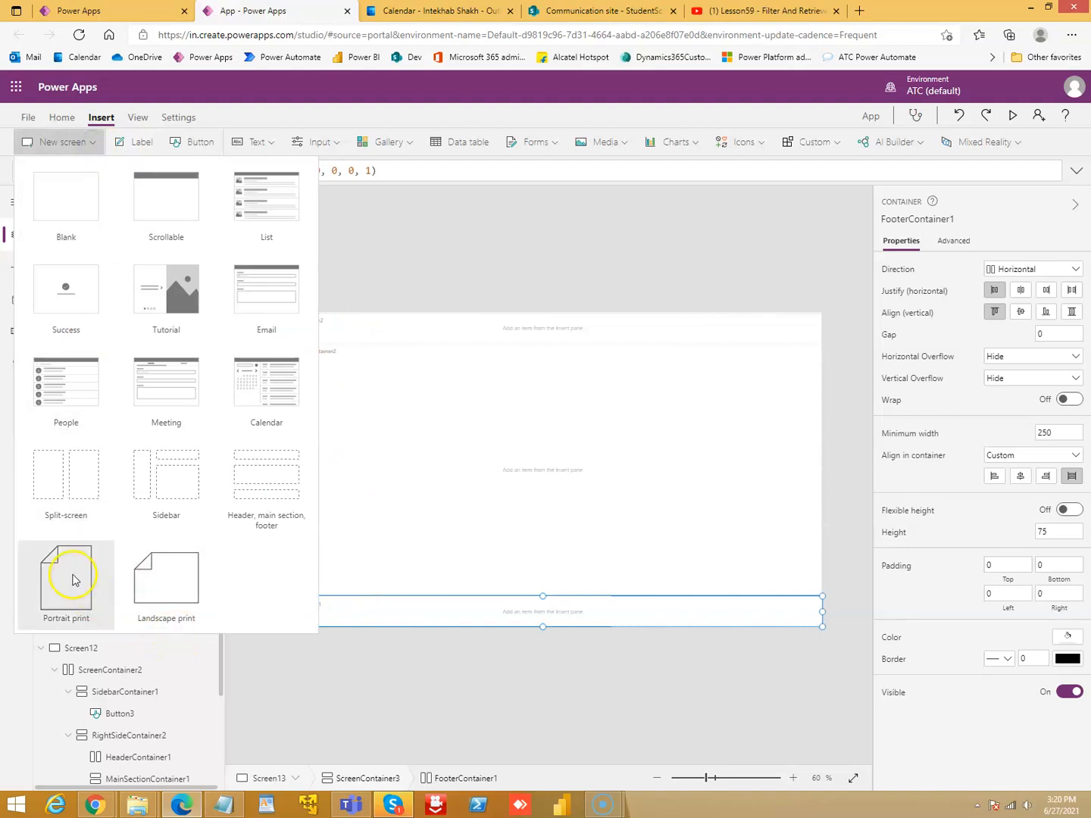
left_click(66, 576)
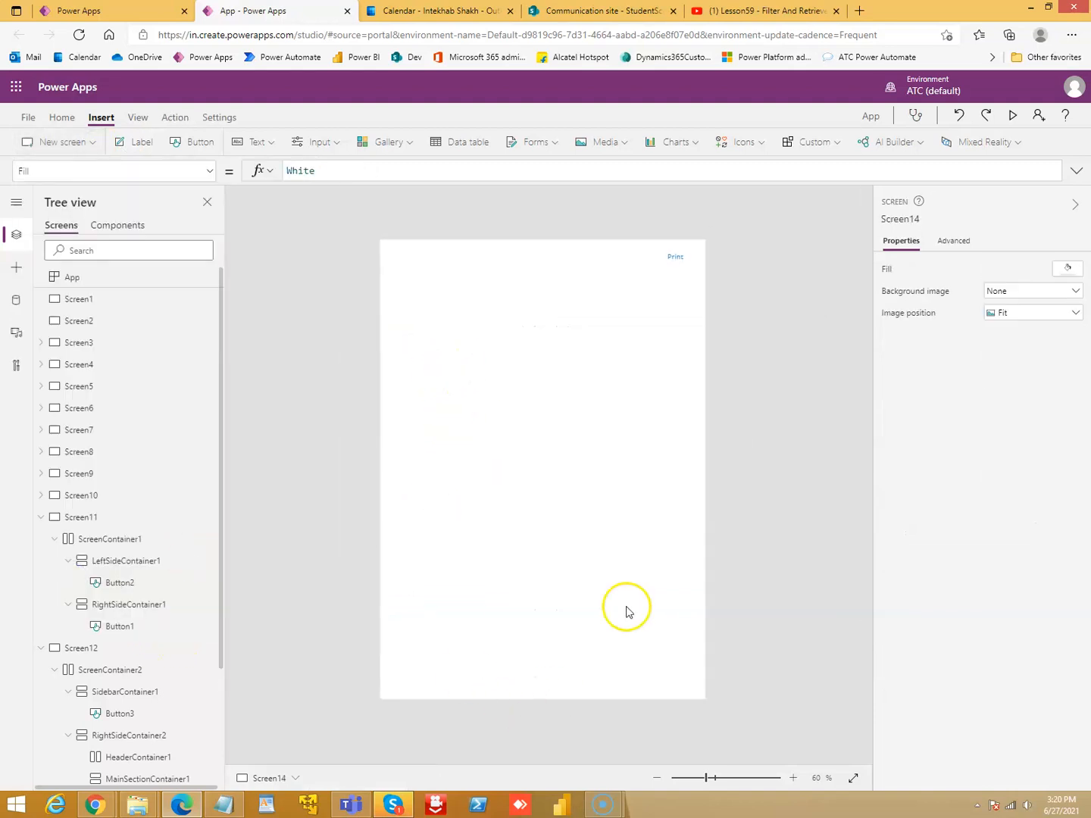
left_click(53, 142)
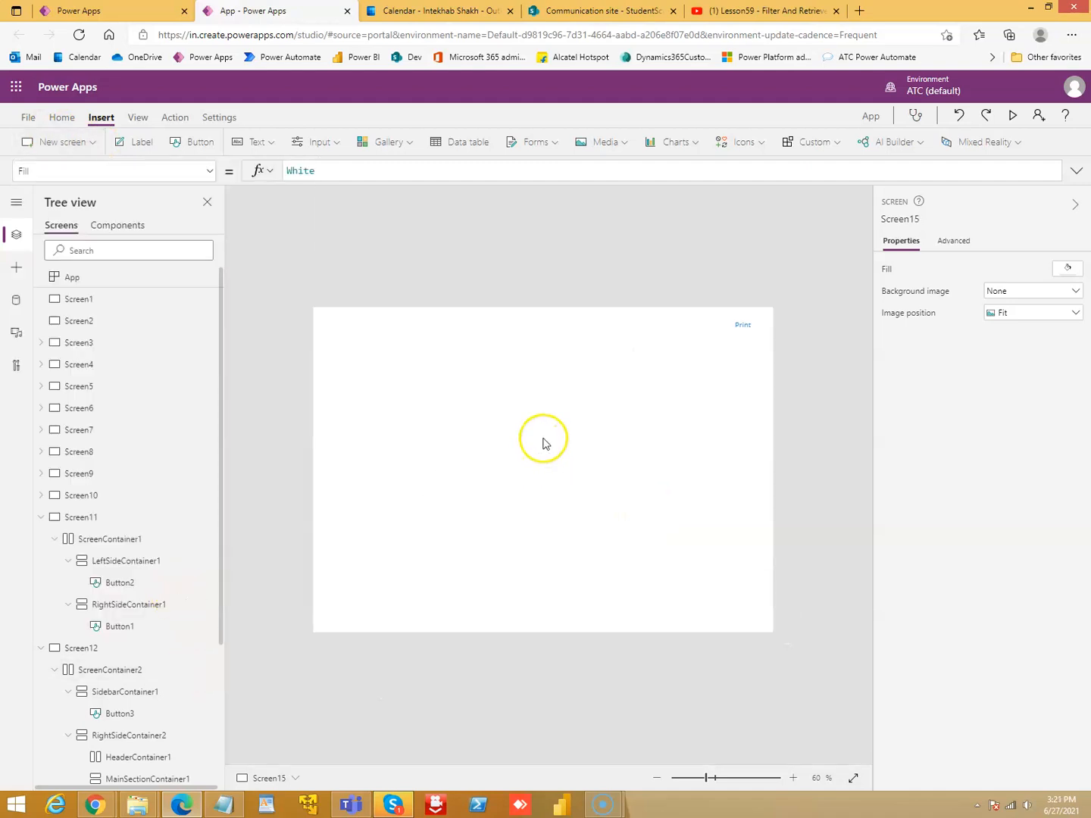
mouse_move(94, 150)
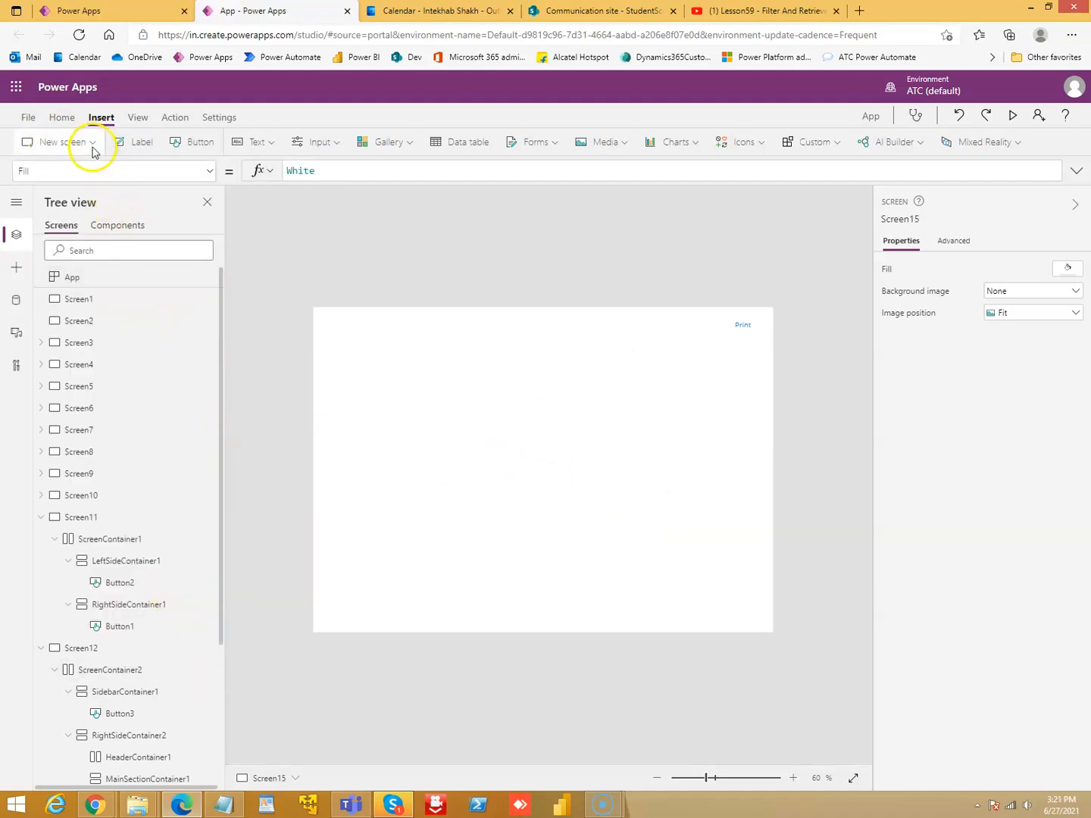
left_click(58, 142)
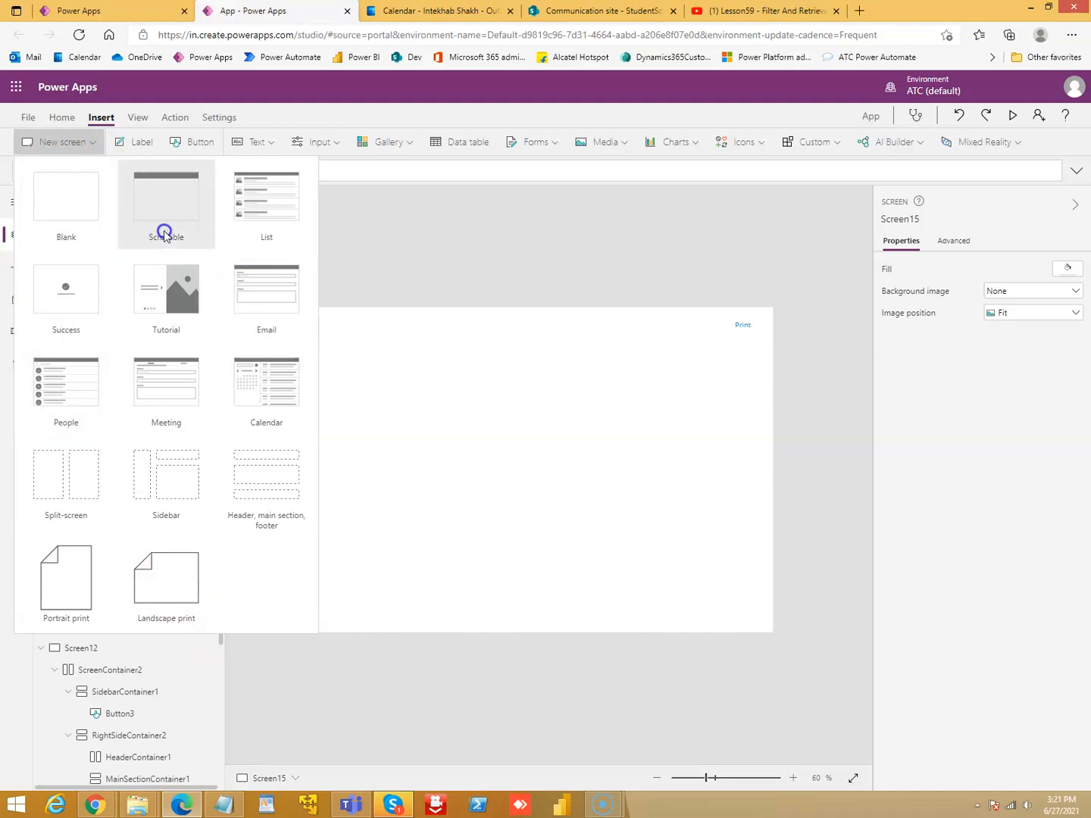
mouse_move(166, 292)
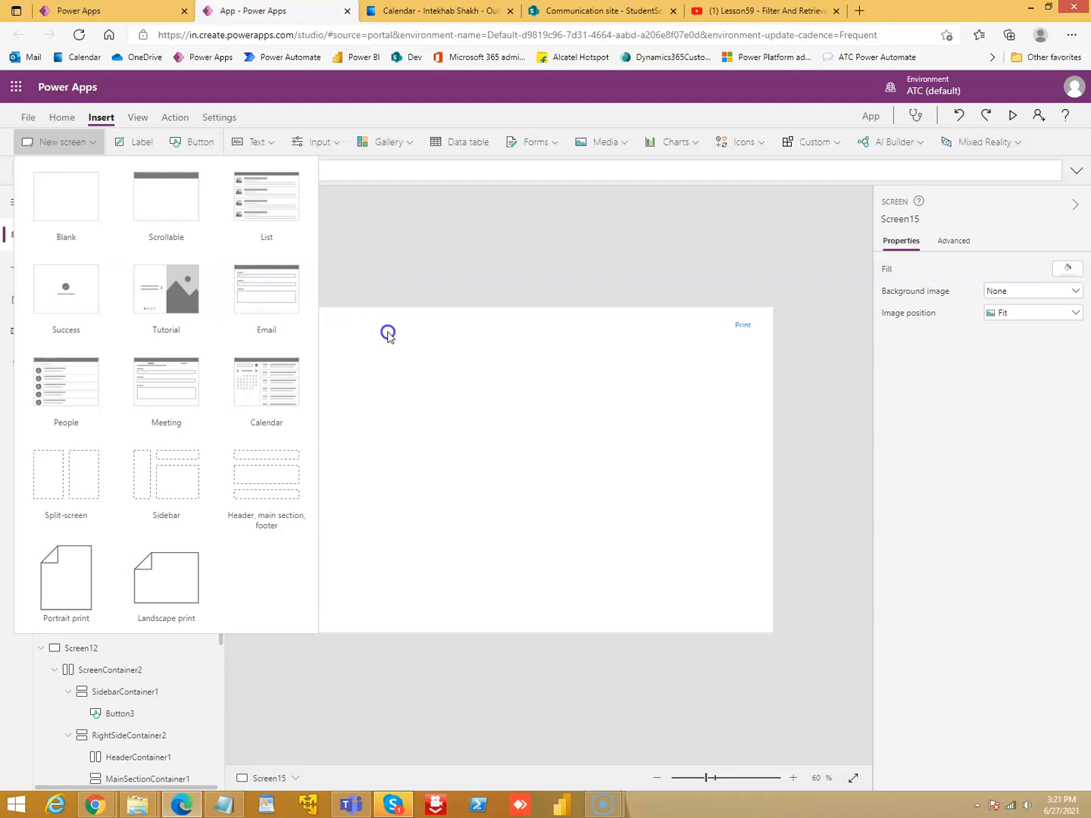
left_click(16, 234)
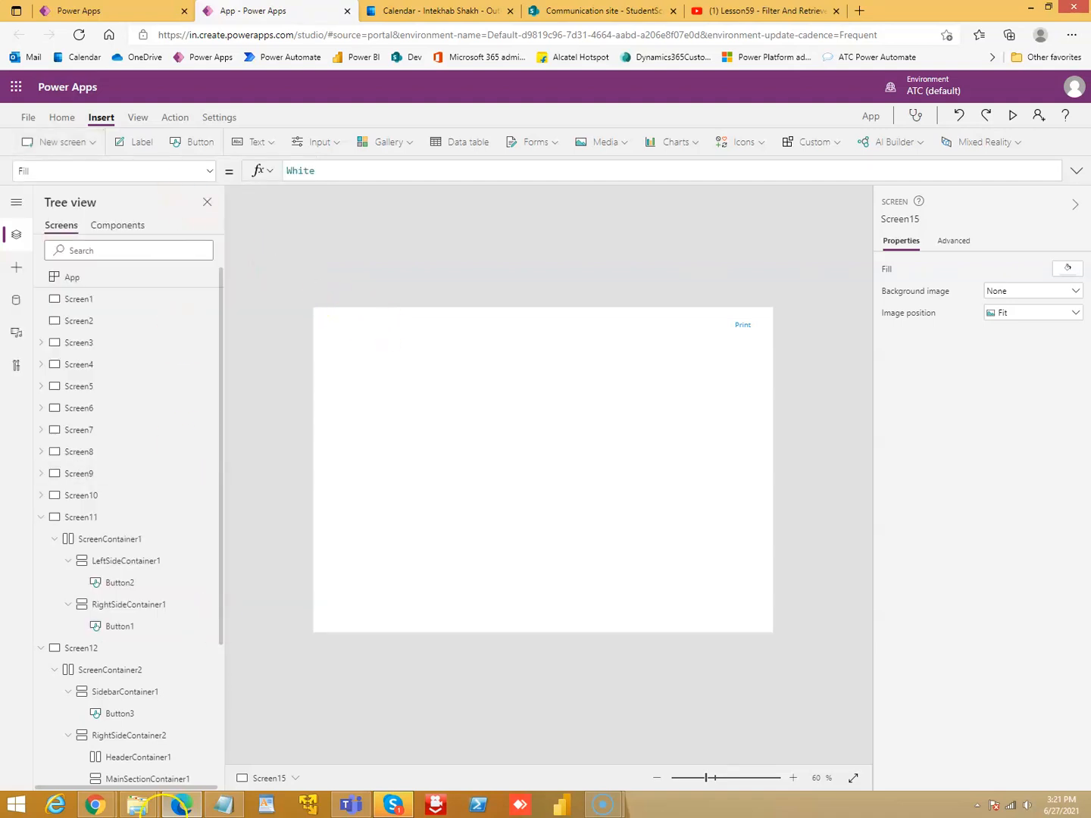